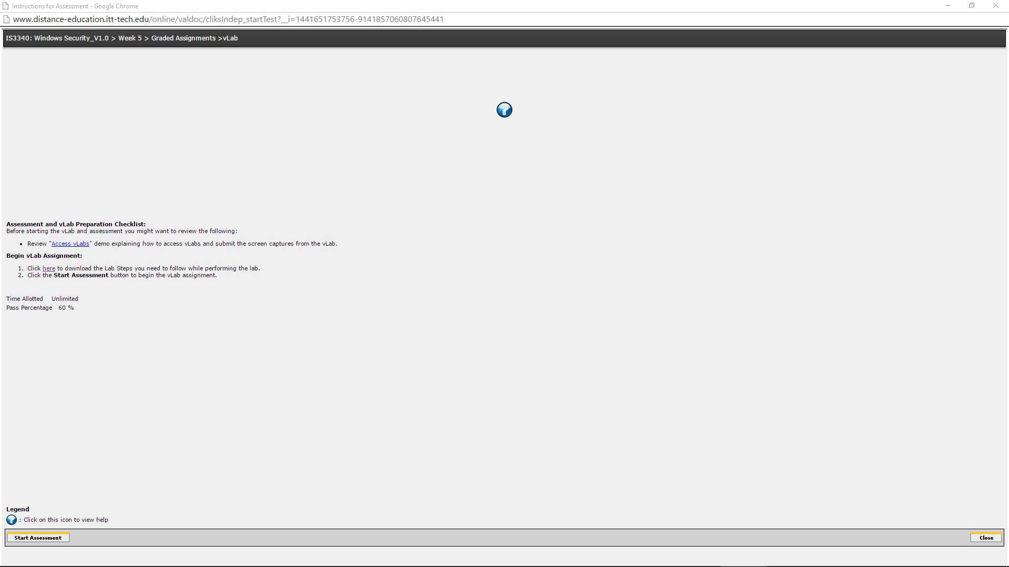
pyautogui.moveTo(51, 271)
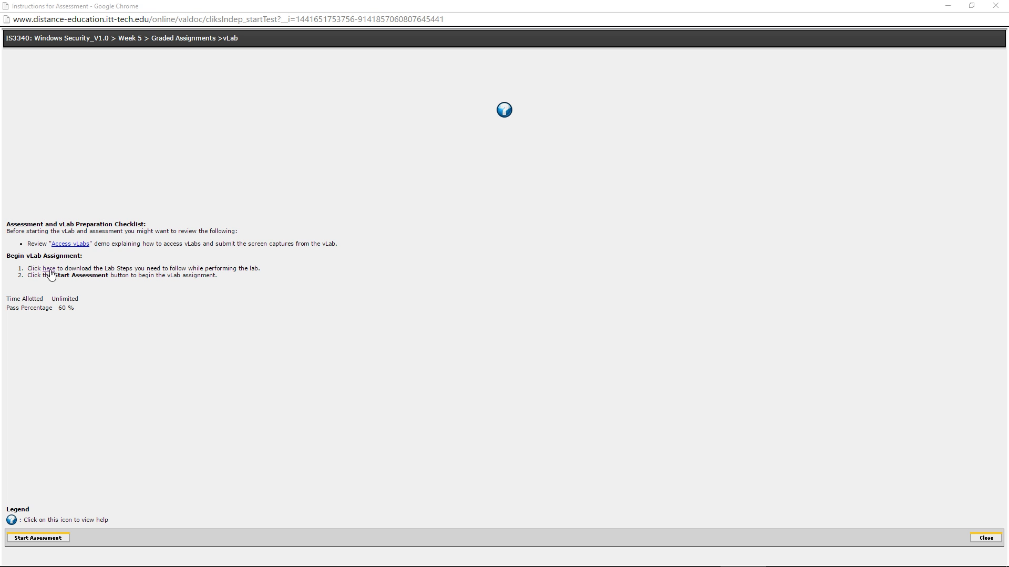
pyautogui.moveTo(125, 344)
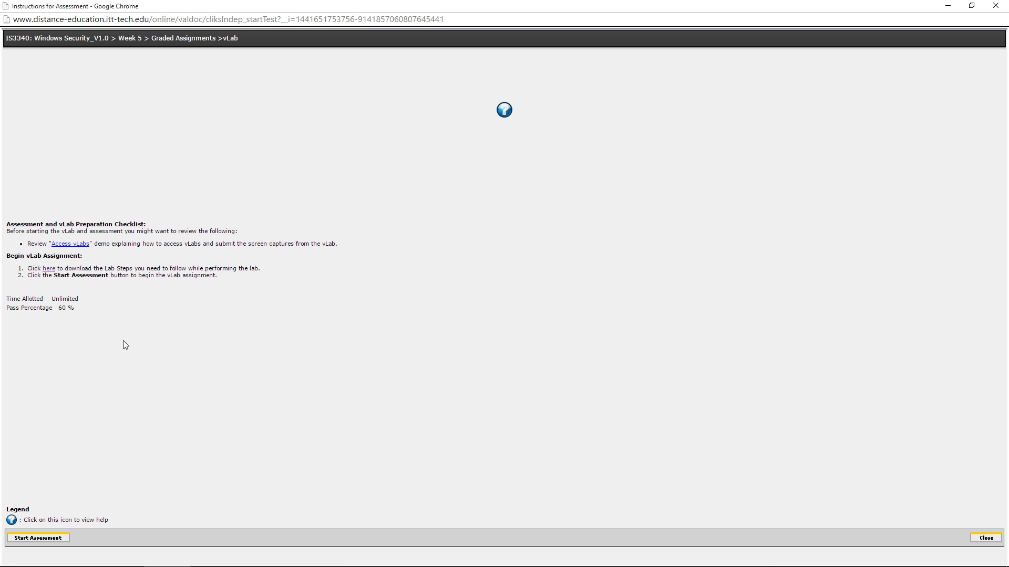
# Step: Start the vLab assessment to reach Question 1 of 1 with lab instructions
pyautogui.click(48, 268)
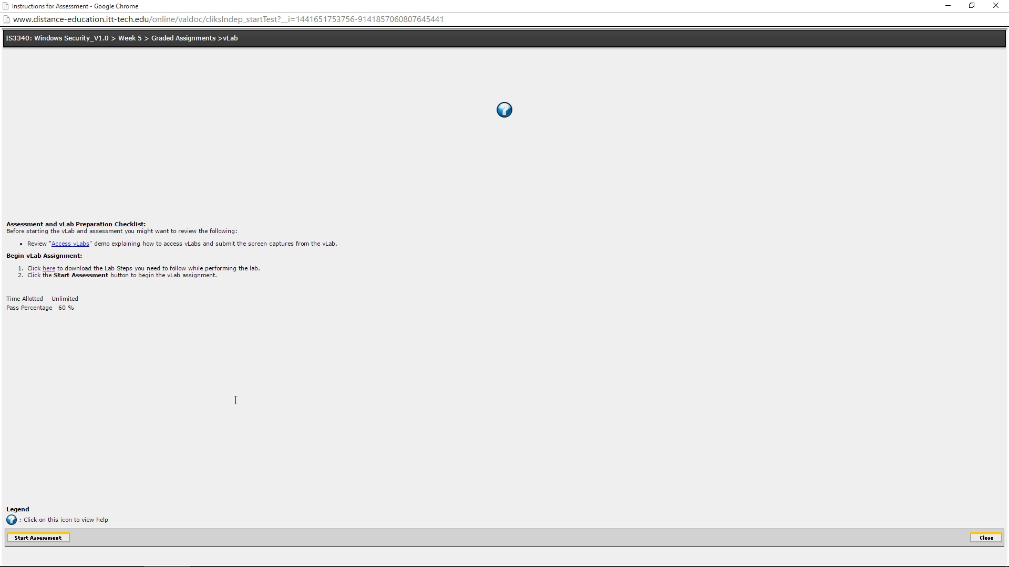
pyautogui.moveTo(29, 546)
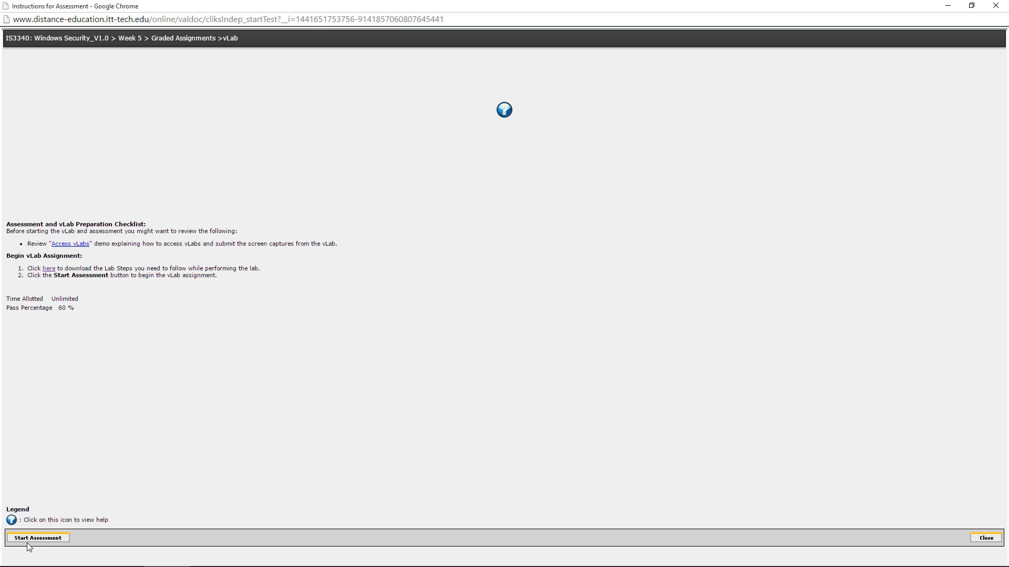
pyautogui.click(38, 538)
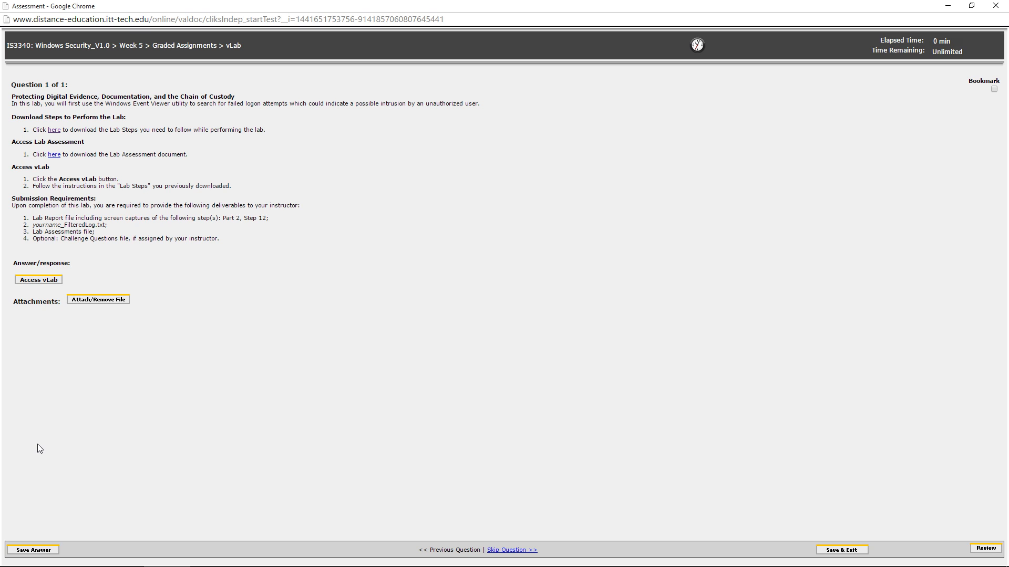
pyautogui.moveTo(31, 130)
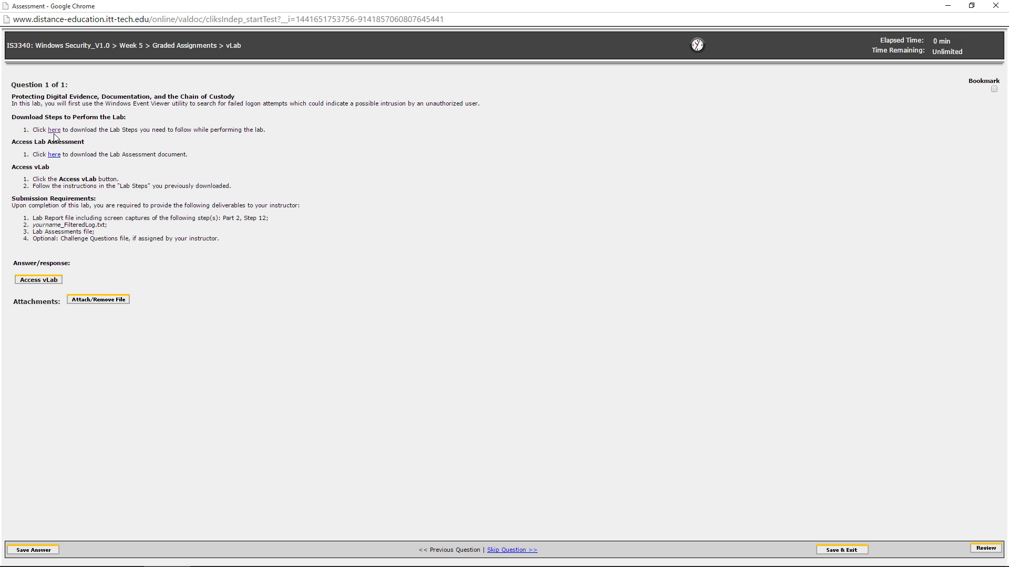
pyautogui.moveTo(48, 166)
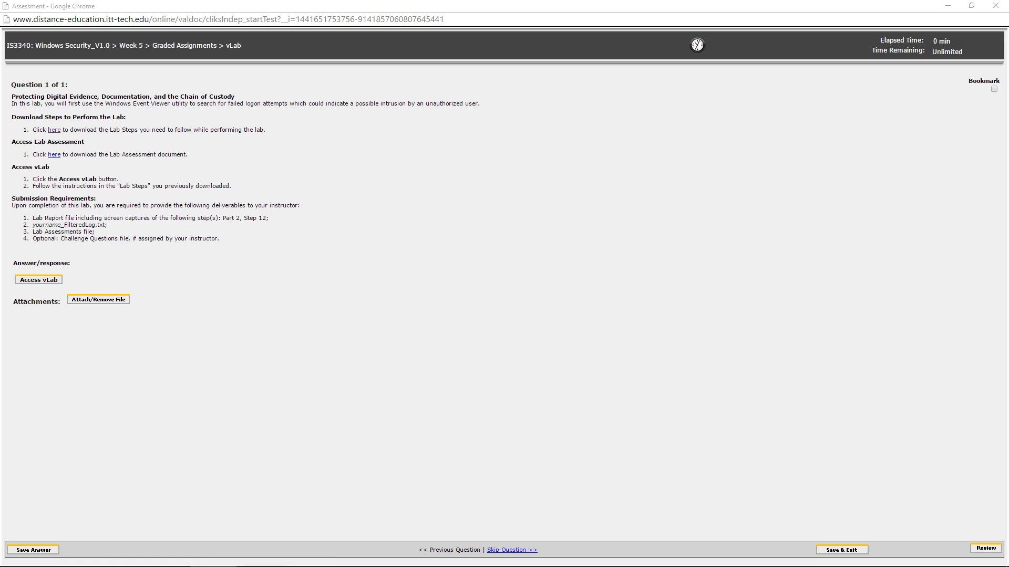
# Step: Launch the vLab and wait for TargetWindows01 and TargetWindows02 to finish preparing
pyautogui.click(38, 279)
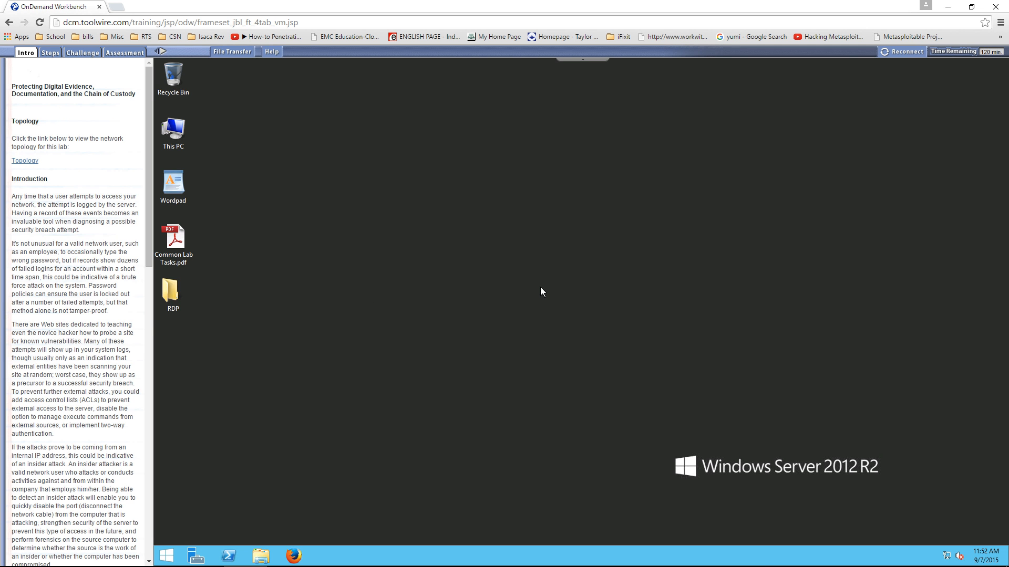
pyautogui.moveTo(639, 303)
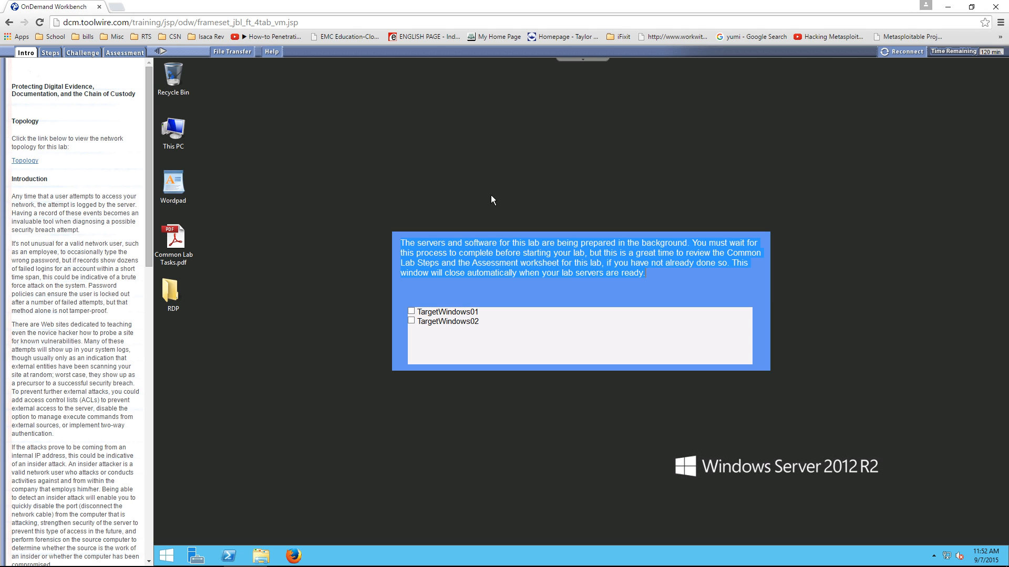
pyautogui.moveTo(559, 309)
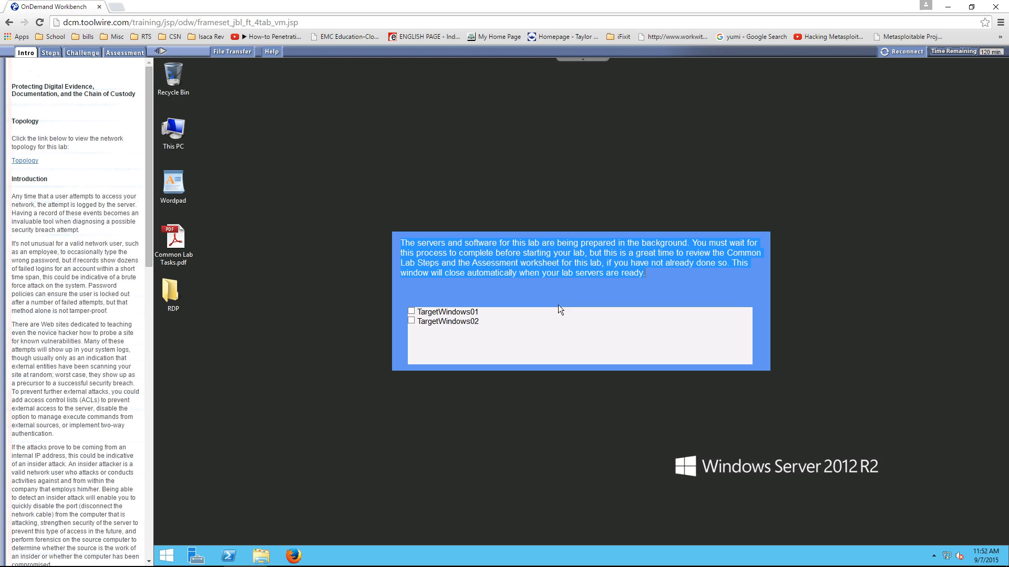
pyautogui.moveTo(754, 378)
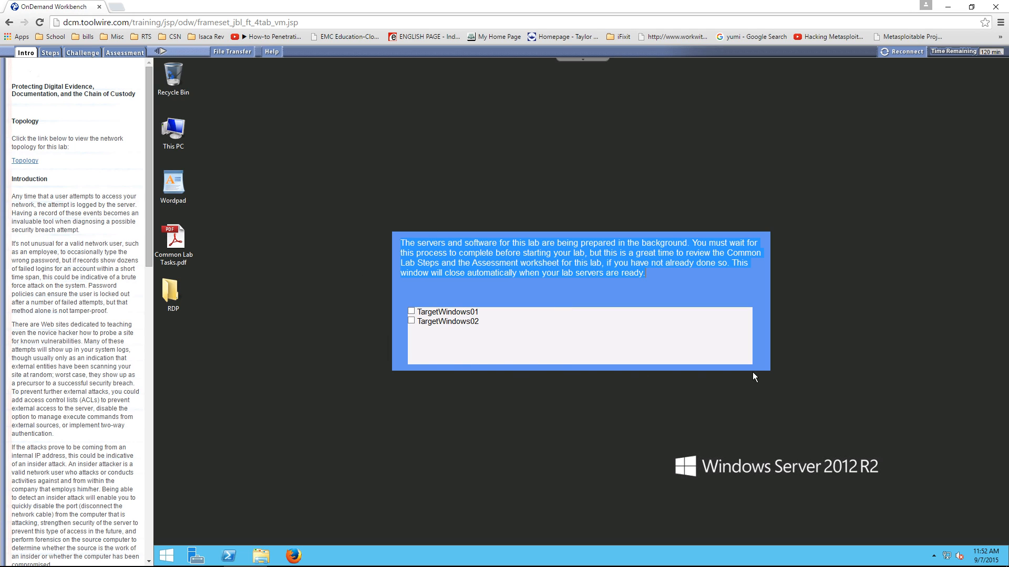
pyautogui.moveTo(550, 358)
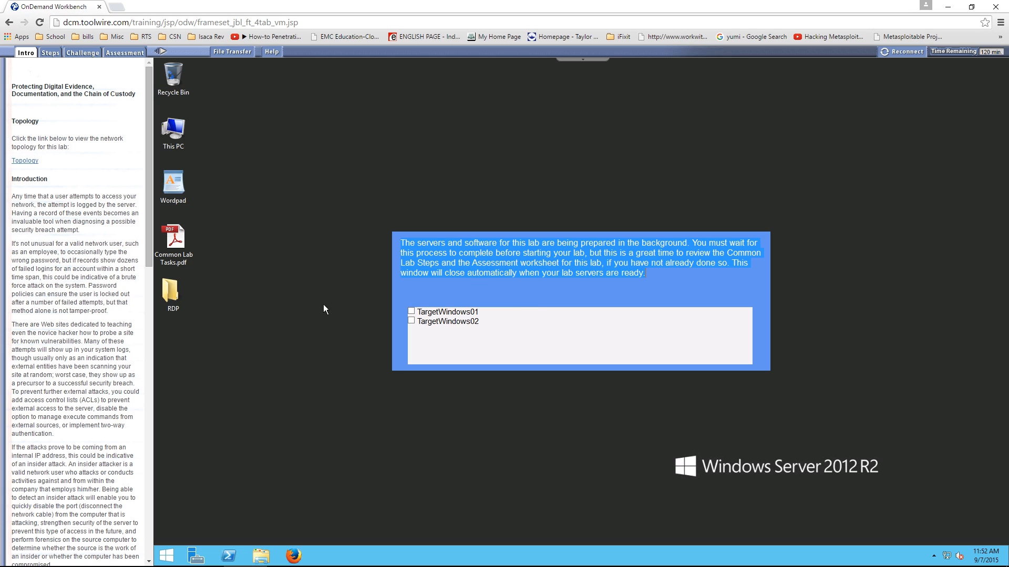
pyautogui.moveTo(462, 275)
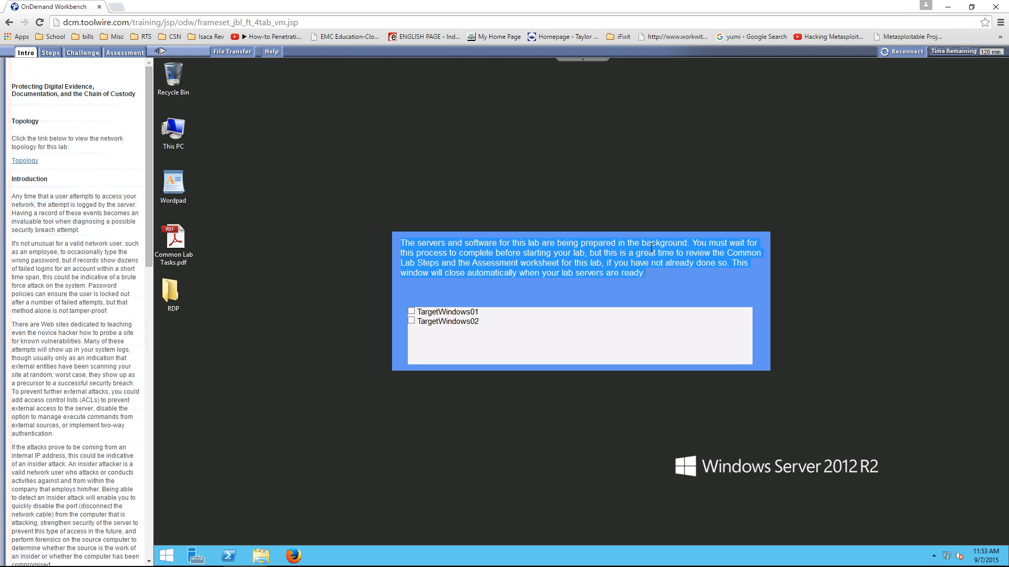
pyautogui.moveTo(321, 328)
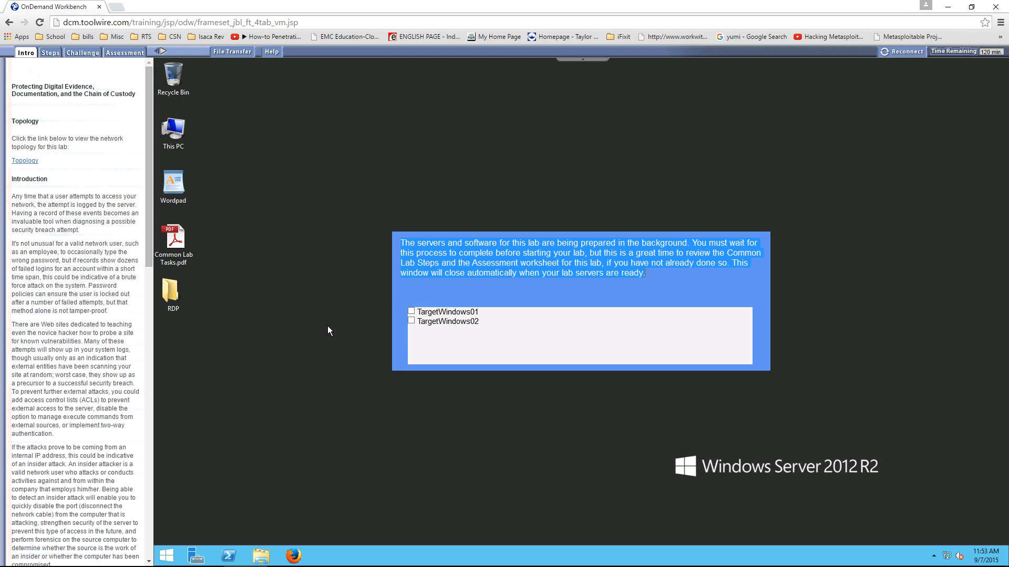
pyautogui.moveTo(328, 314)
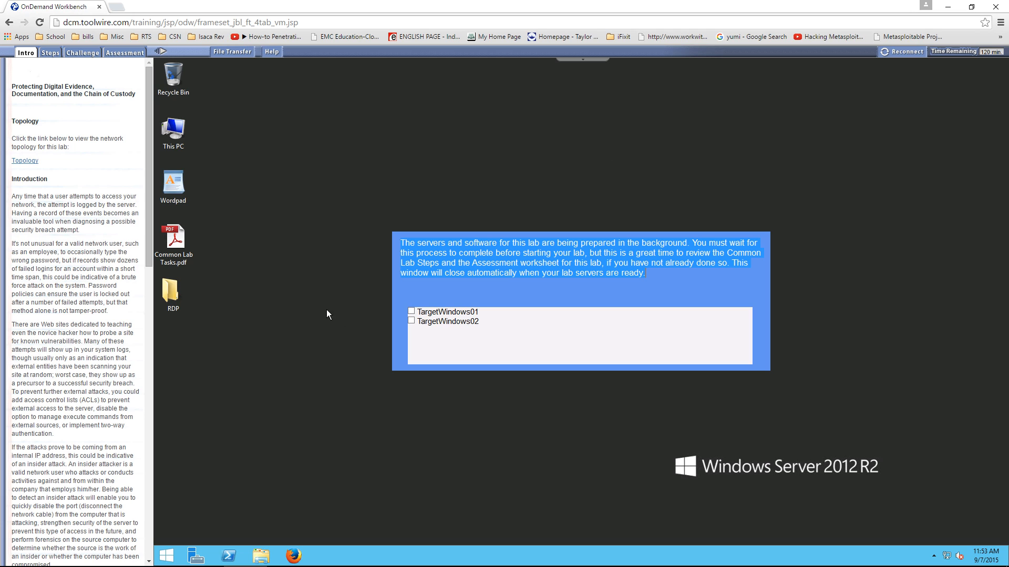
pyautogui.moveTo(471, 329)
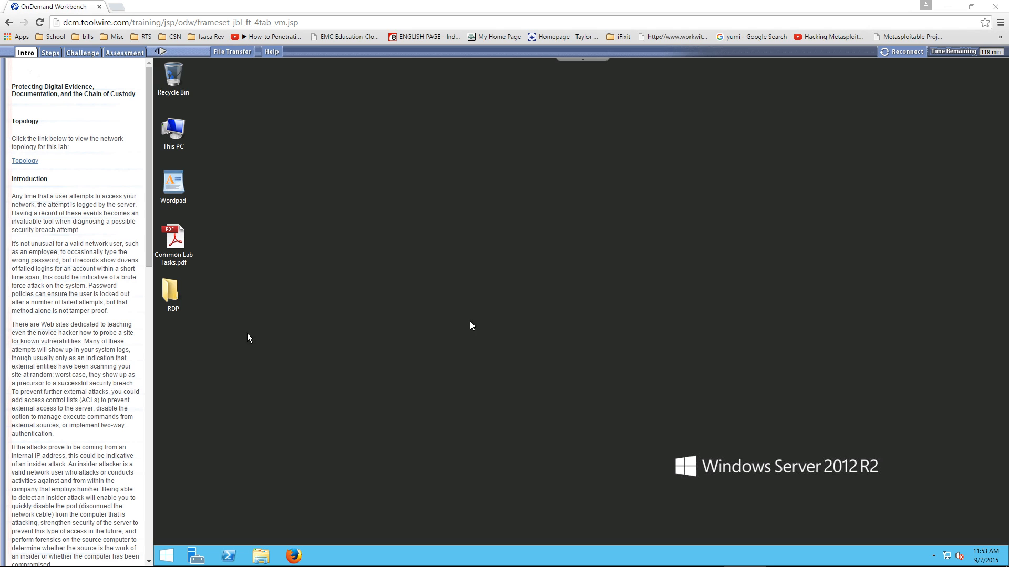
pyautogui.moveTo(376, 286)
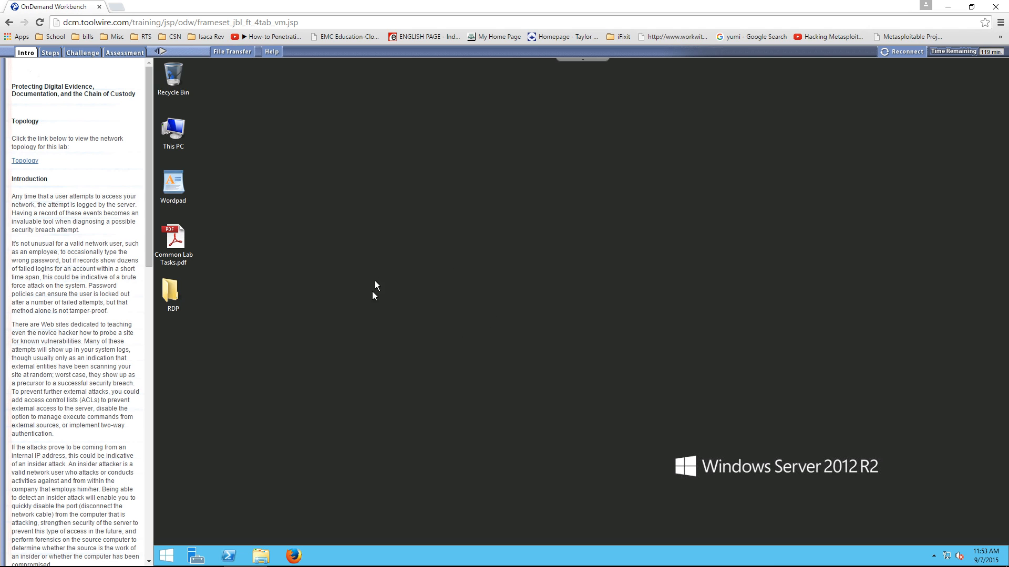
# Step: Connect to TargetWindows01 using its RDP file and dismiss the FileZilla Server window
pyautogui.click(172, 292)
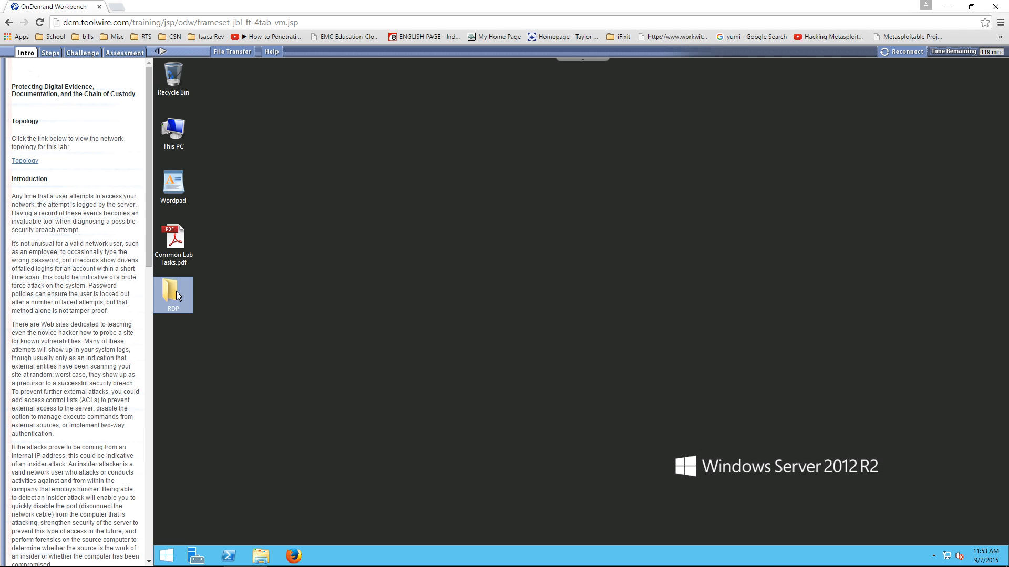
pyautogui.doubleClick(173, 291)
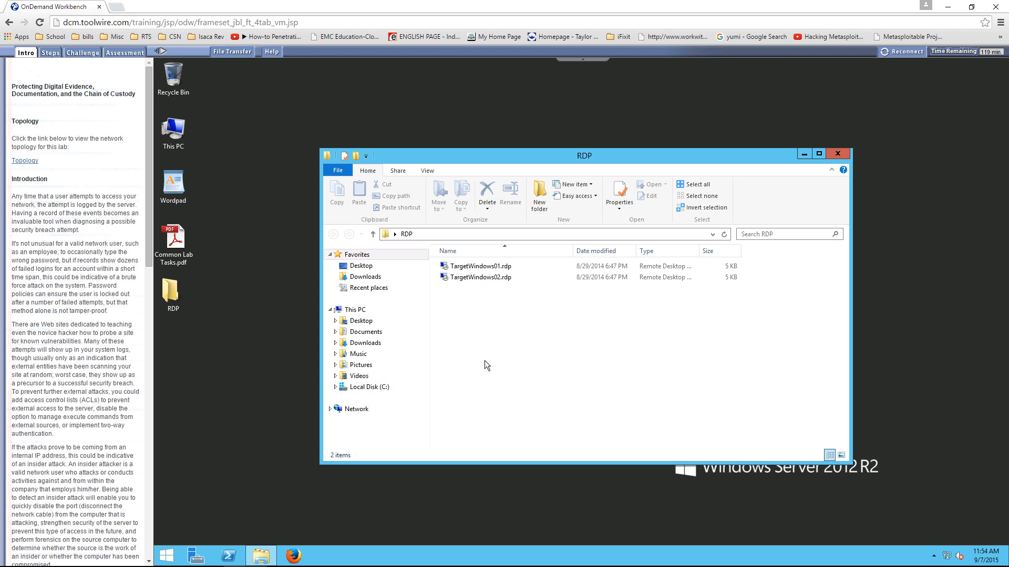
pyautogui.click(481, 266)
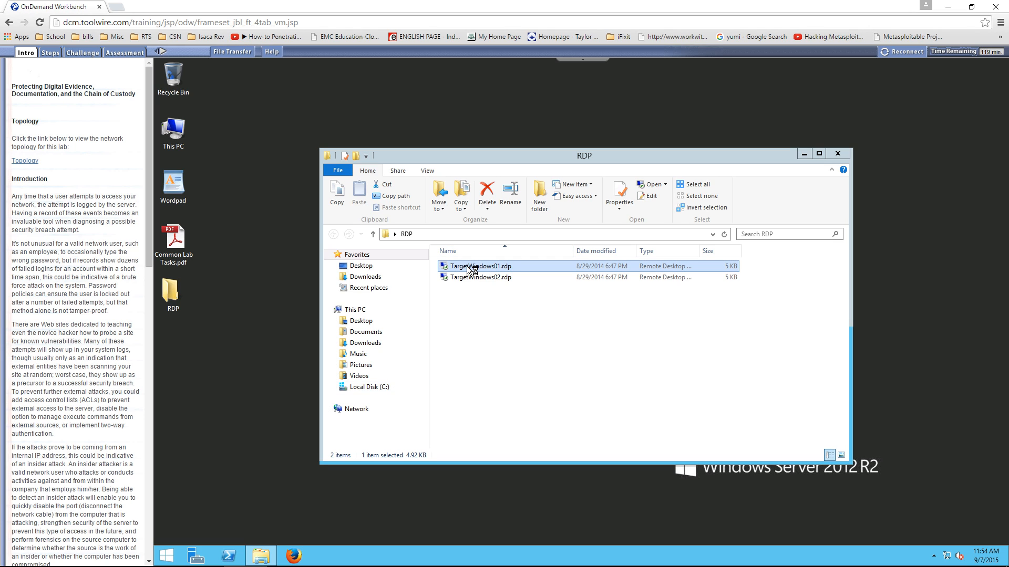
pyautogui.doubleClick(482, 265)
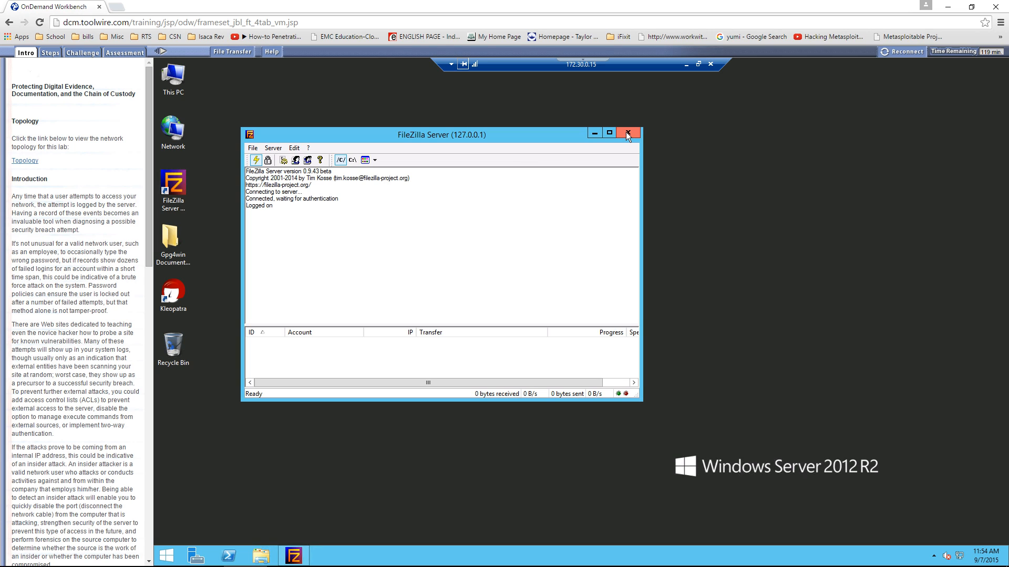
pyautogui.click(627, 134)
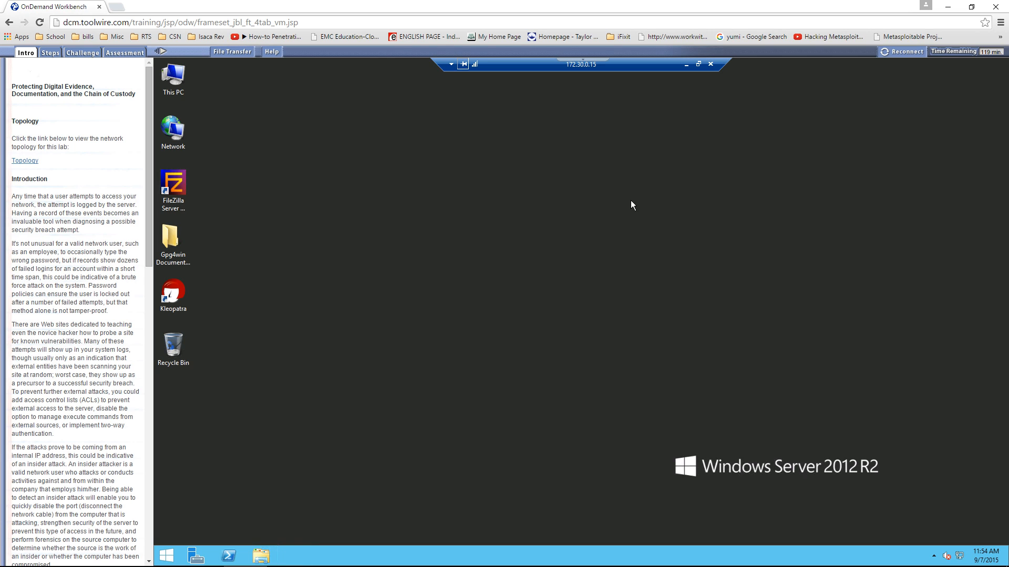
pyautogui.moveTo(645, 346)
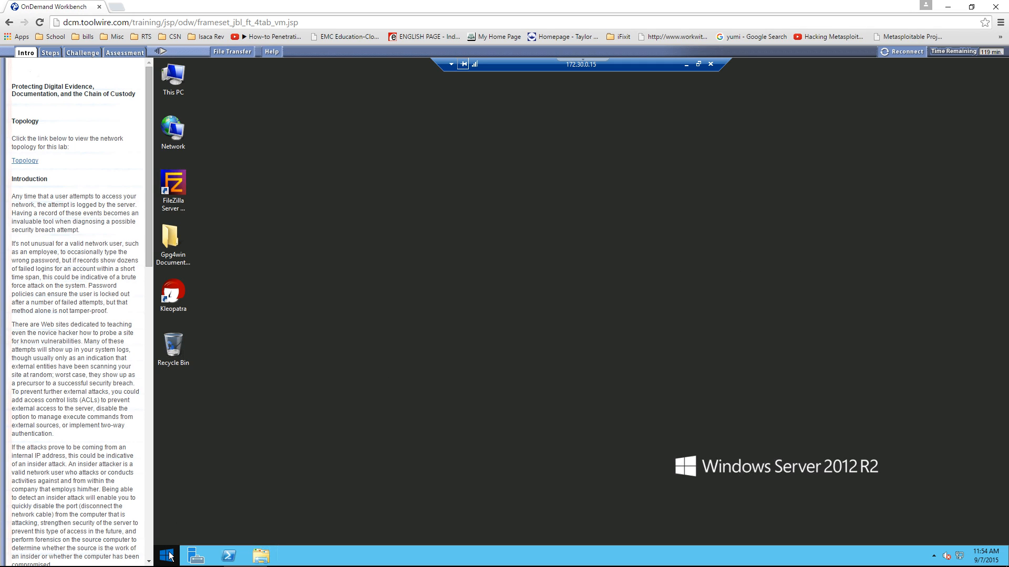
# Step: Launch Event Viewer from the Start context menu and maximize its window
pyautogui.rightClick(169, 556)
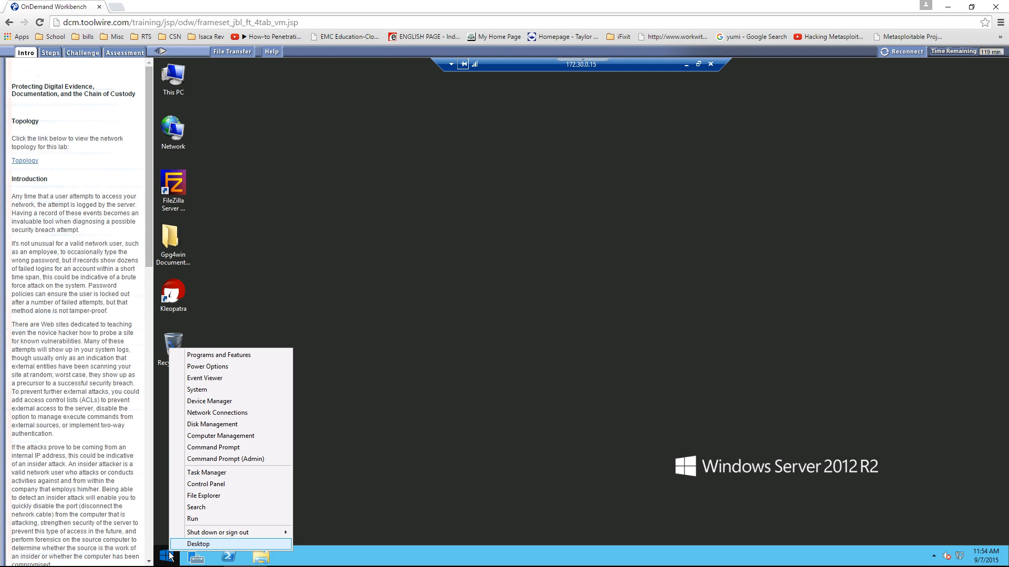
pyautogui.click(198, 544)
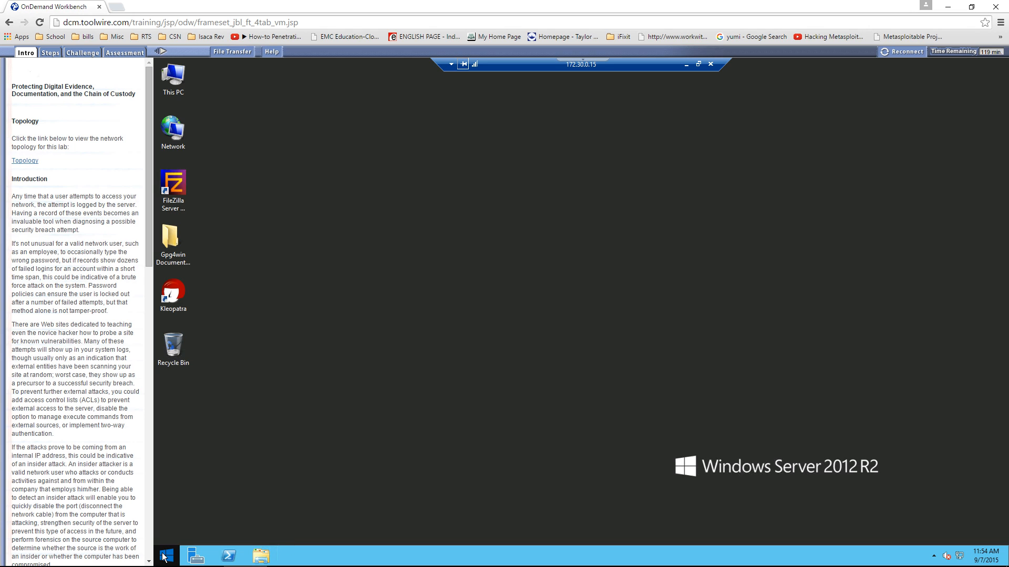
pyautogui.rightClick(165, 556)
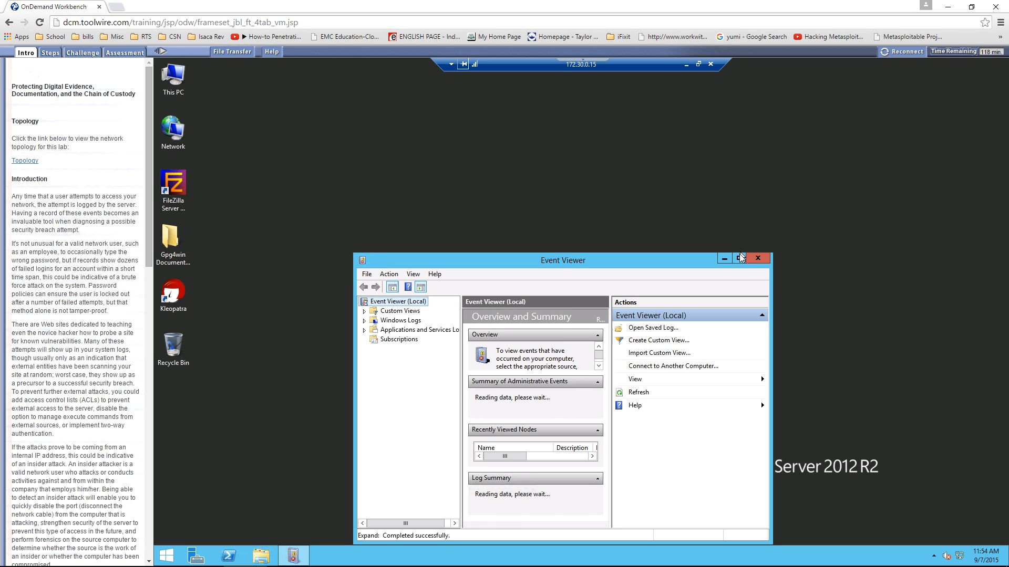
pyautogui.click(740, 258)
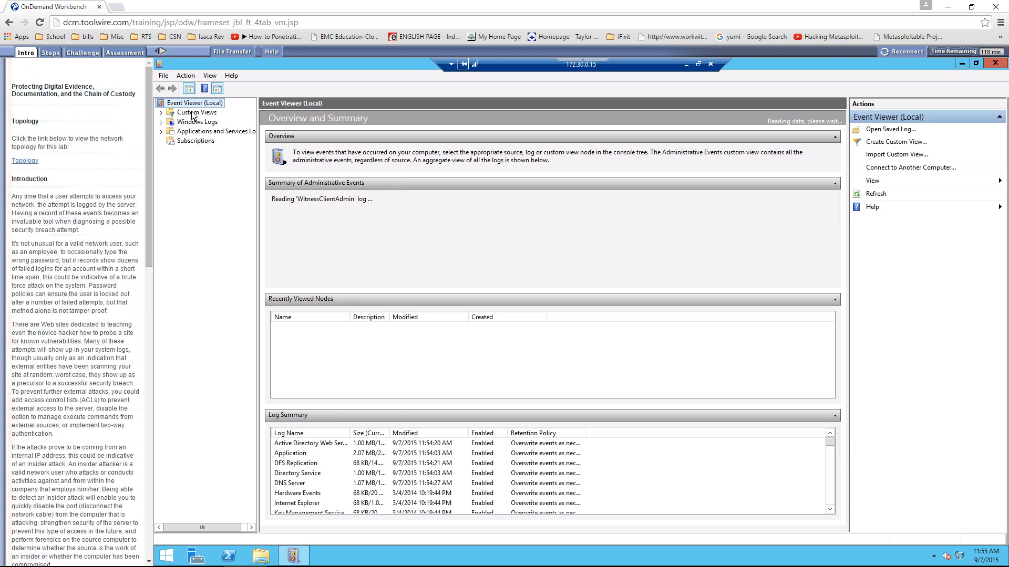
# Step: Browse the DFS Replication, DNS Server and Directory Service logs, then open the Application log
pyautogui.click(160, 112)
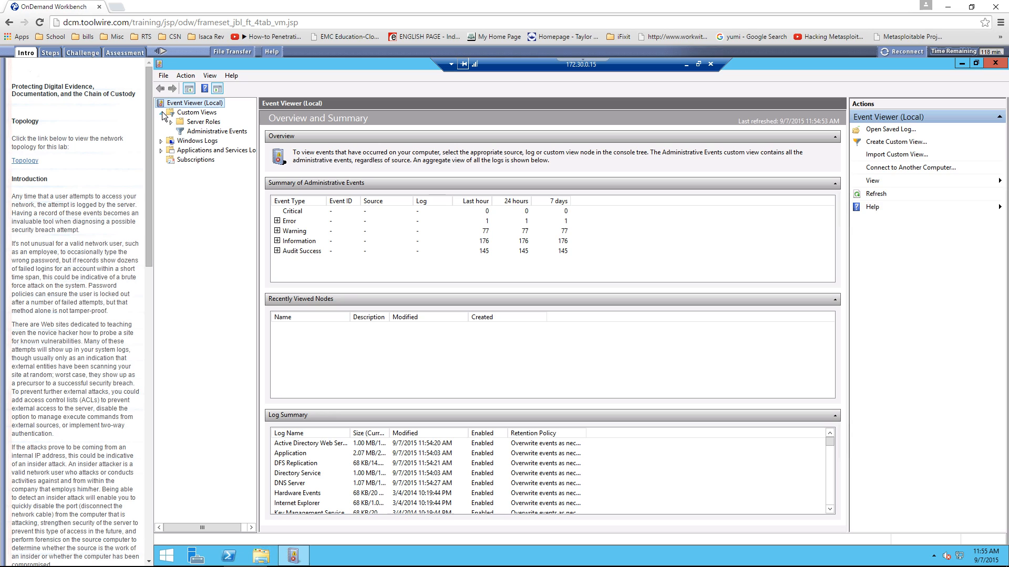
pyautogui.click(160, 112)
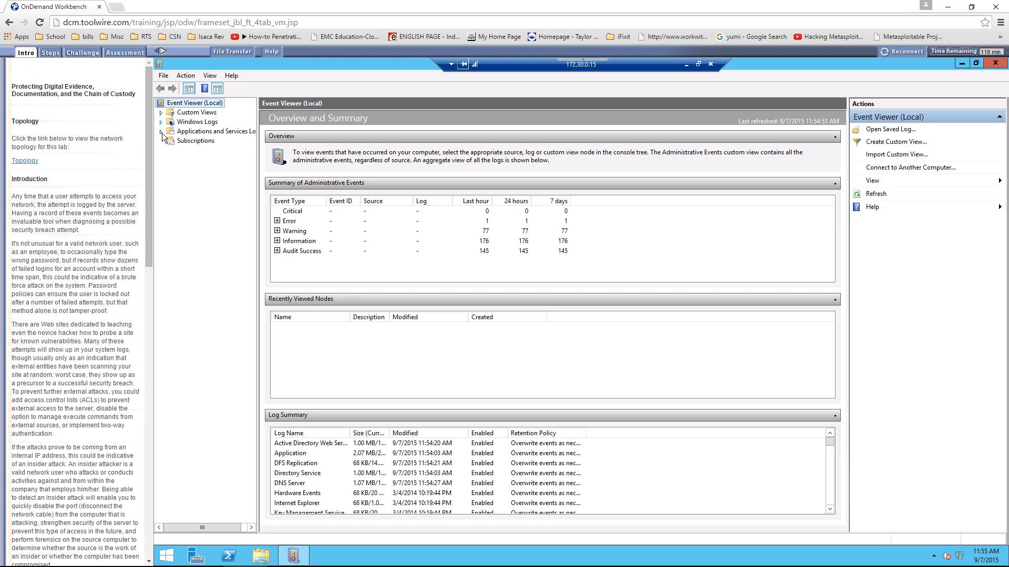
pyautogui.click(161, 131)
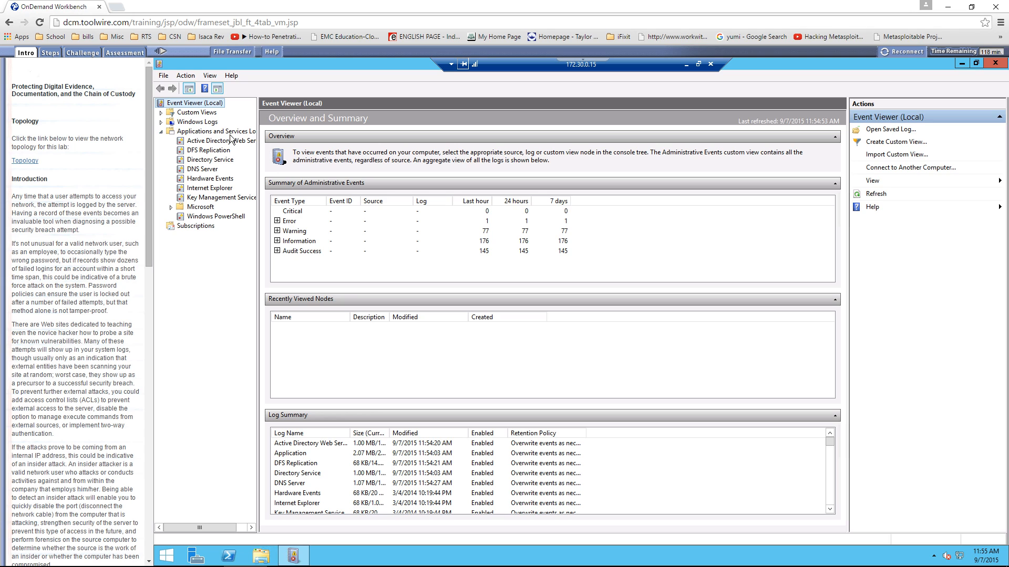
pyautogui.moveTo(168, 221)
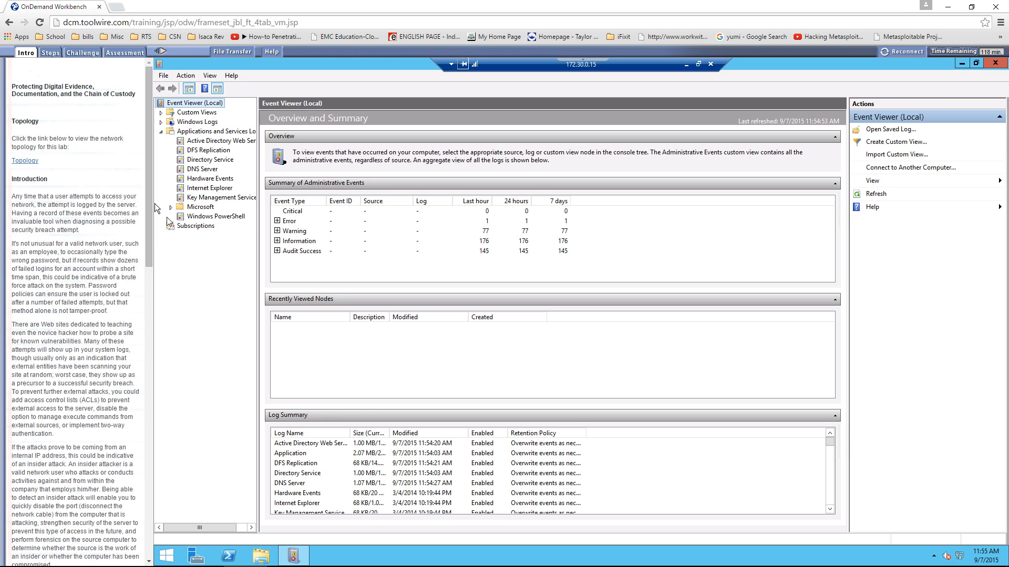
pyautogui.click(208, 150)
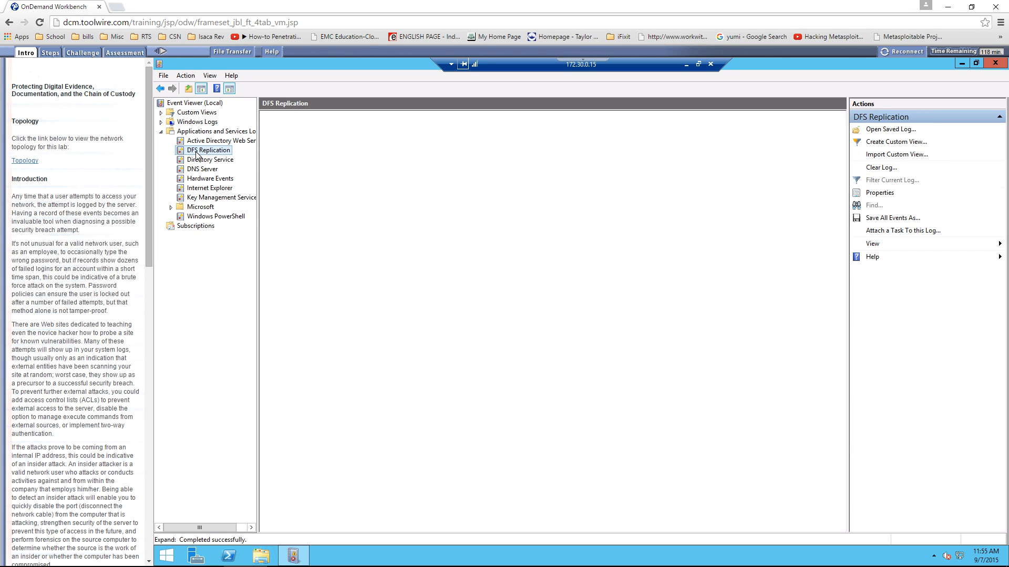
pyautogui.click(202, 169)
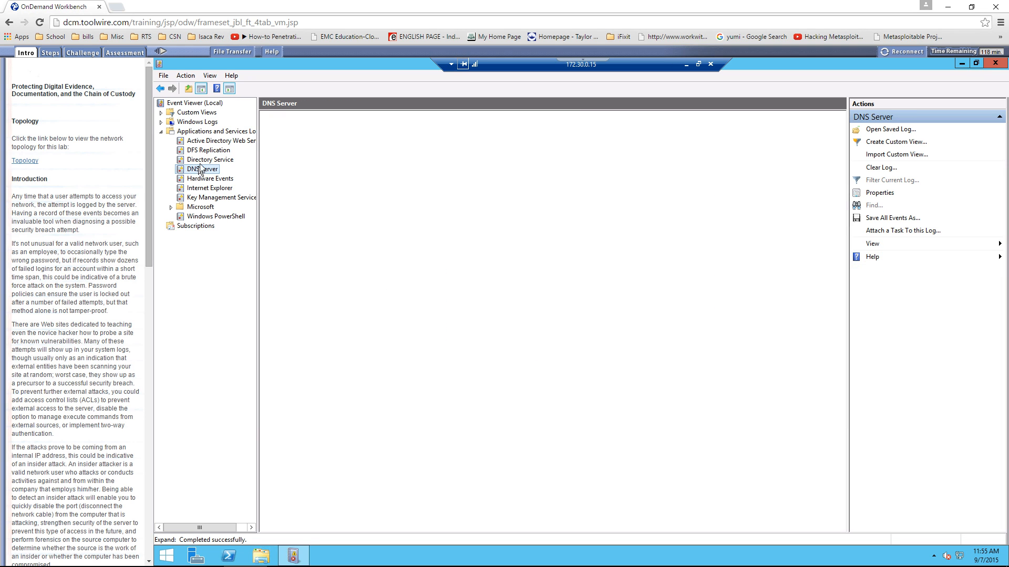
pyautogui.click(209, 160)
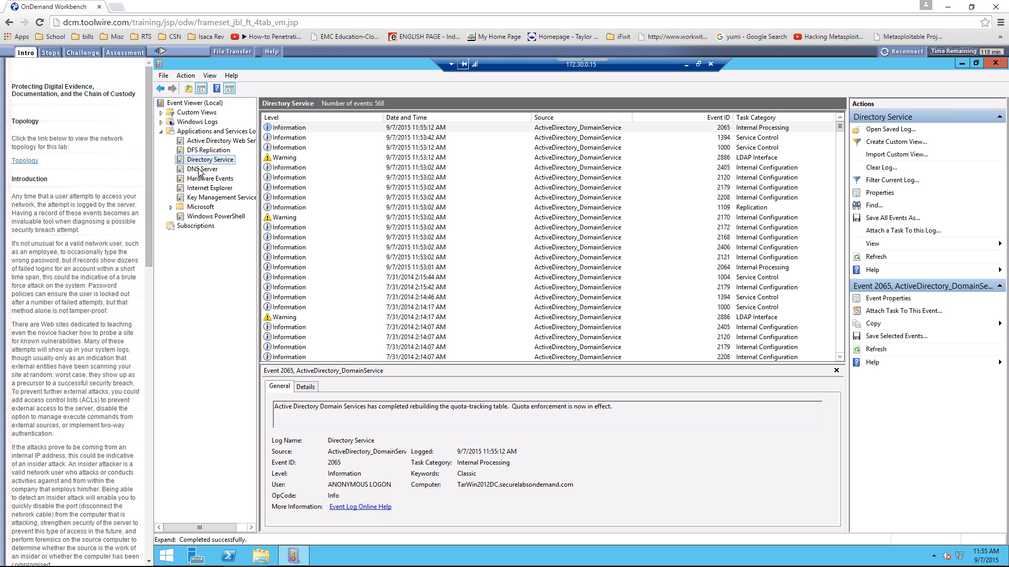
pyautogui.click(202, 169)
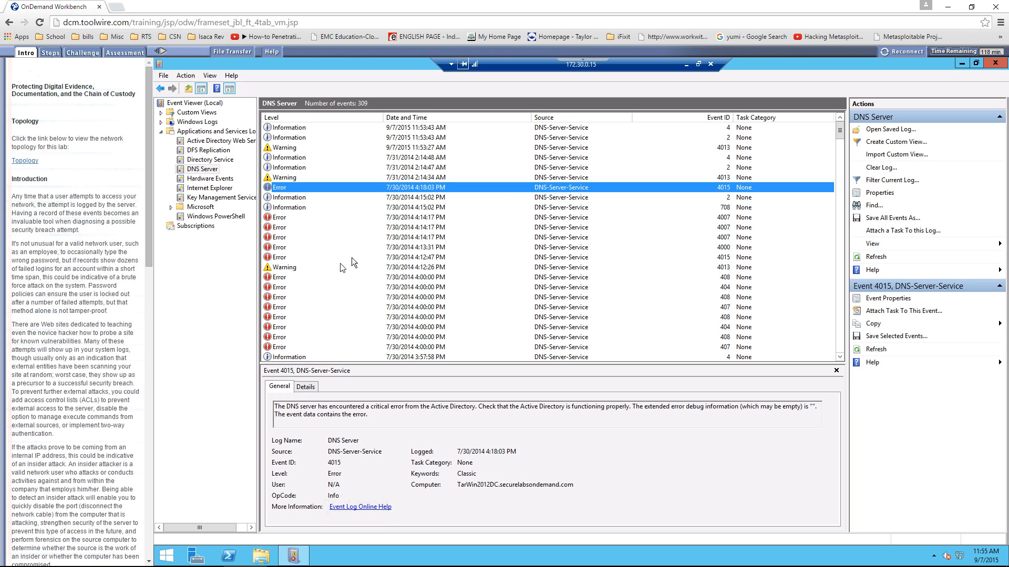
pyautogui.moveTo(459, 391)
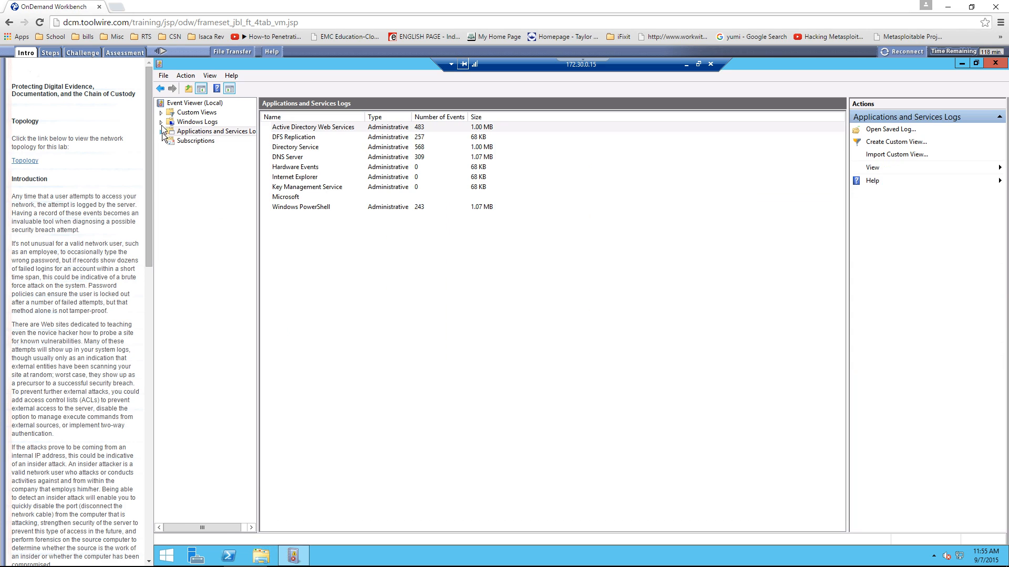
pyautogui.click(161, 121)
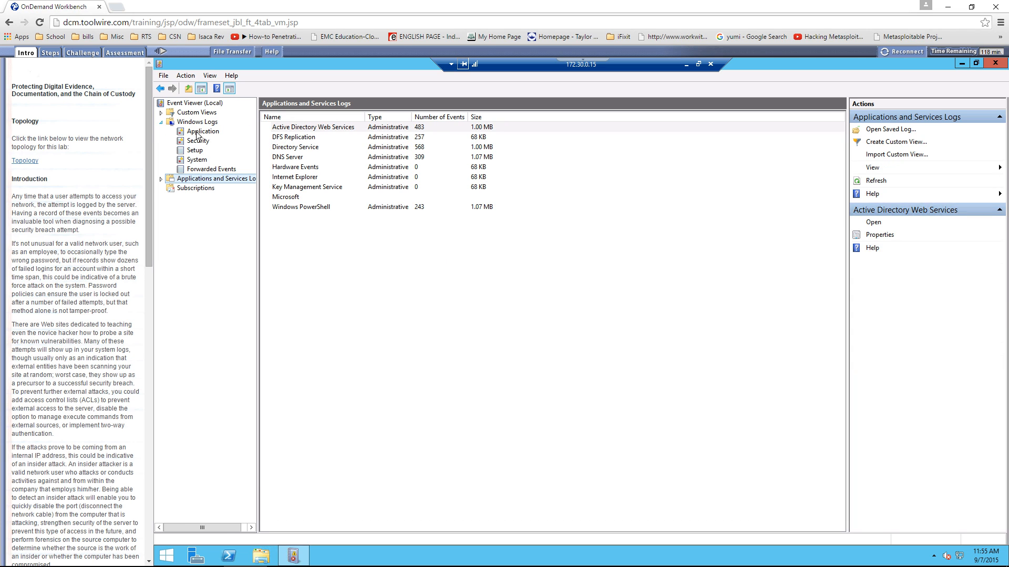
pyautogui.click(201, 131)
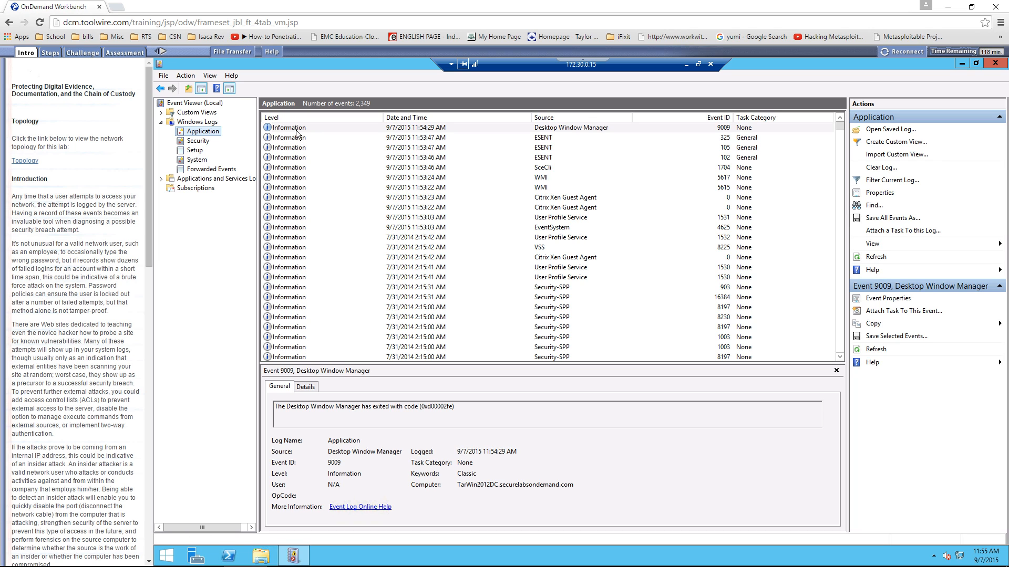
pyautogui.moveTo(358, 132)
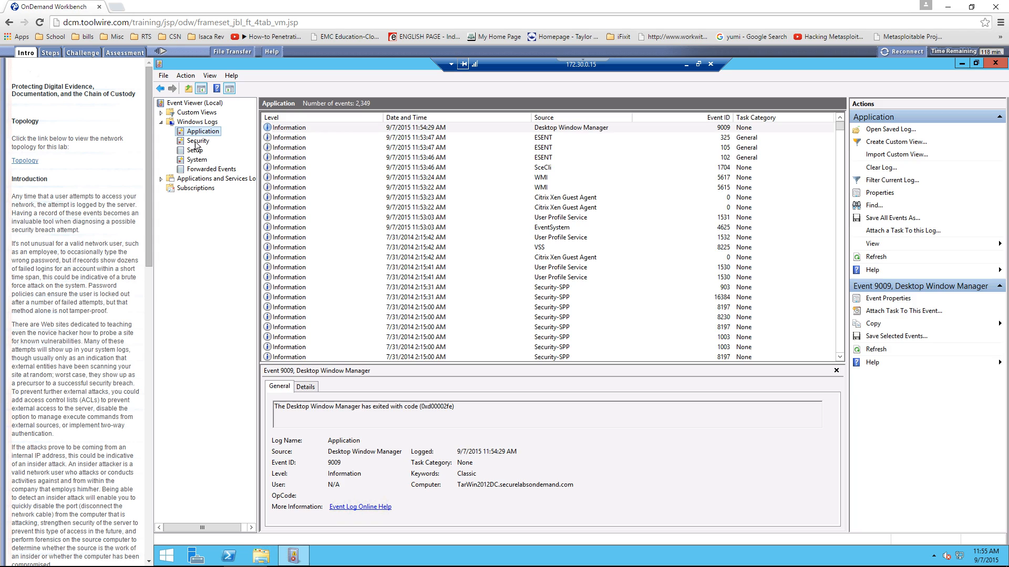
# Step: Display the Windows Security log with its 49,997 audit events
pyautogui.click(198, 141)
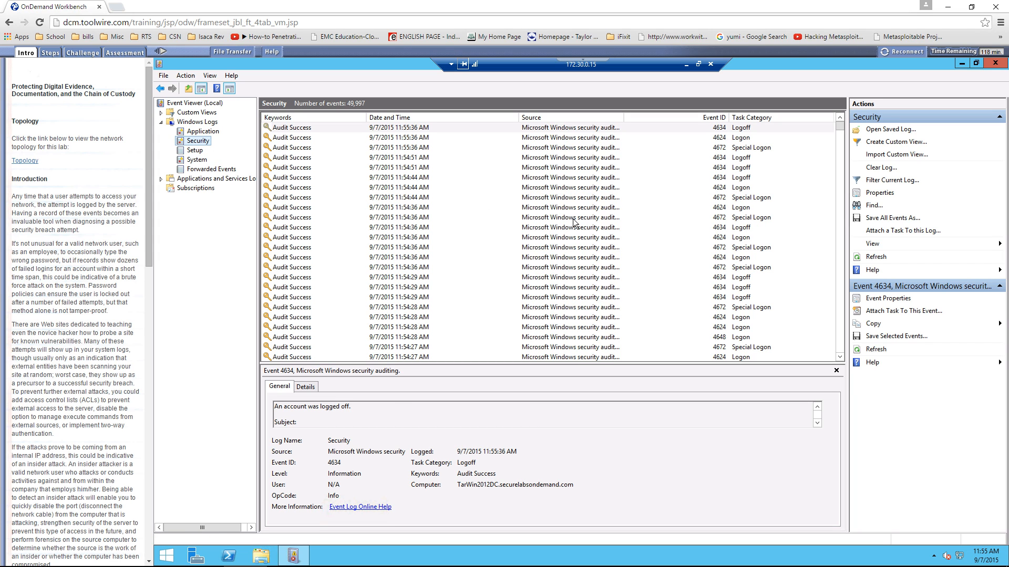
pyautogui.moveTo(568, 217)
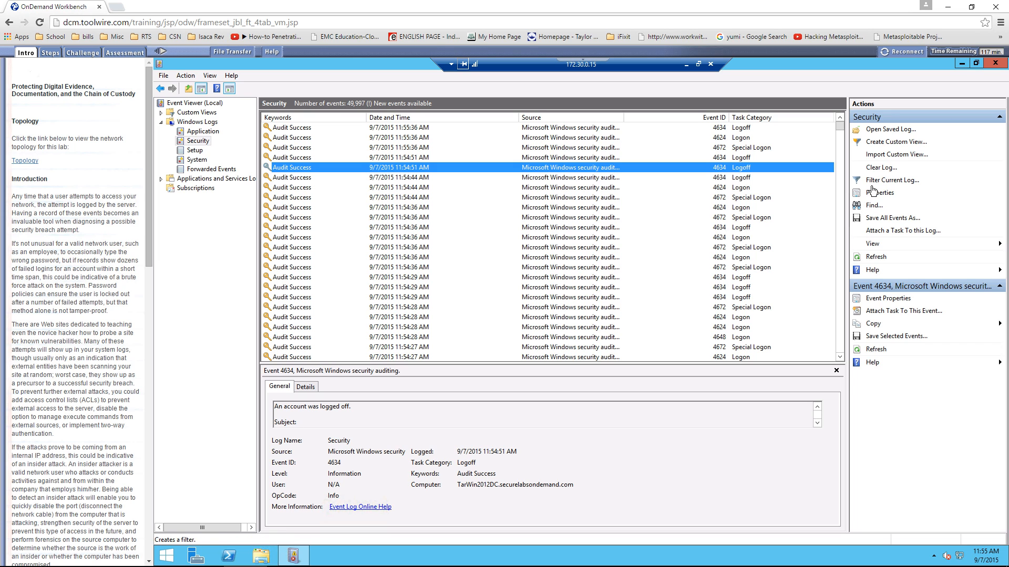
pyautogui.moveTo(888, 154)
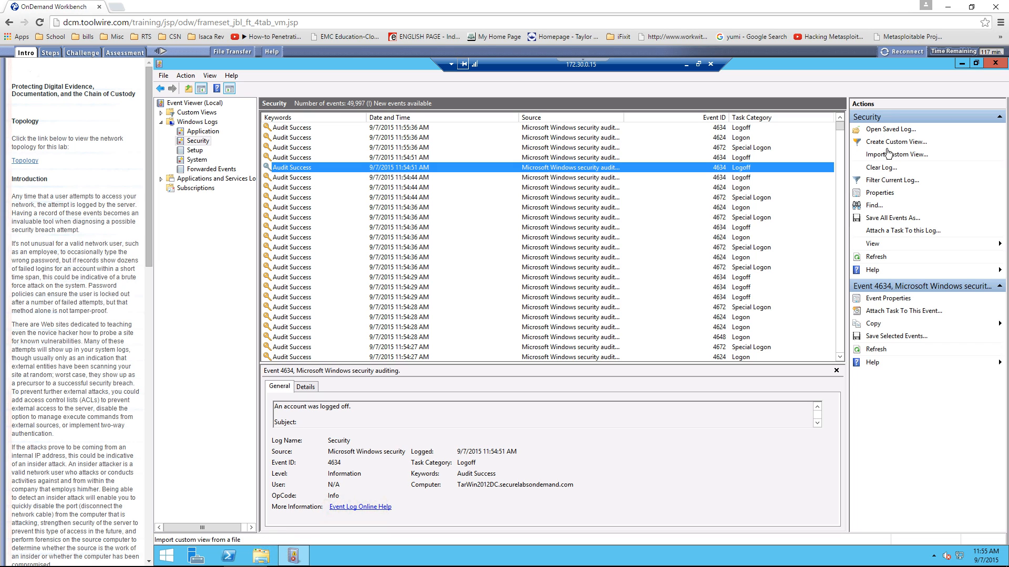
pyautogui.moveTo(896, 141)
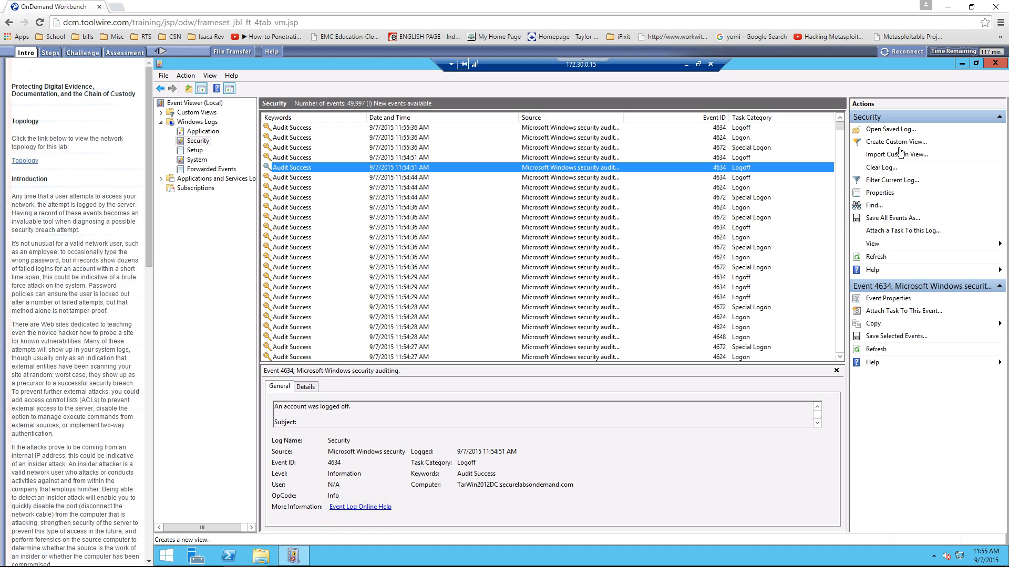
pyautogui.moveTo(878, 184)
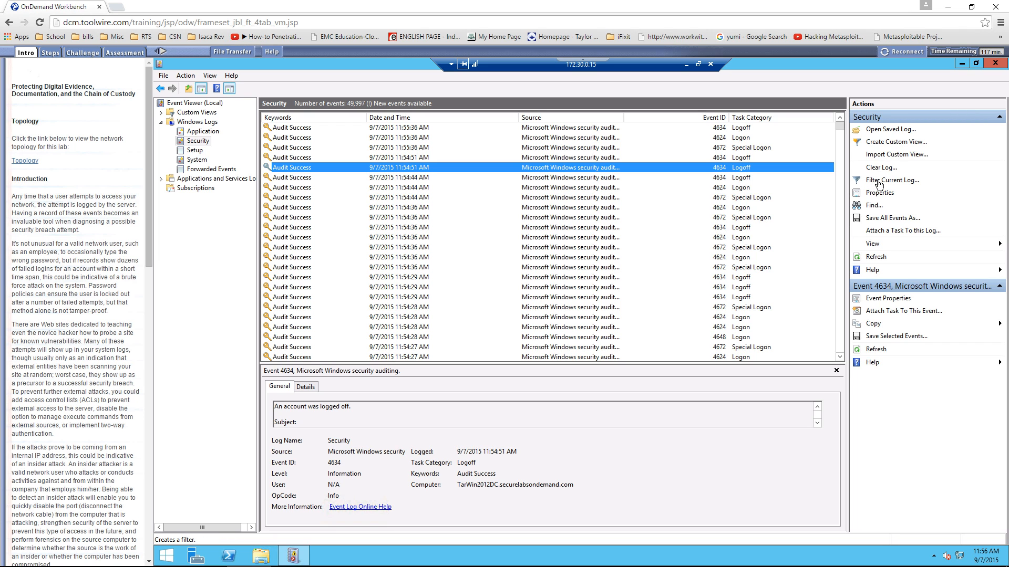
# Step: Filter the Security log to event ID 4625, leaving 23 failed logon events
pyautogui.click(894, 181)
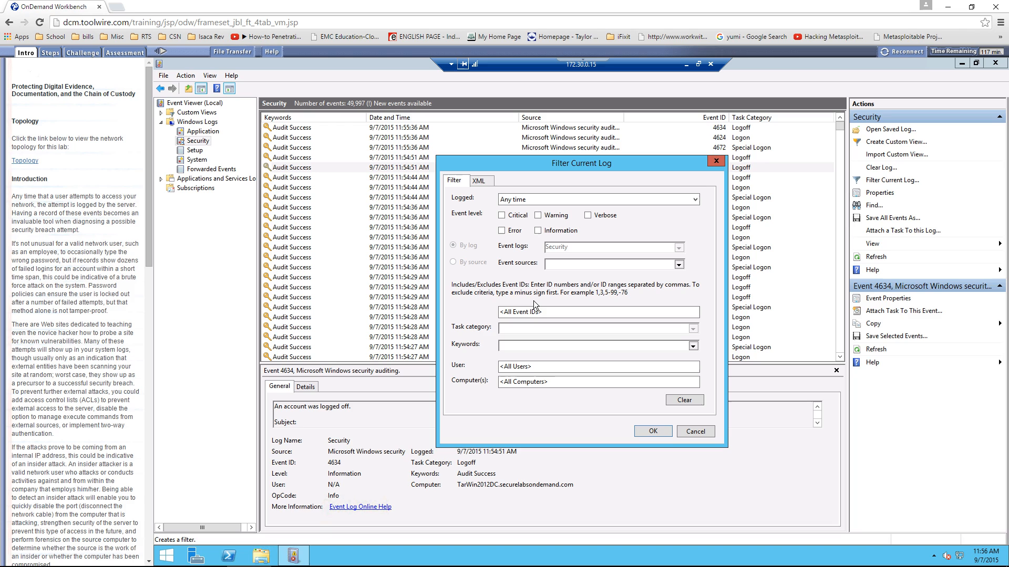
pyautogui.click(598, 312)
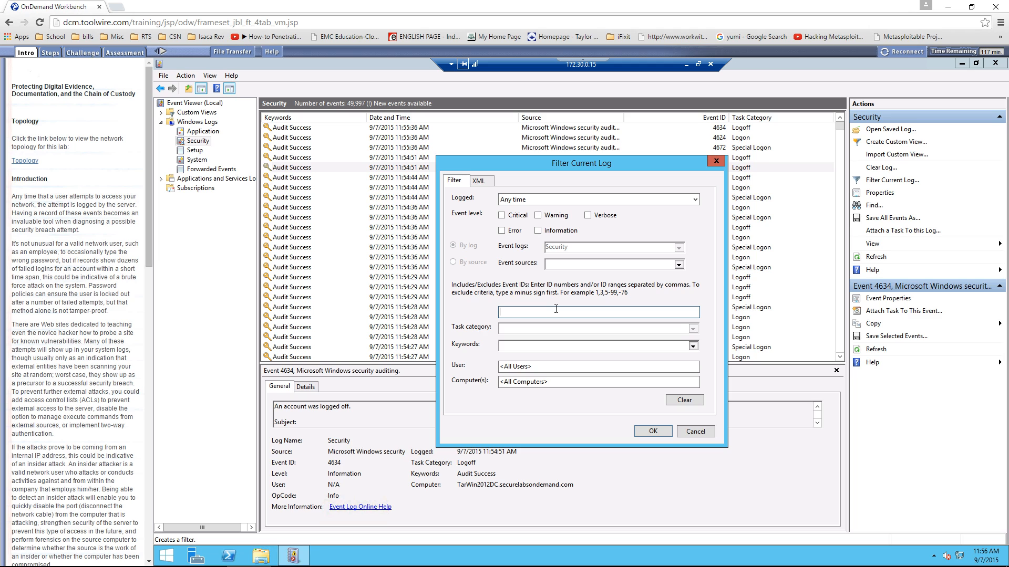
pyautogui.write('4625')
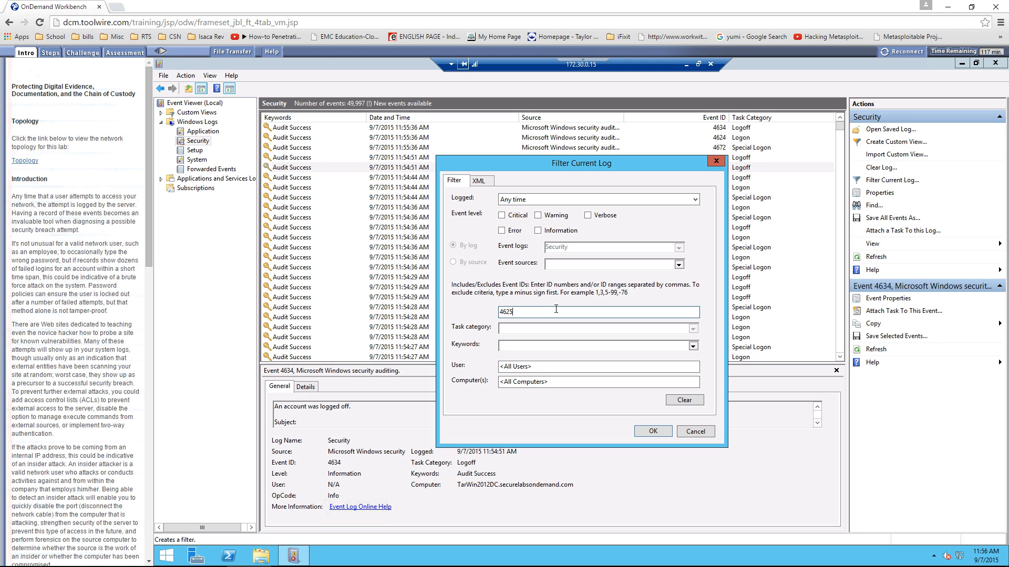
pyautogui.click(652, 431)
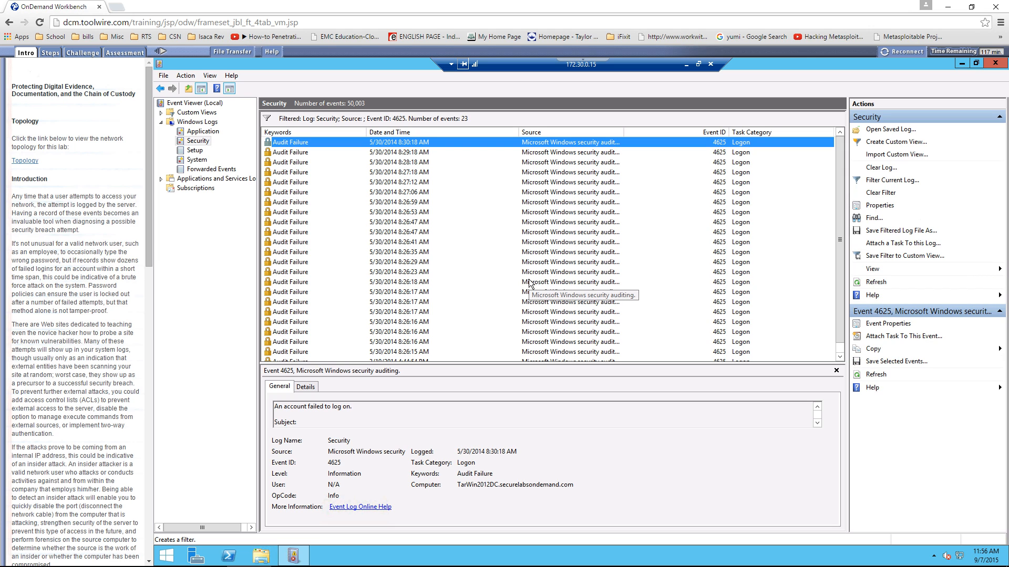
pyautogui.moveTo(773, 373)
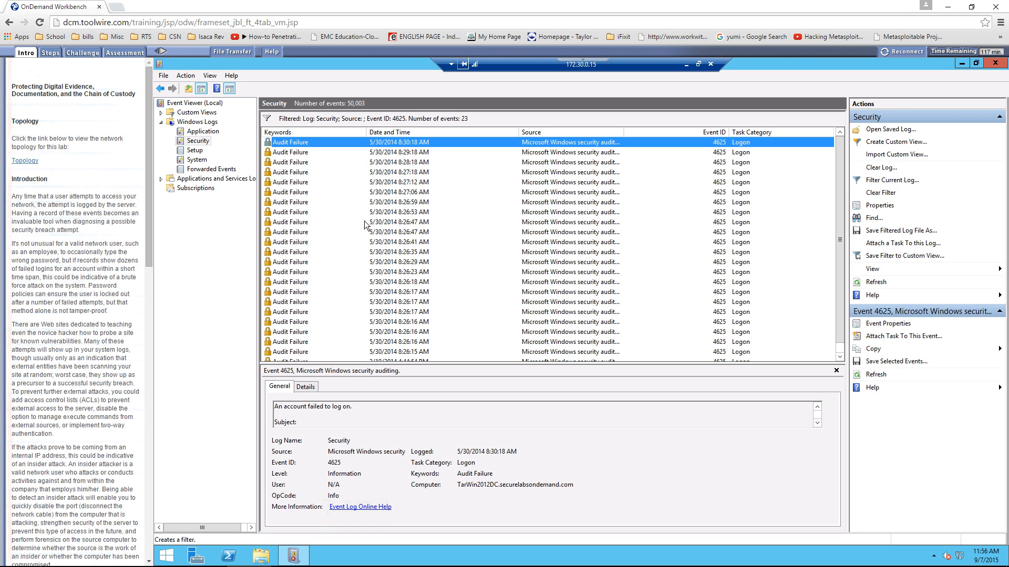
pyautogui.moveTo(332, 159)
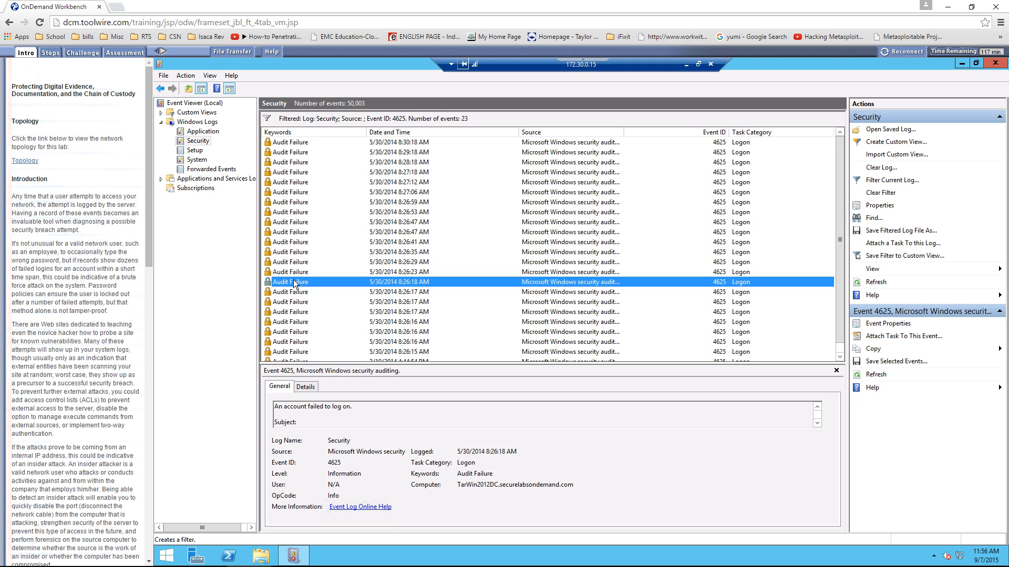
# Step: Select the failed logon event logged at 8:26:15 AM in the filtered list
pyautogui.scroll(-3)
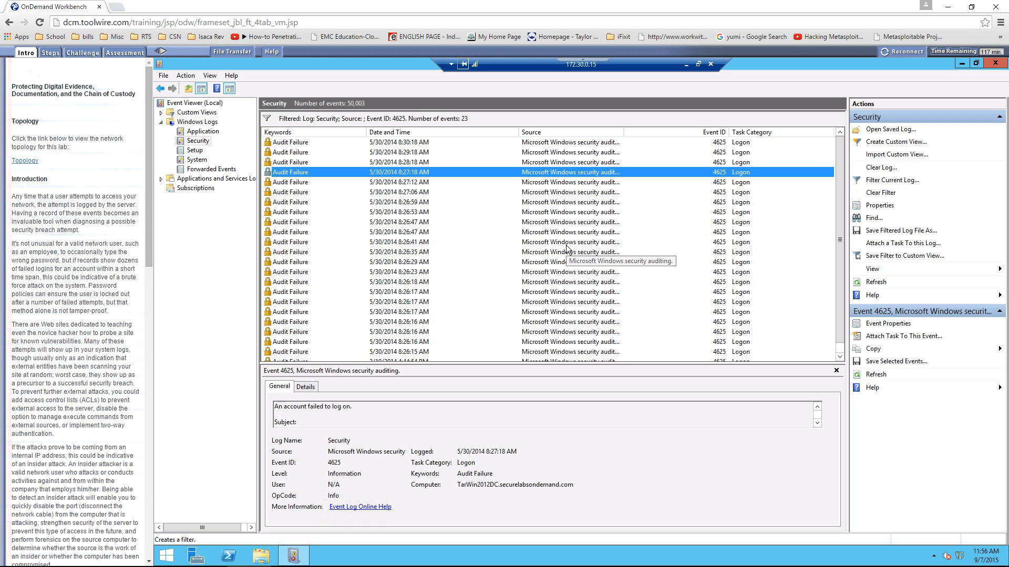
pyautogui.moveTo(402, 357)
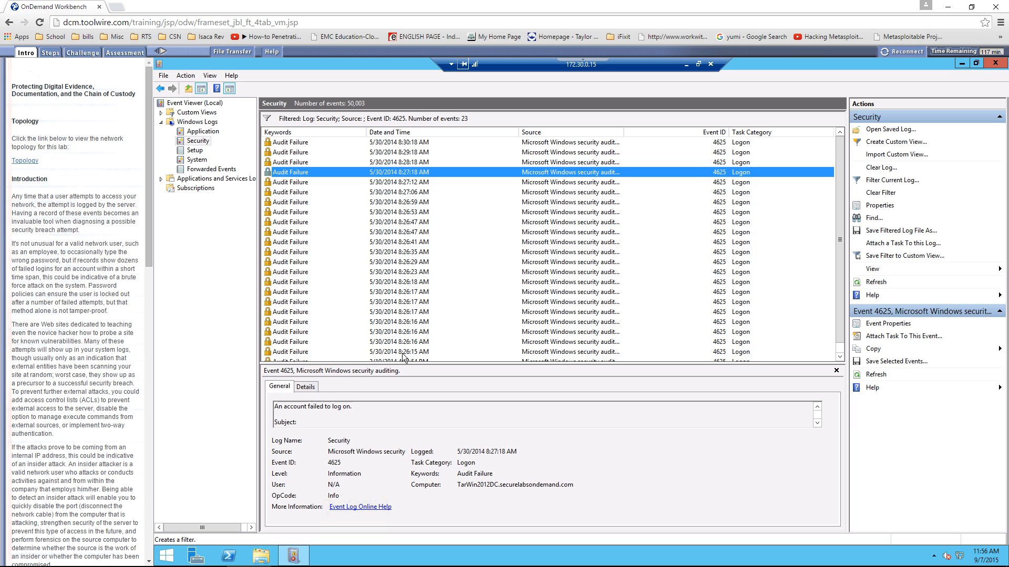
pyautogui.click(399, 352)
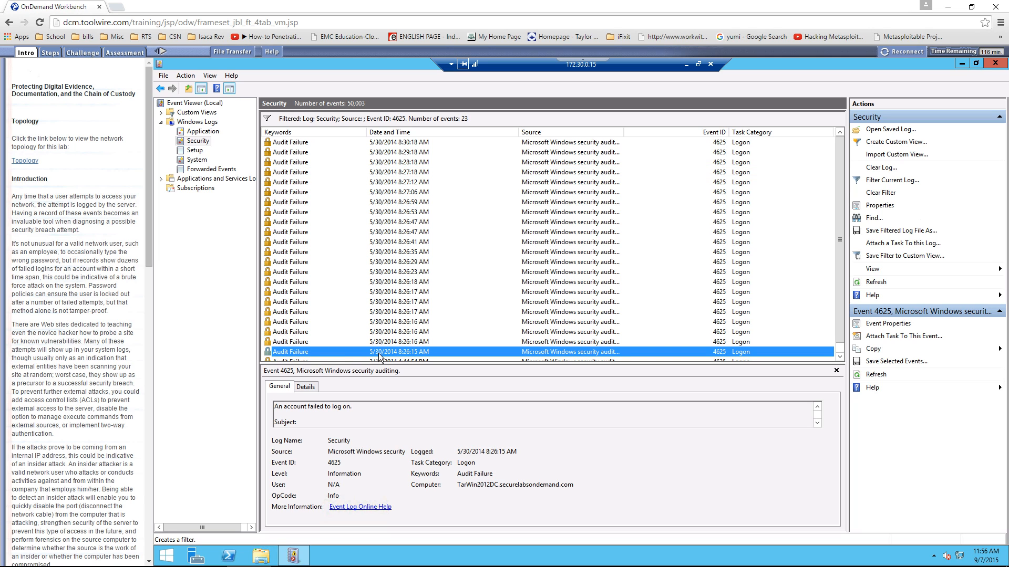
pyautogui.moveTo(395, 355)
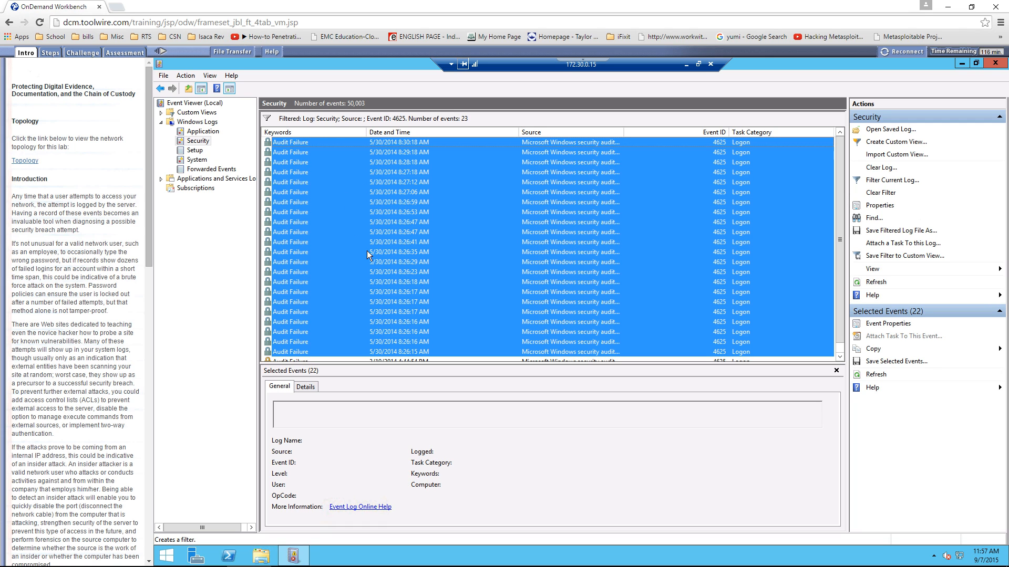
pyautogui.moveTo(714, 335)
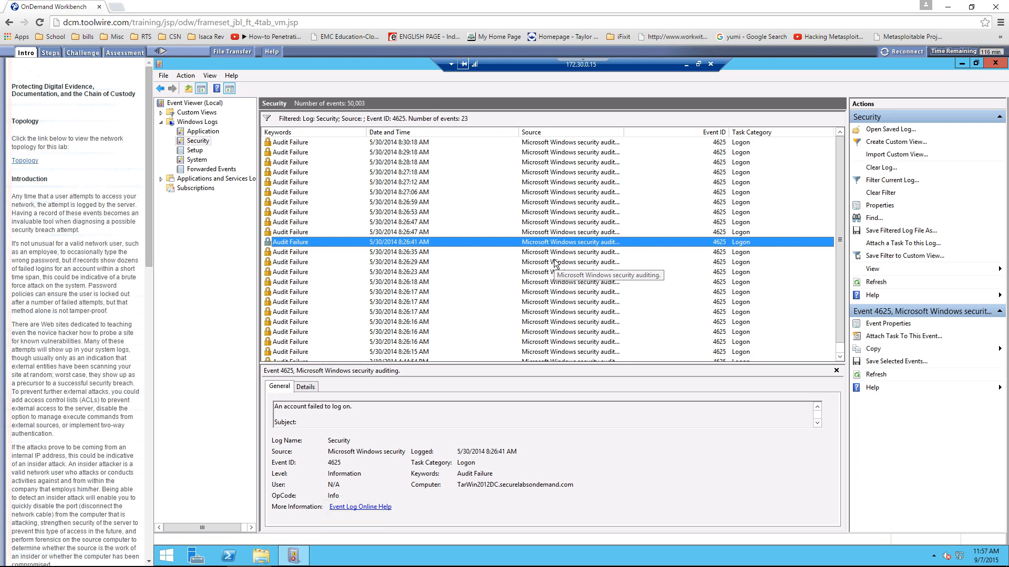
pyautogui.moveTo(677, 212)
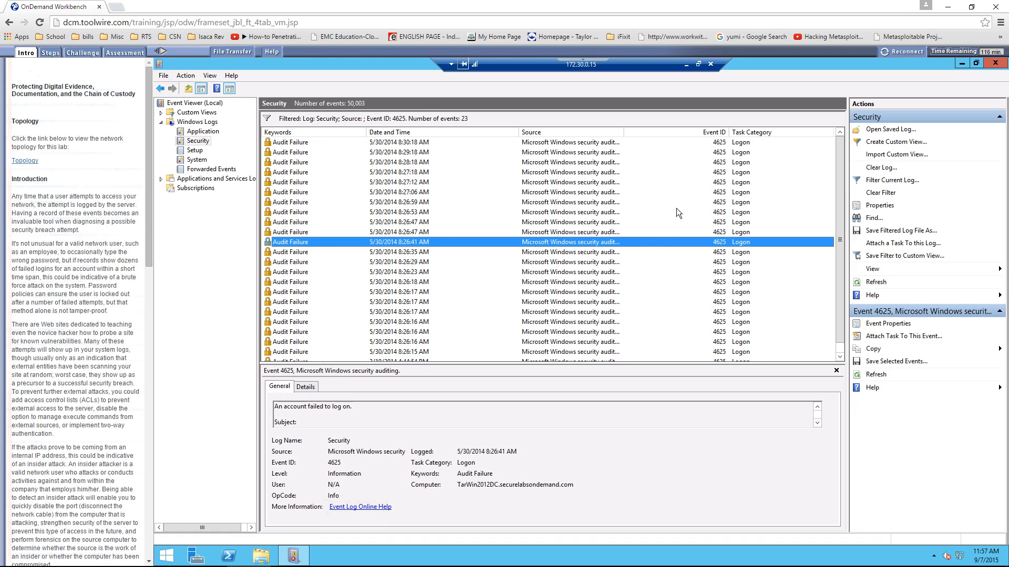
pyautogui.moveTo(722, 251)
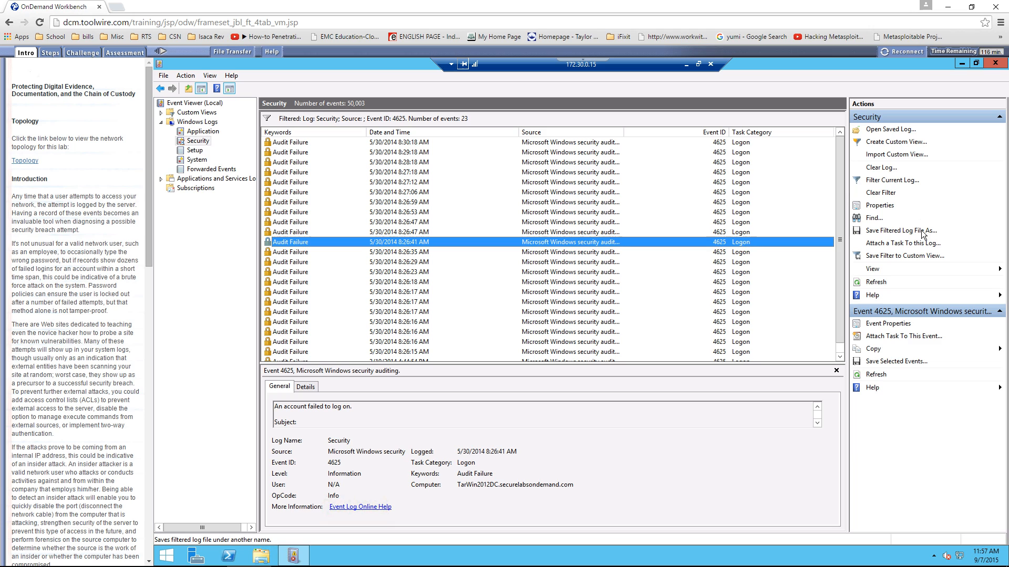
# Step: Save the filtered log, browsing to the Users folder on WIN-SML13TBLQ1G's C drive
pyautogui.click(901, 231)
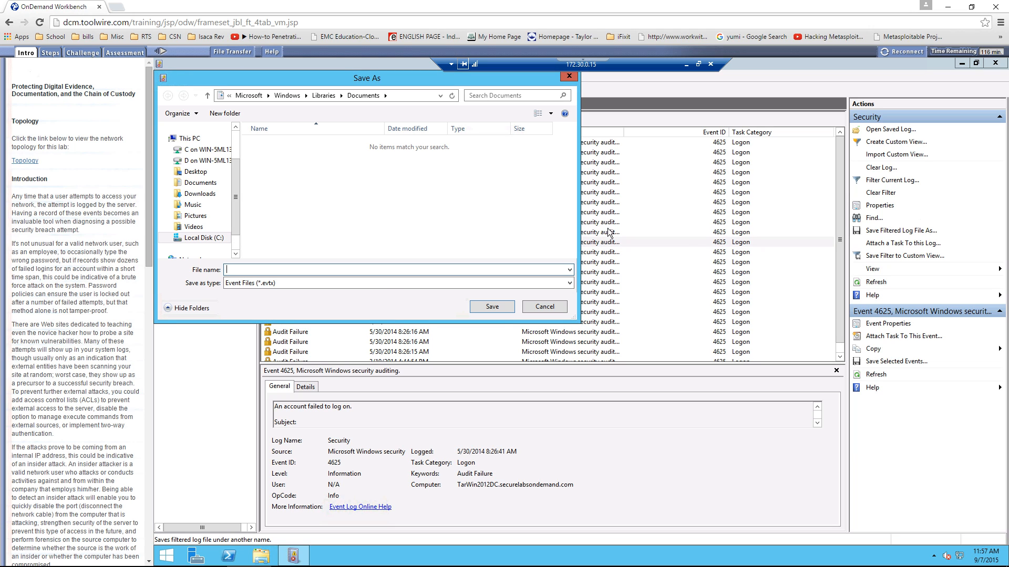
pyautogui.moveTo(350, 229)
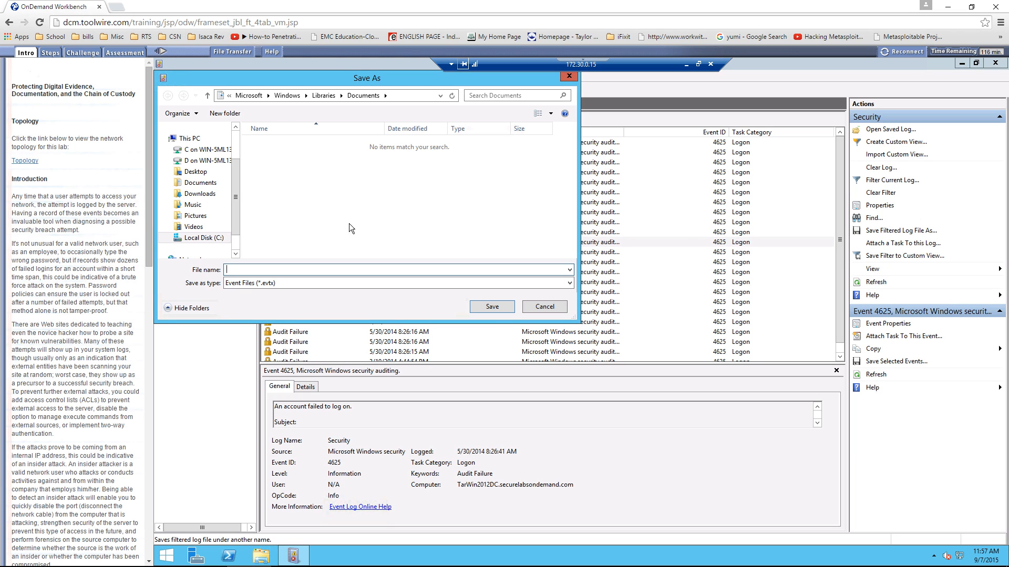
pyautogui.click(189, 138)
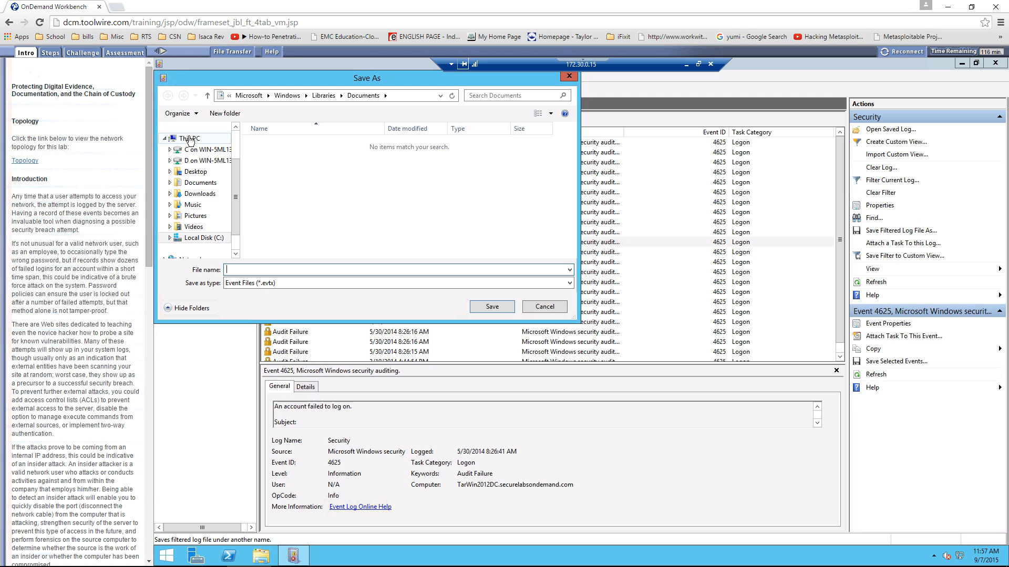
pyautogui.click(191, 138)
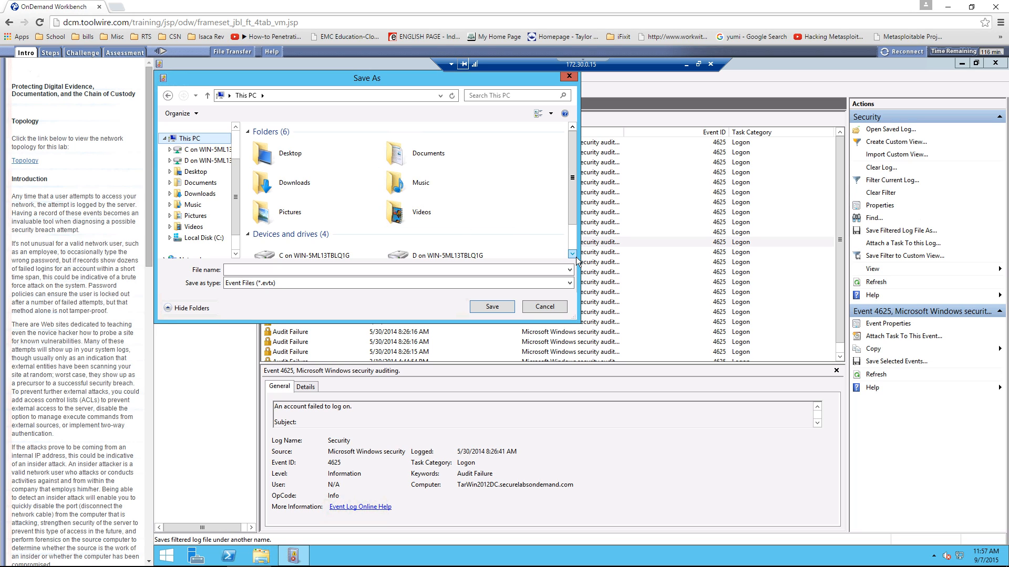
pyautogui.scroll(-3)
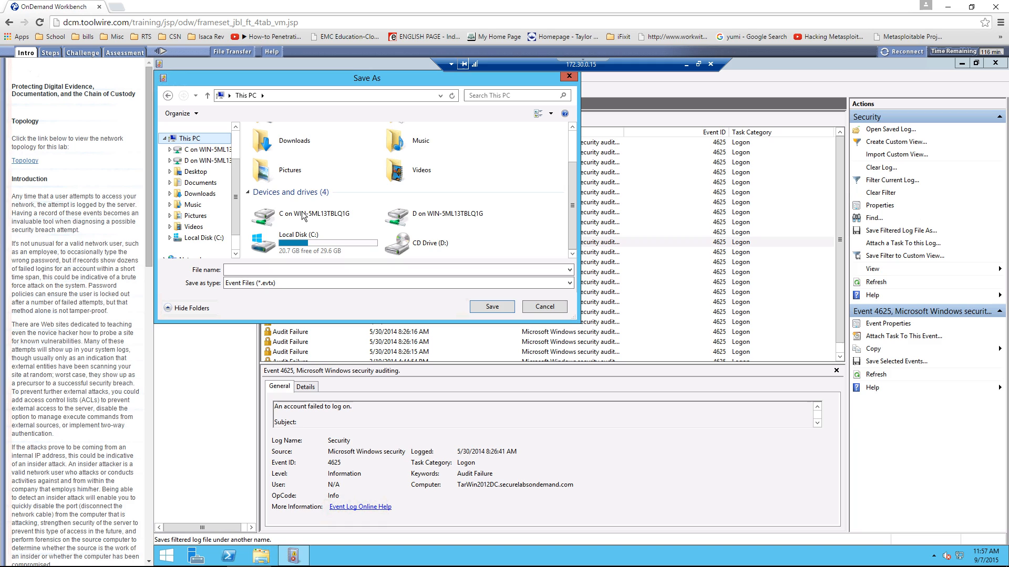
pyautogui.moveTo(319, 220)
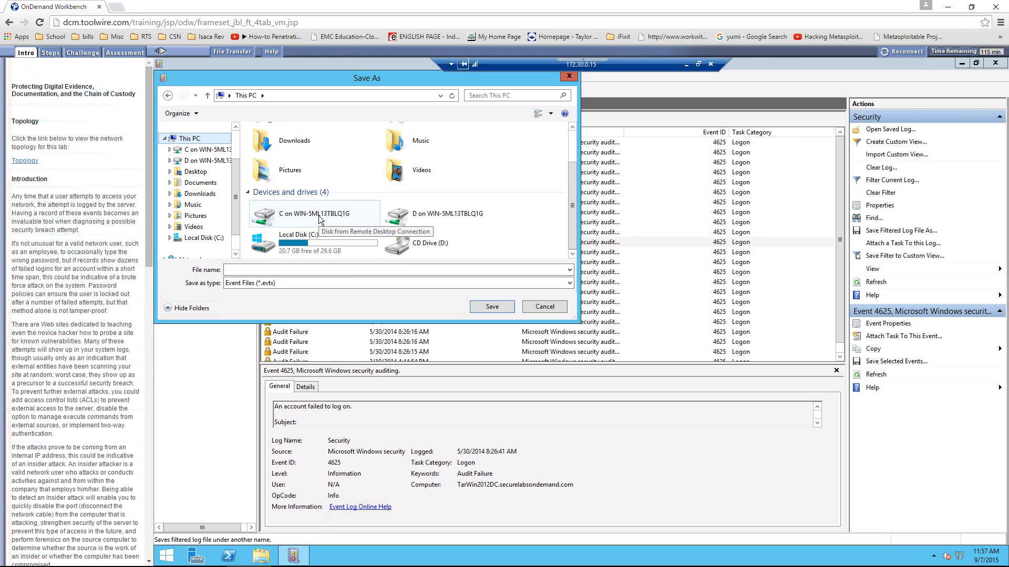
pyautogui.moveTo(322, 241)
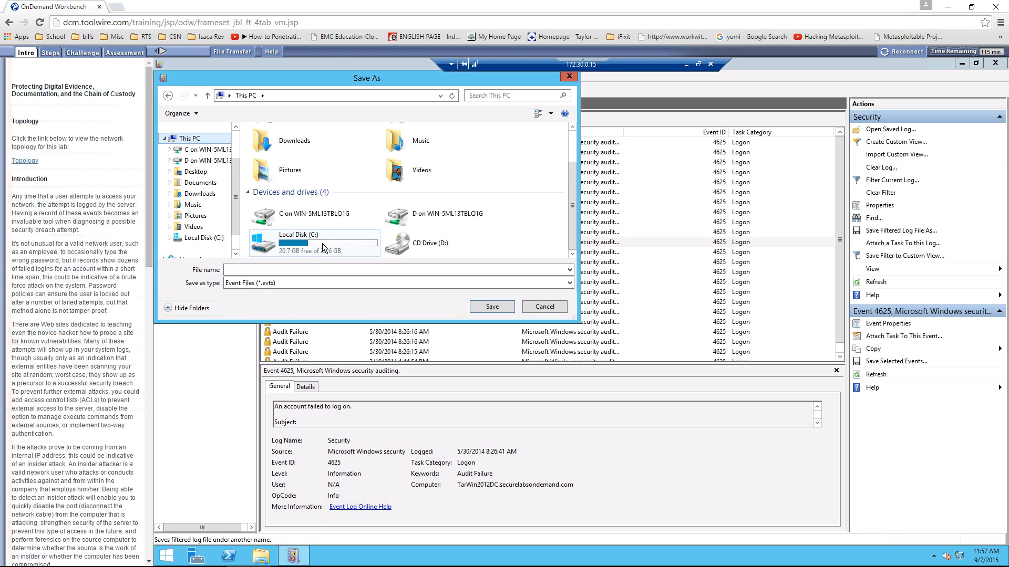
pyautogui.moveTo(315, 242)
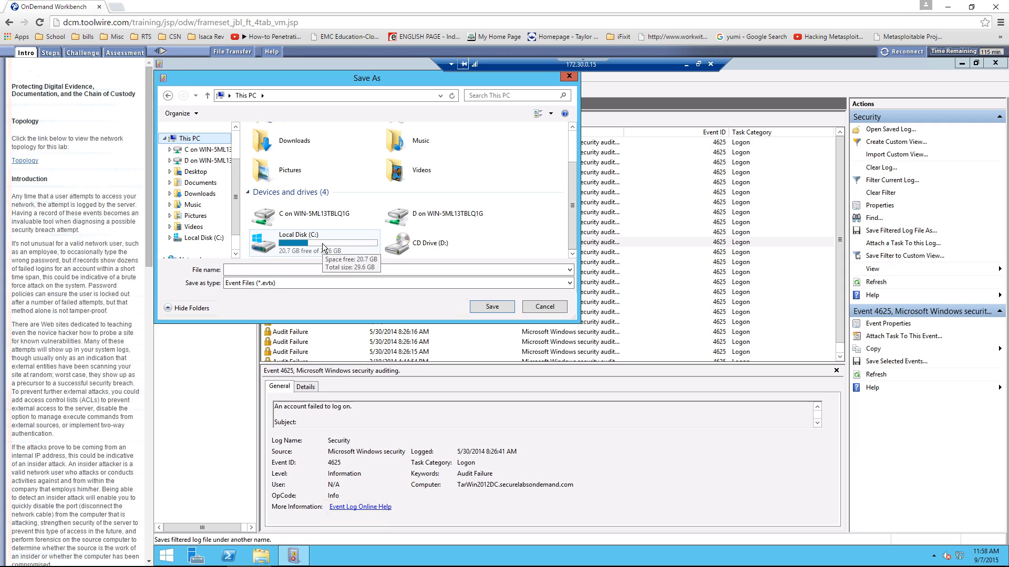
pyautogui.click(313, 234)
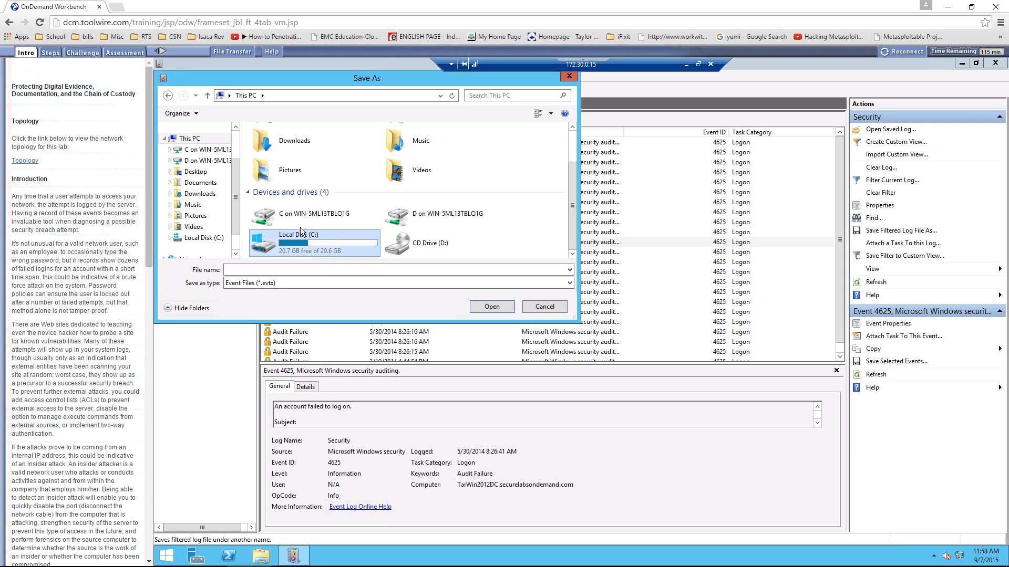
pyautogui.click(314, 214)
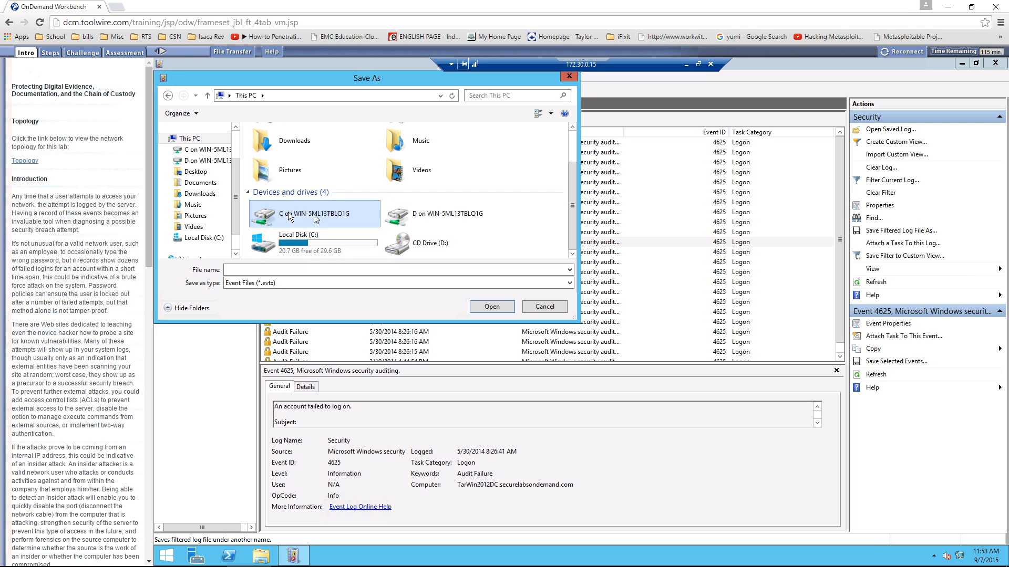
pyautogui.moveTo(303, 215)
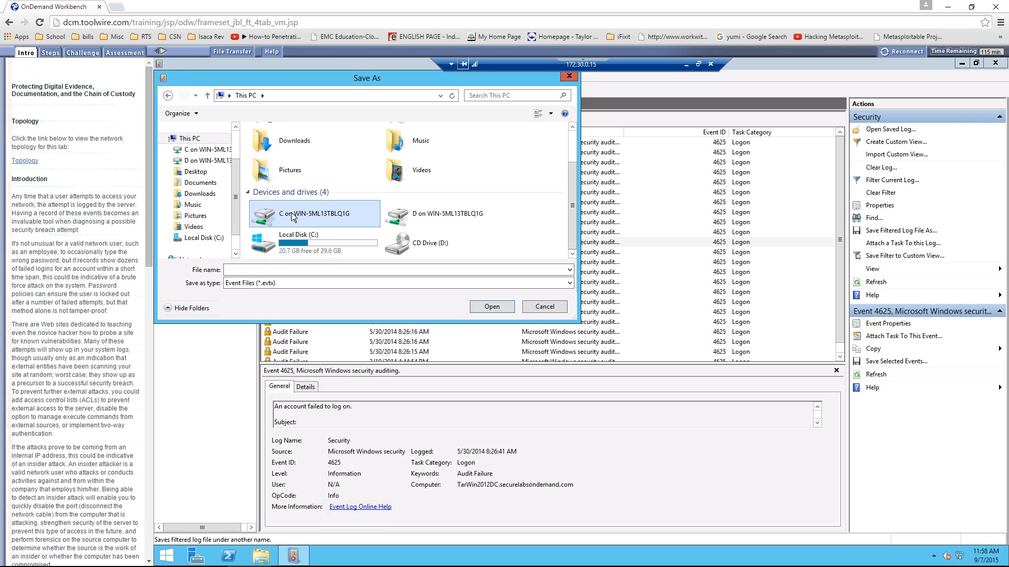
pyautogui.doubleClick(315, 214)
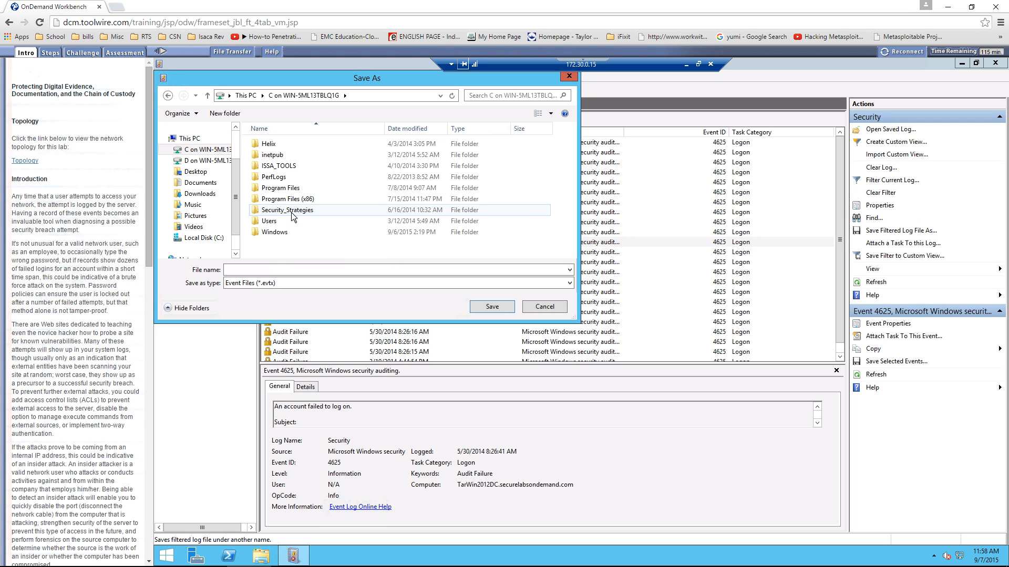
pyautogui.click(268, 220)
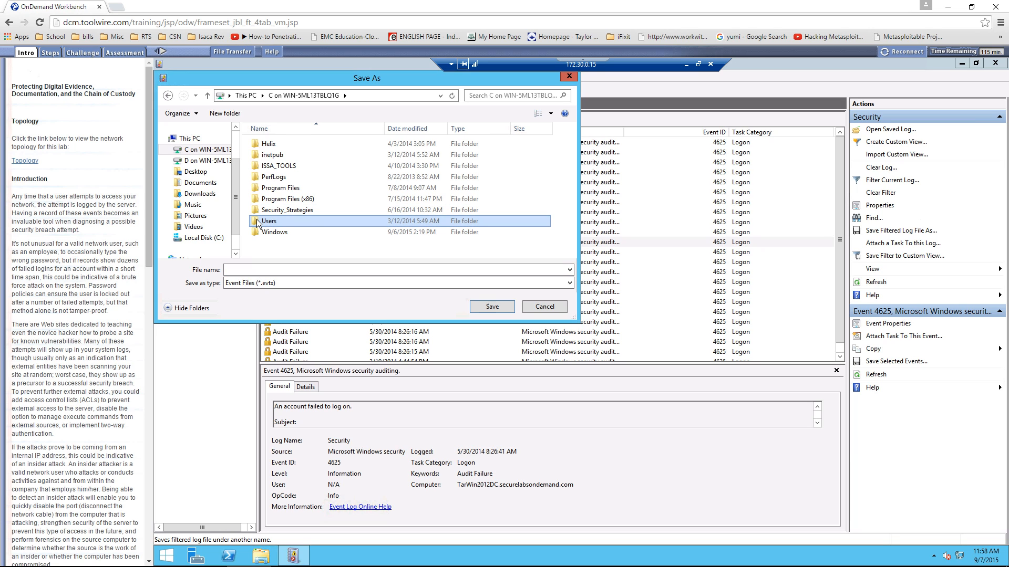
pyautogui.doubleClick(267, 220)
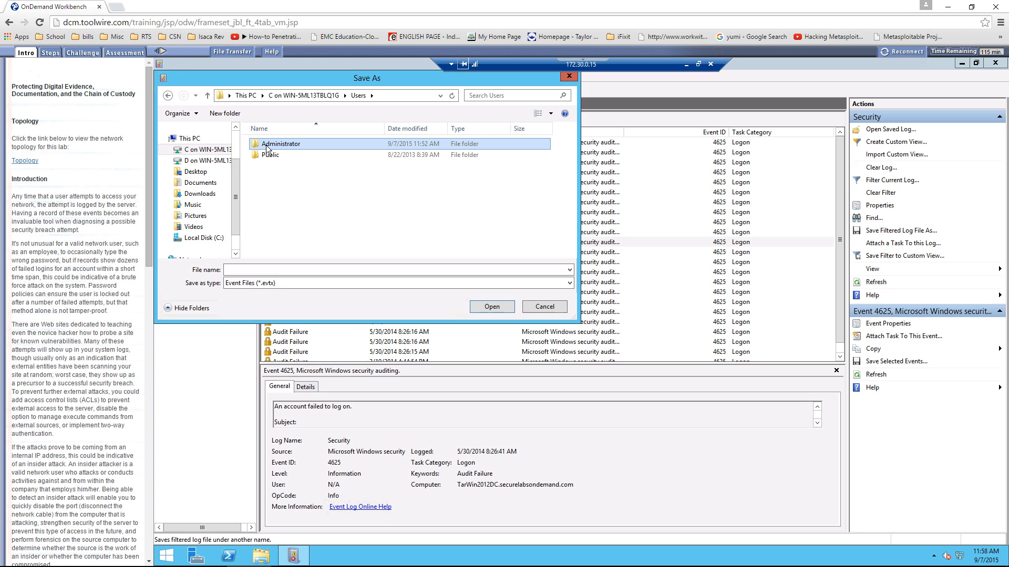
pyautogui.moveTo(545, 71)
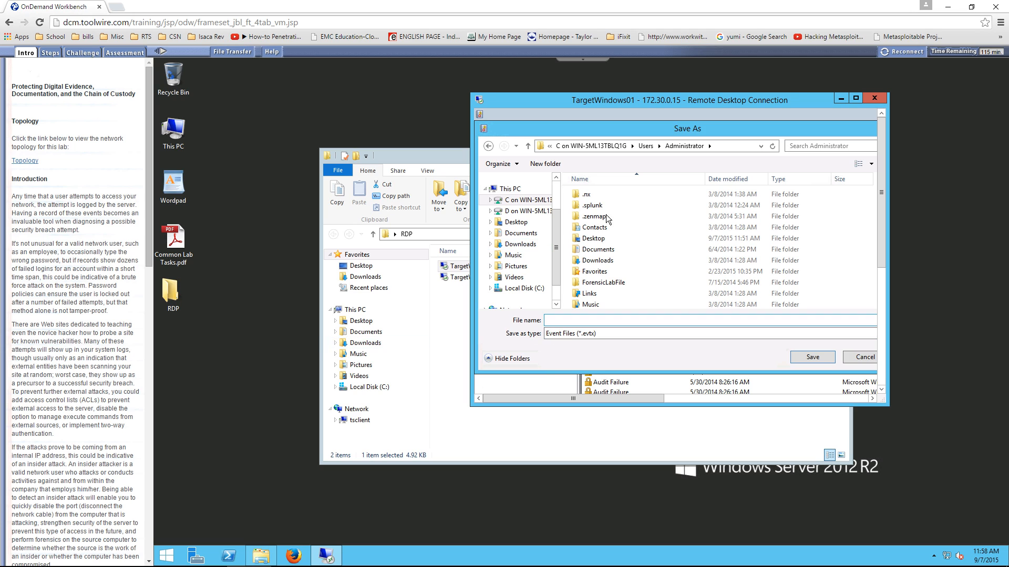
# Step: Target Administrator's Desktop, name the file STUDENT_FilteredLog, and choose Text (Tab delimited) type
pyautogui.click(593, 238)
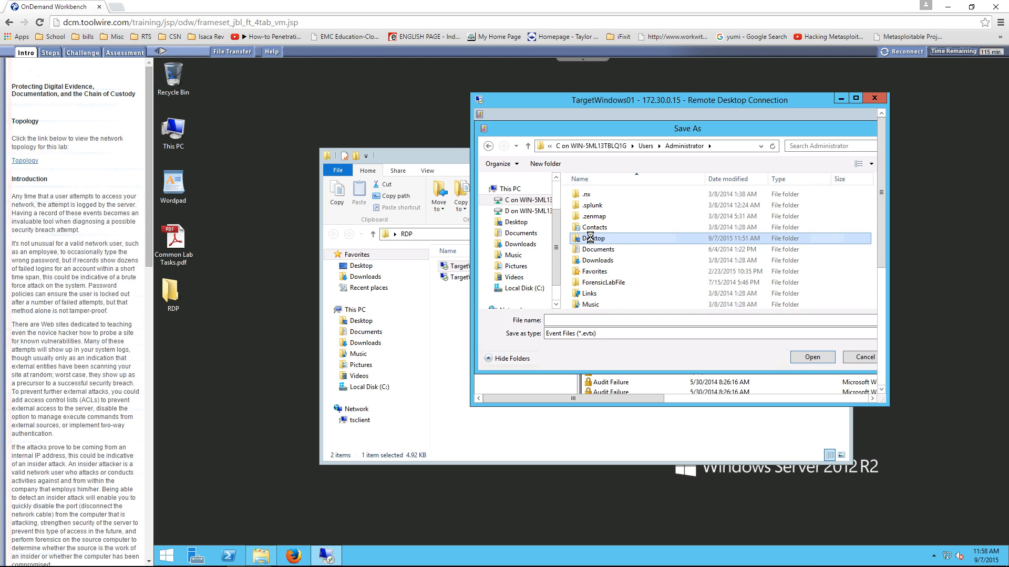
pyautogui.doubleClick(593, 238)
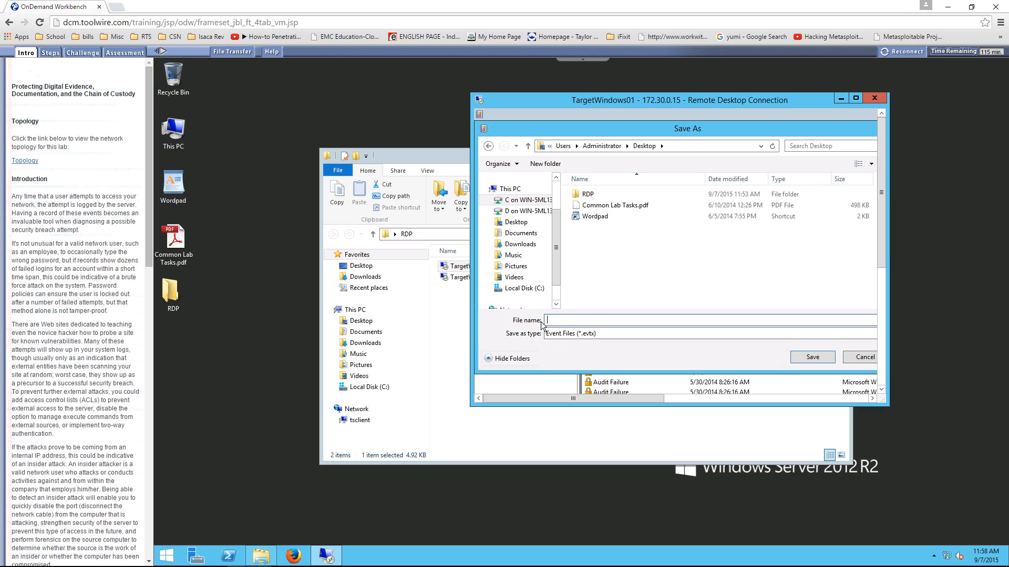
pyautogui.write('STUDENT')
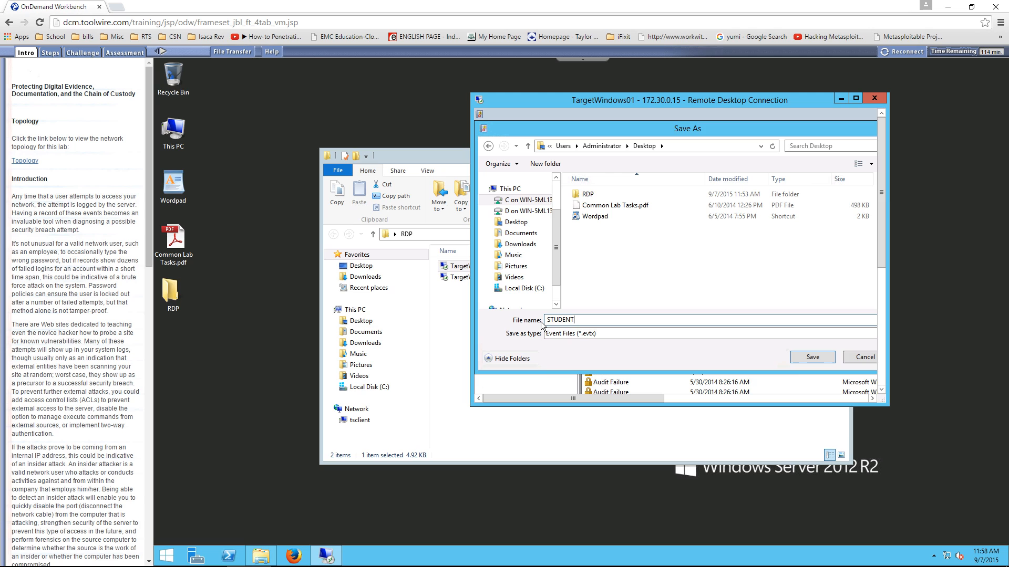
pyautogui.write('_FilteredL')
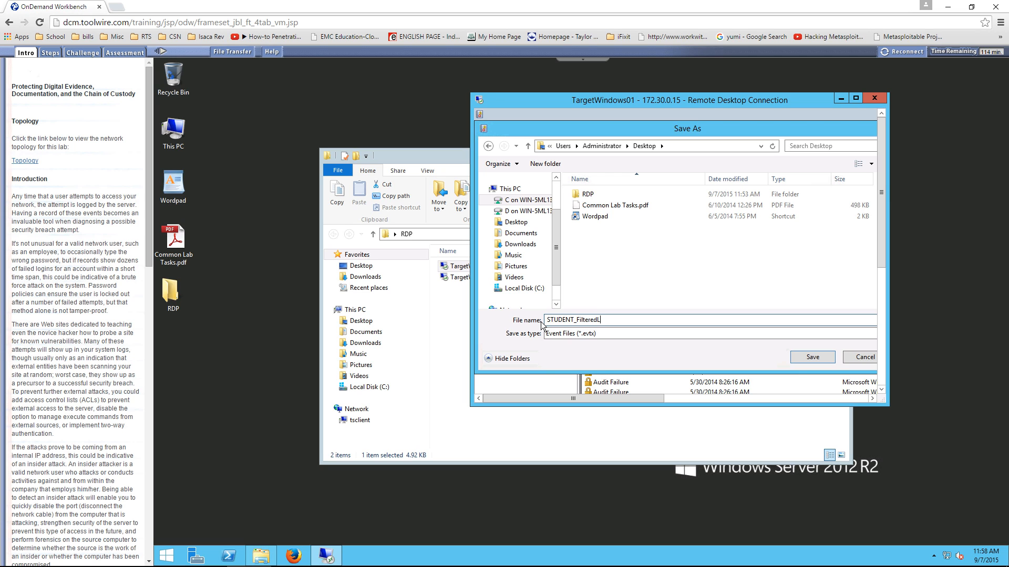
pyautogui.write('og')
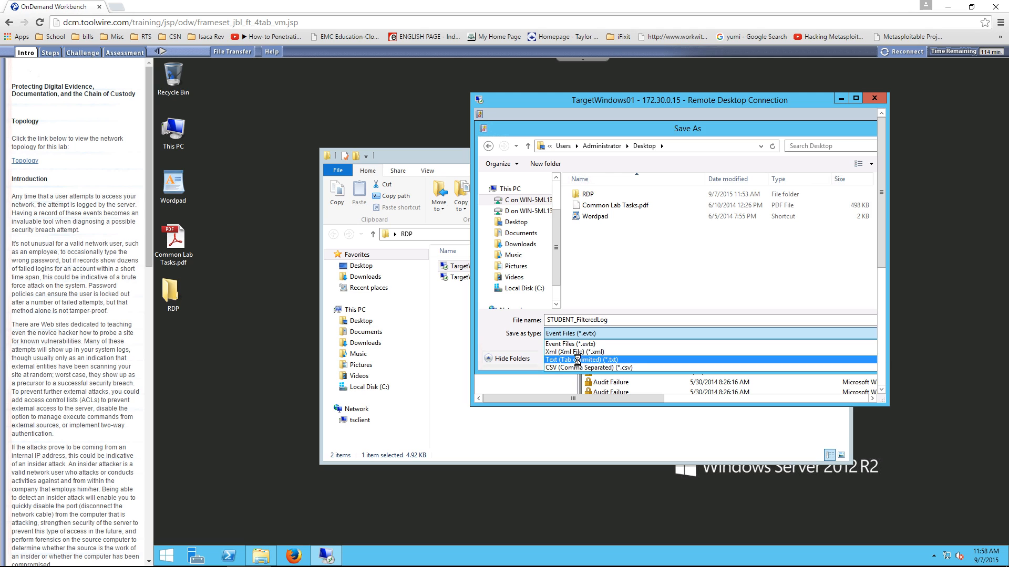
pyautogui.click(581, 359)
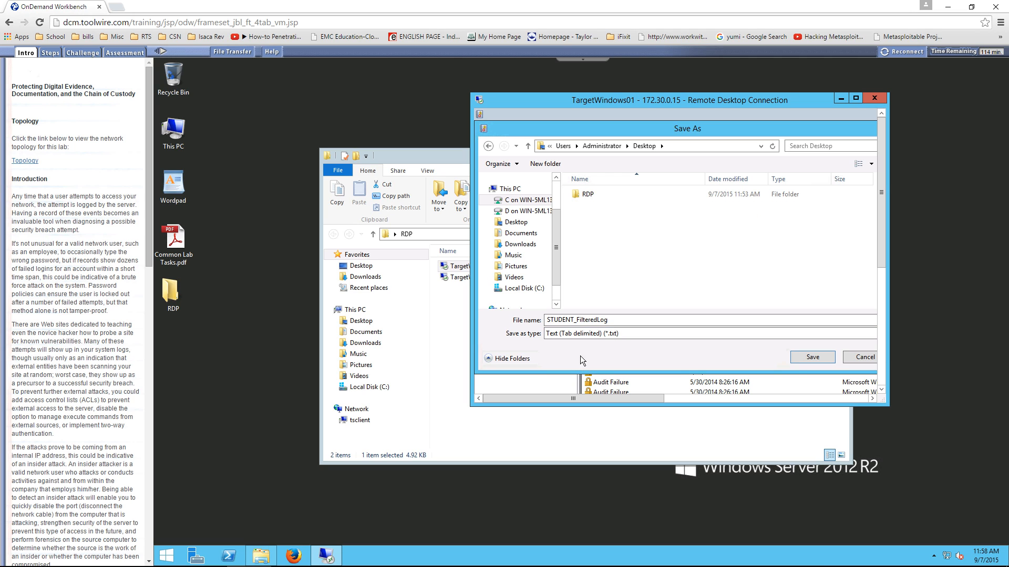
pyautogui.moveTo(590, 340)
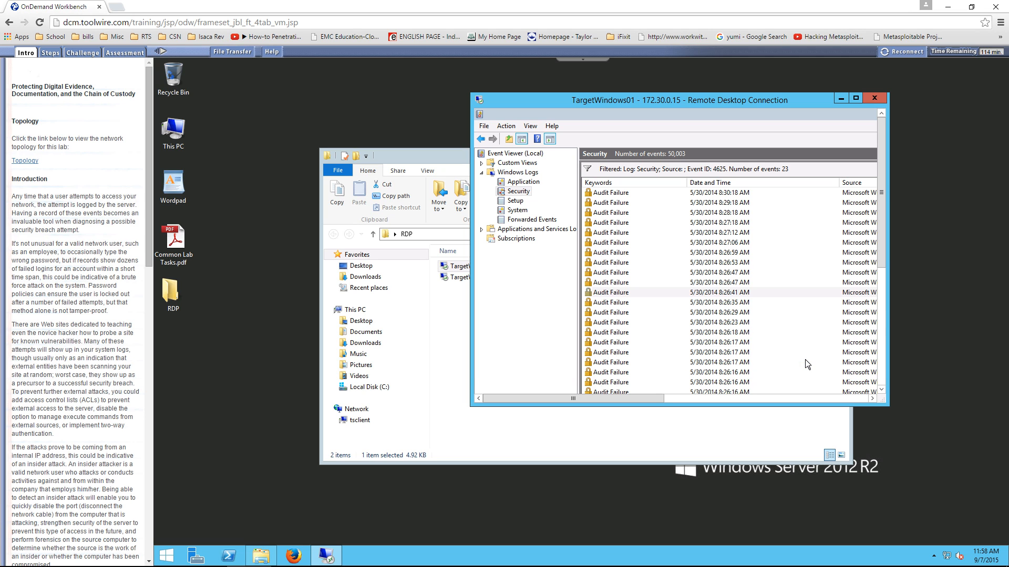
# Step: Open STUDENT_FilteredLog.txt in Notepad and scroll through its failed-logon entries
pyautogui.click(643, 292)
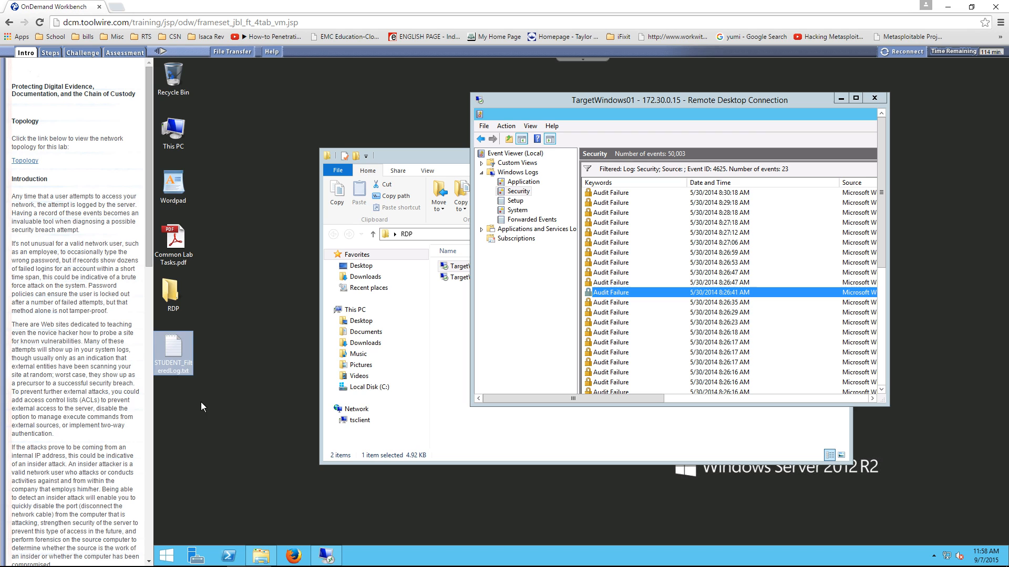
pyautogui.doubleClick(173, 349)
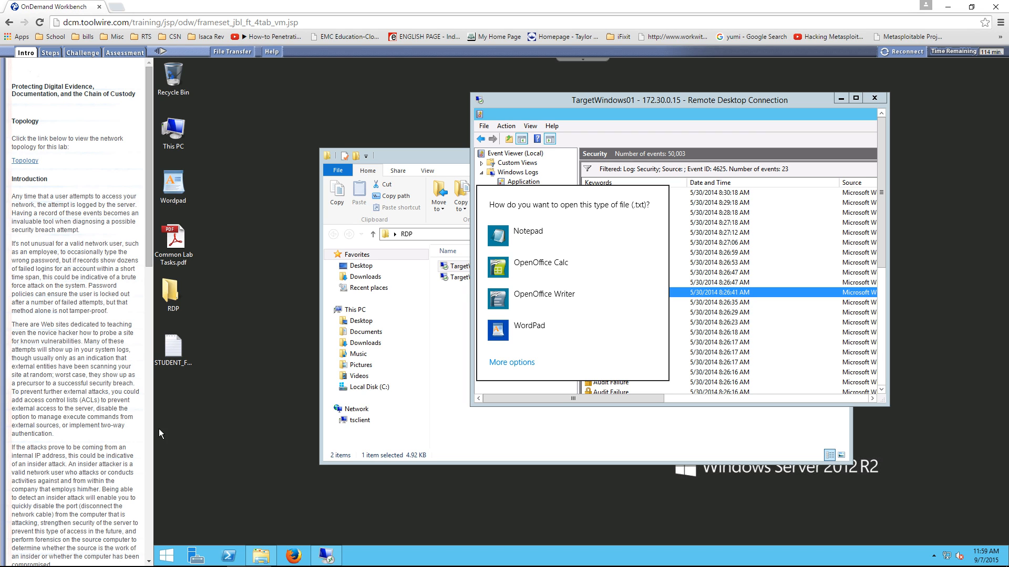
pyautogui.click(527, 231)
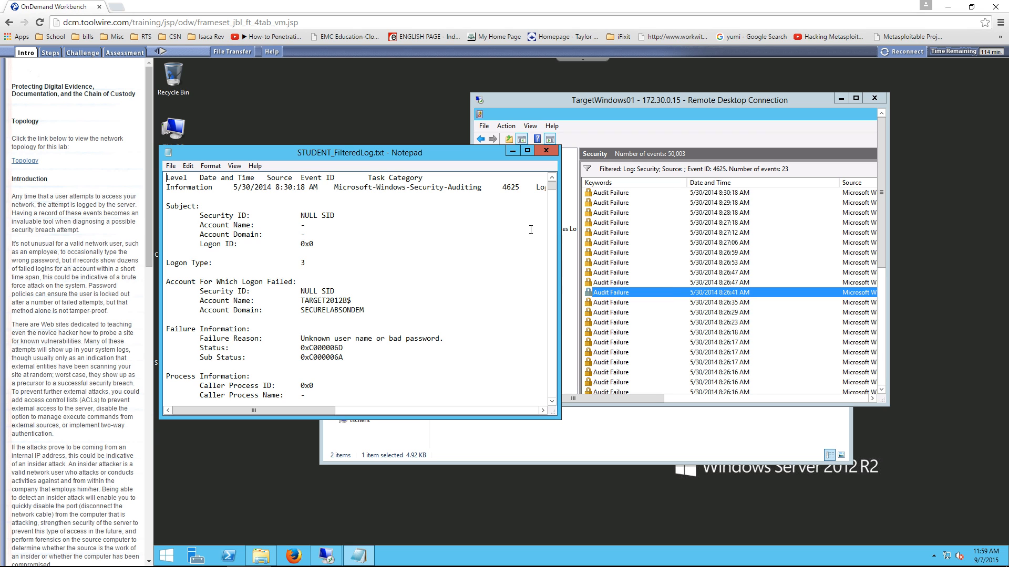
pyautogui.scroll(-3)
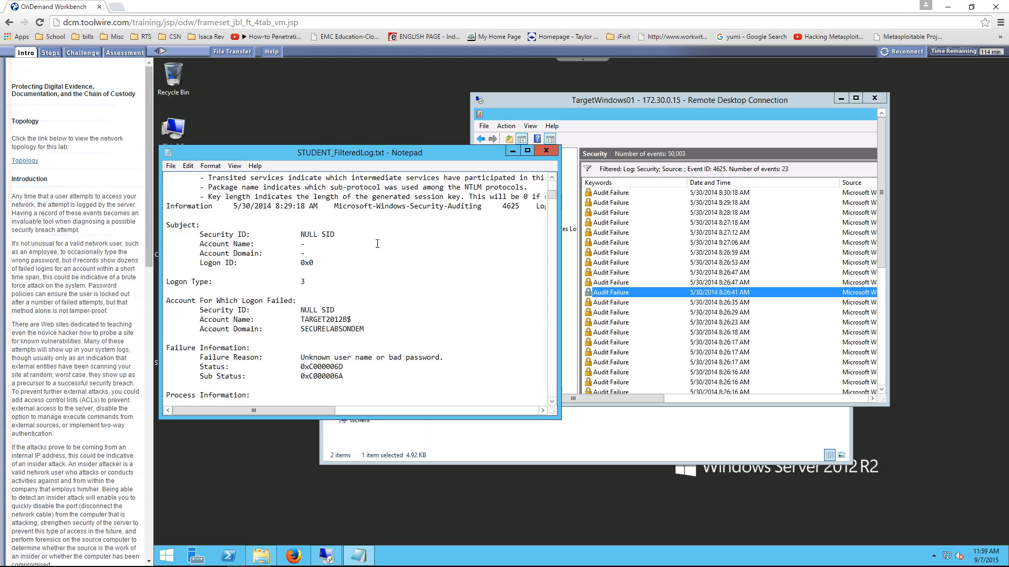
pyautogui.scroll(-3)
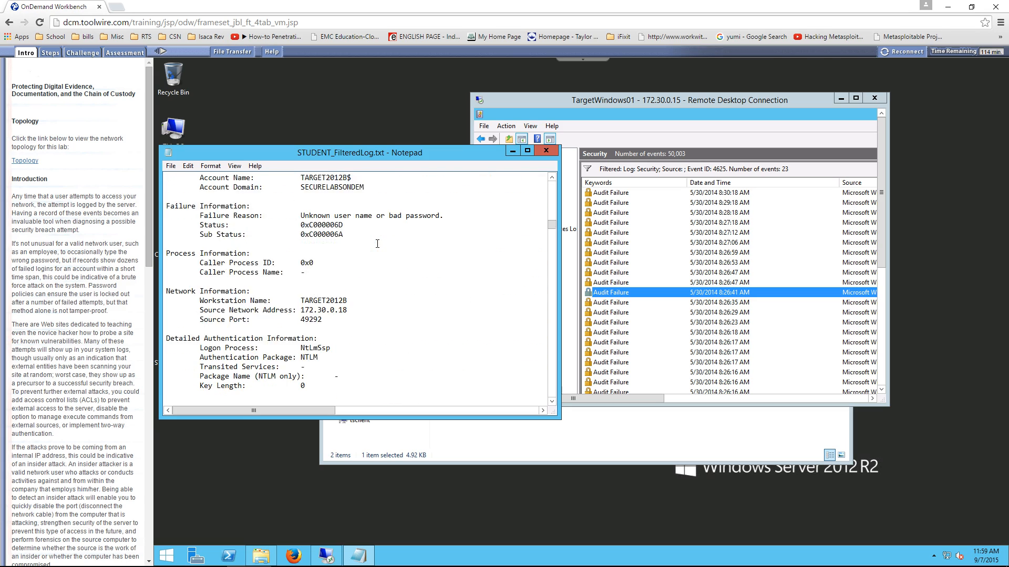
pyautogui.scroll(-3)
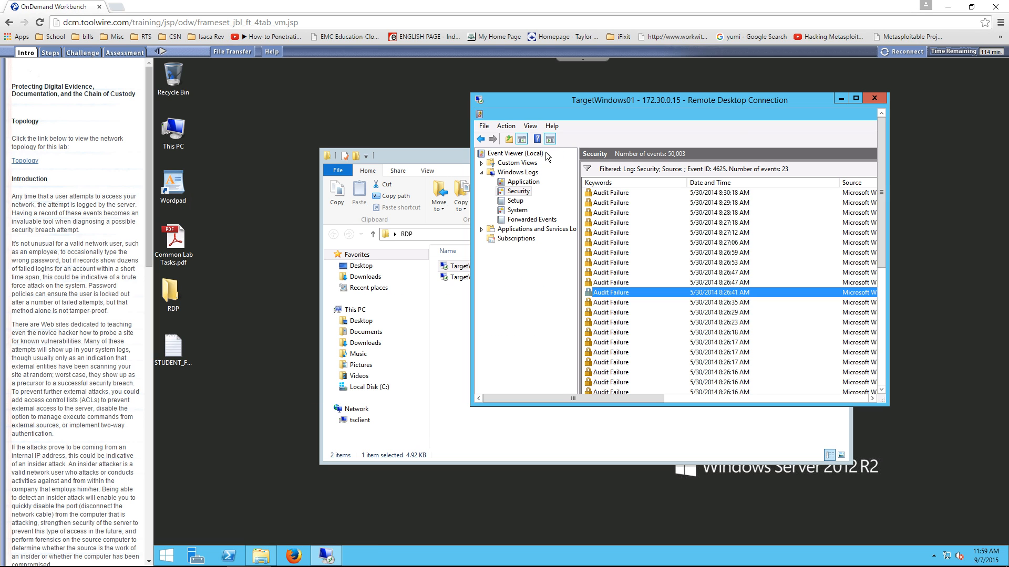
# Step: Maximize the session and review the 8:30:18 AM failure's account and source network address
pyautogui.click(854, 98)
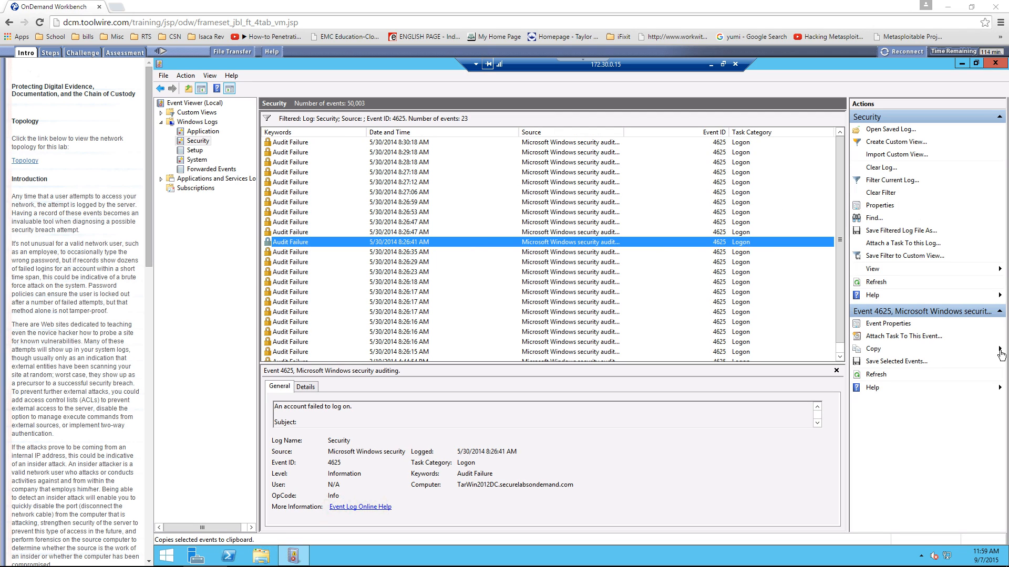
pyautogui.moveTo(504, 264)
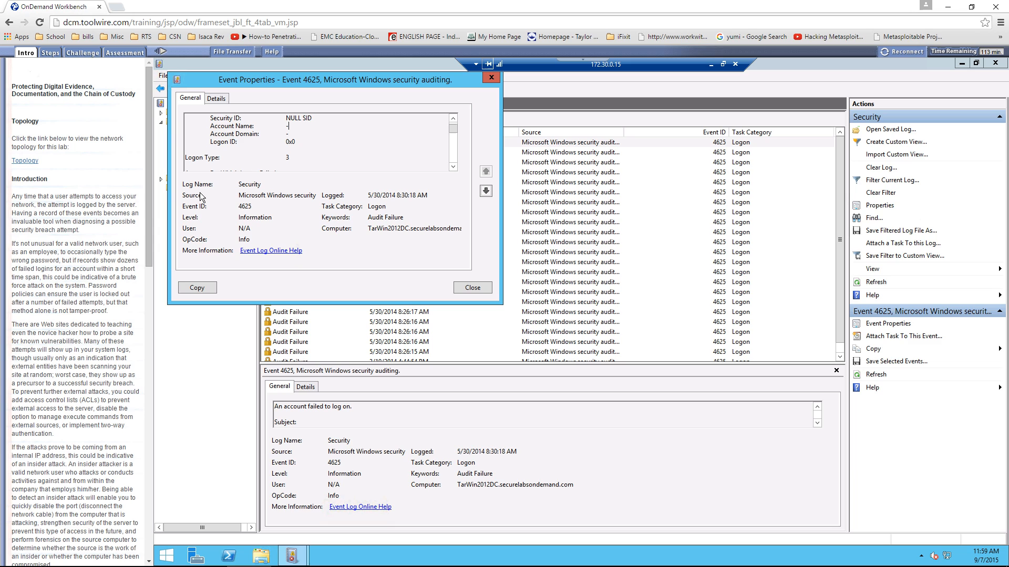
pyautogui.moveTo(465, 206)
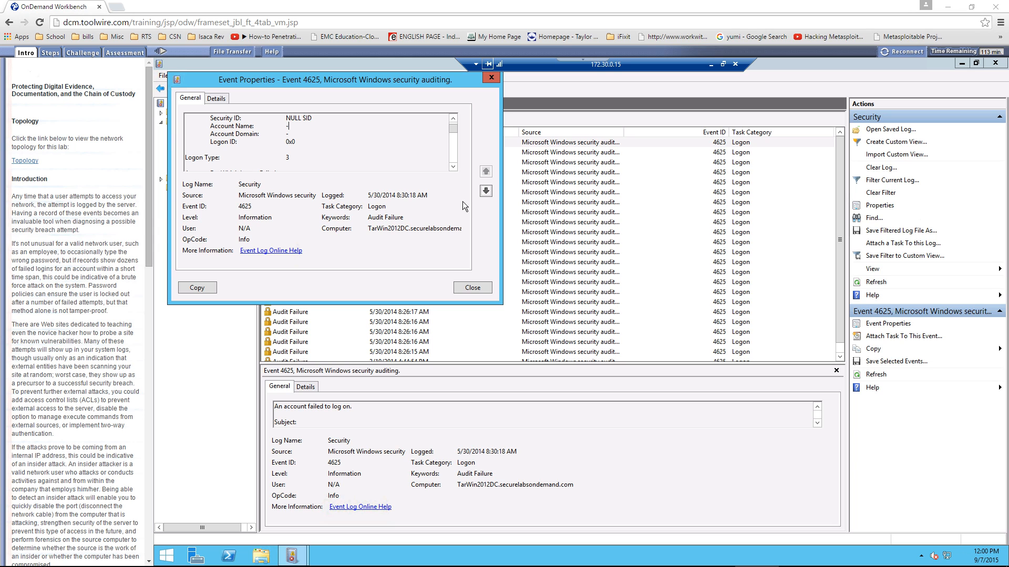
pyautogui.click(453, 169)
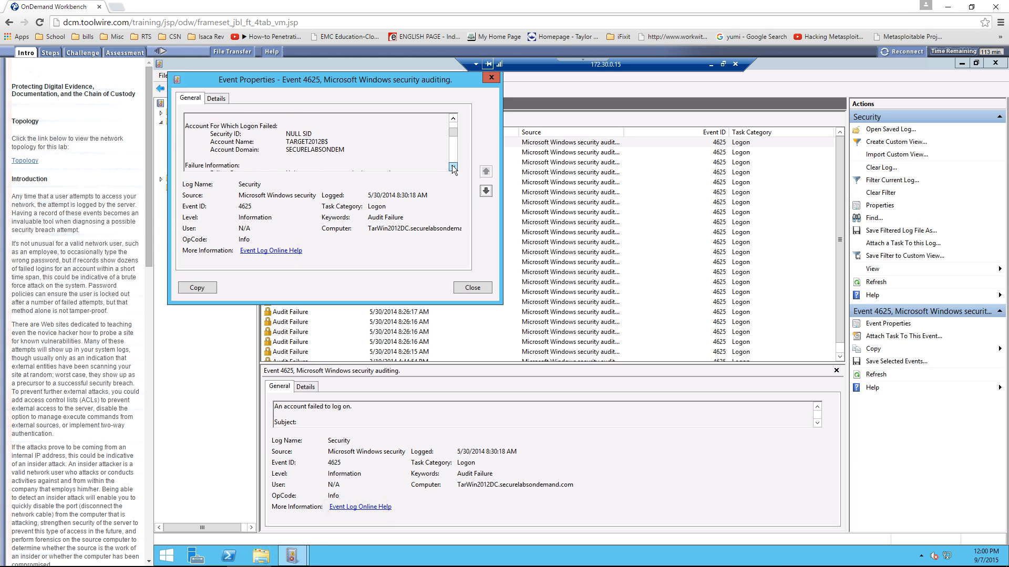
pyautogui.click(452, 169)
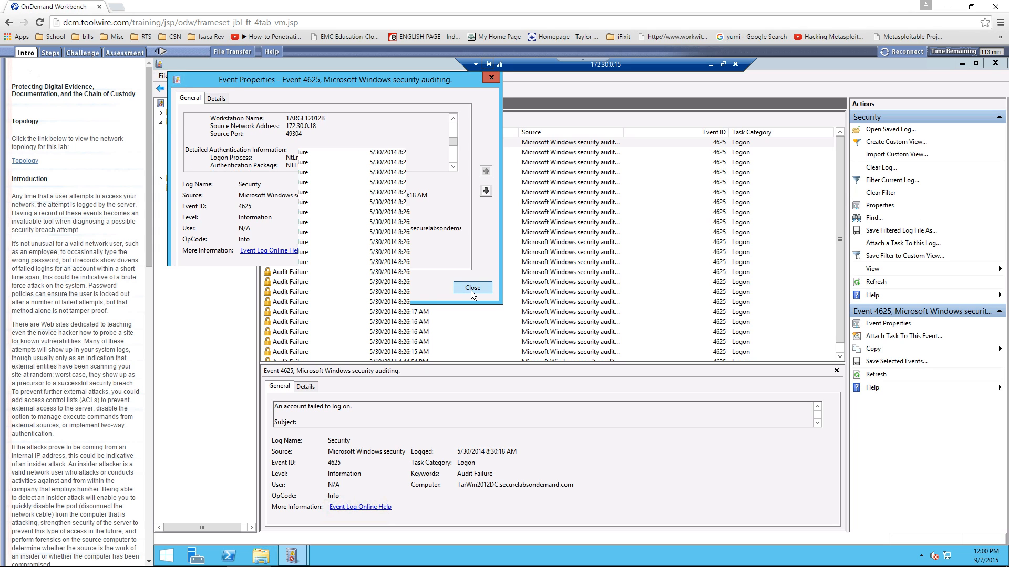
pyautogui.click(472, 287)
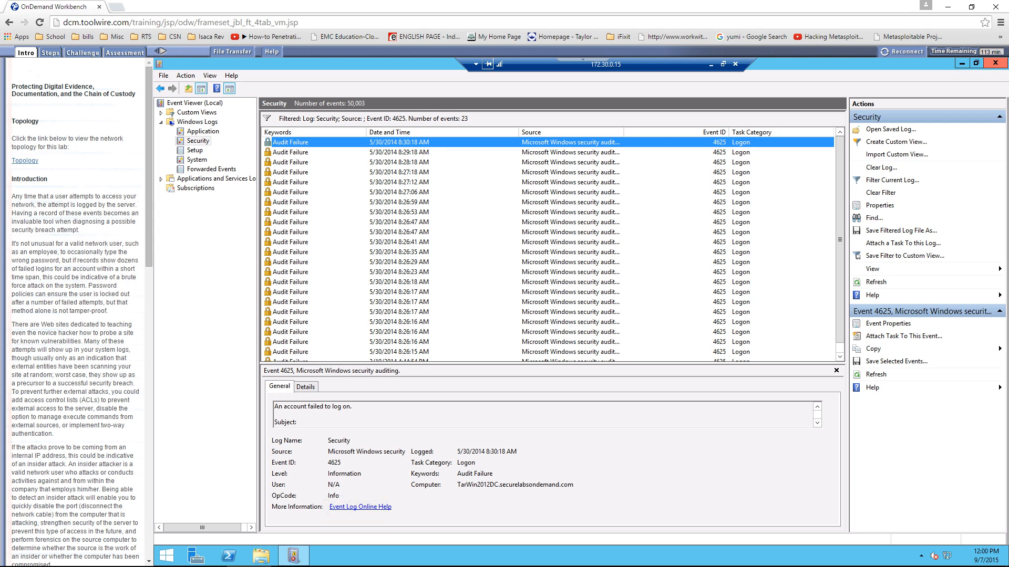
# Step: Restore the RDP window and confirm disconnecting from TargetWindows01
pyautogui.click(735, 64)
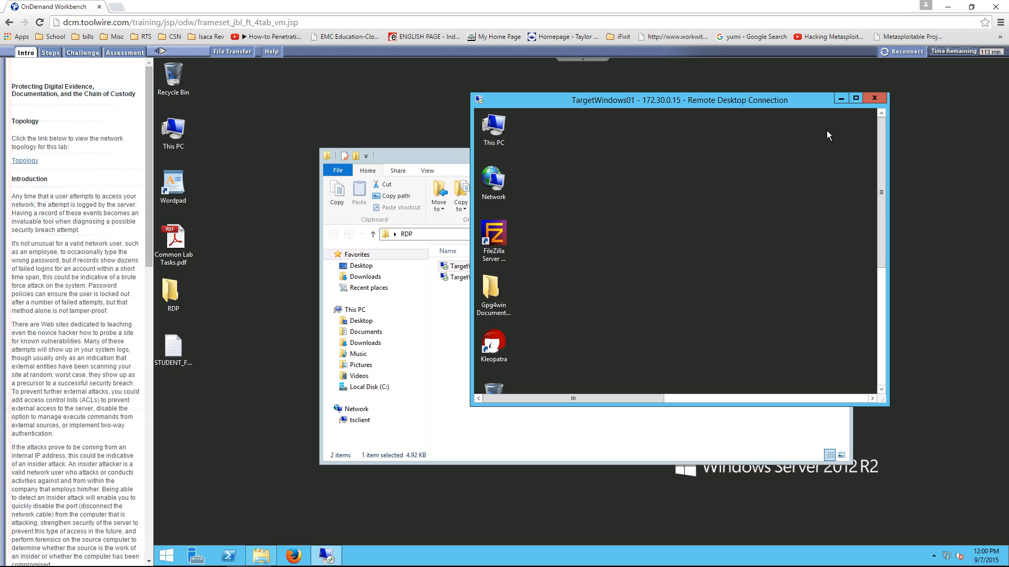
pyautogui.click(874, 98)
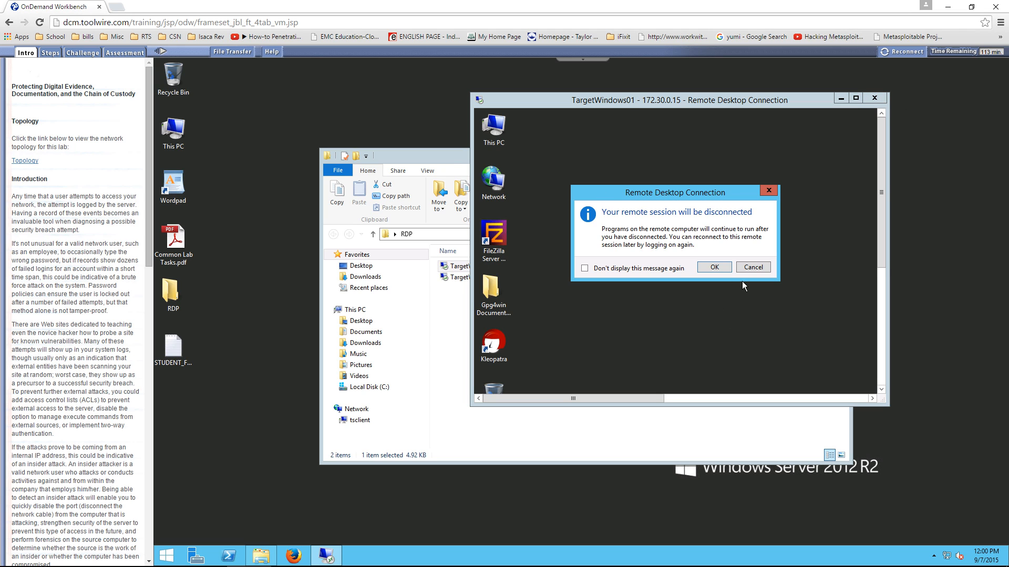
pyautogui.click(713, 267)
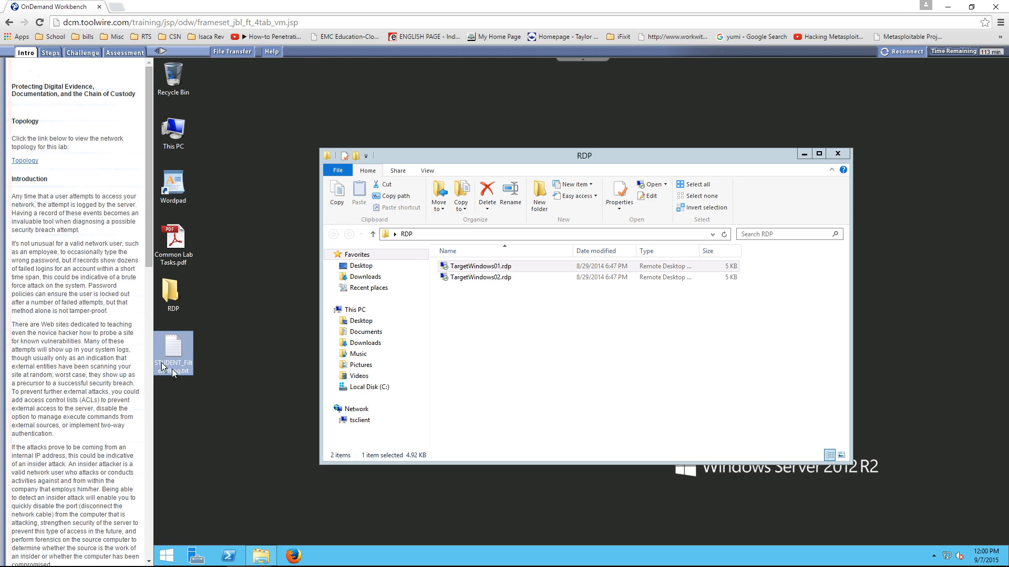
pyautogui.moveTo(174, 372)
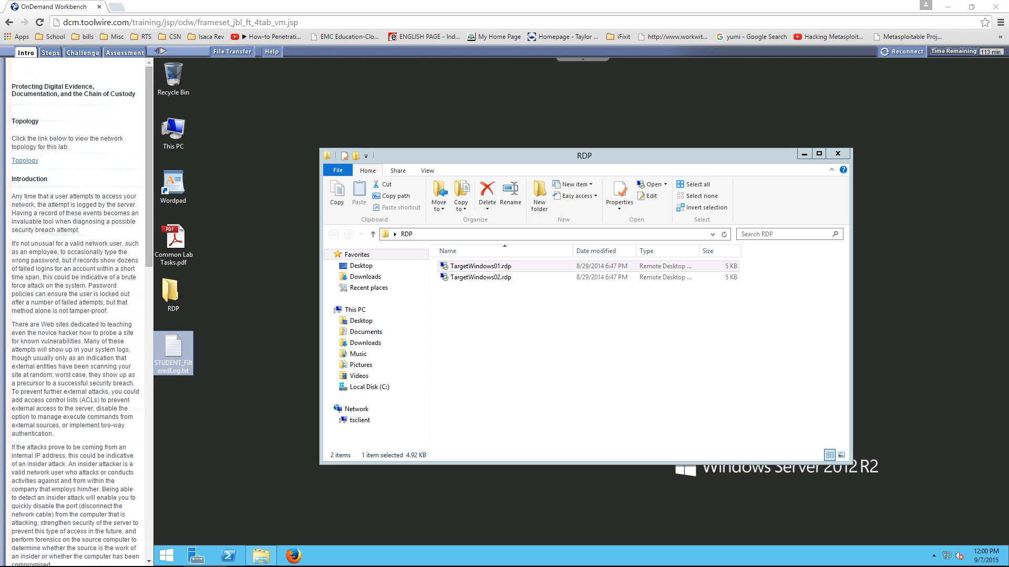
# Step: Launch the TargetWindows02.rdp connection file from the RDP folder
pyautogui.click(479, 277)
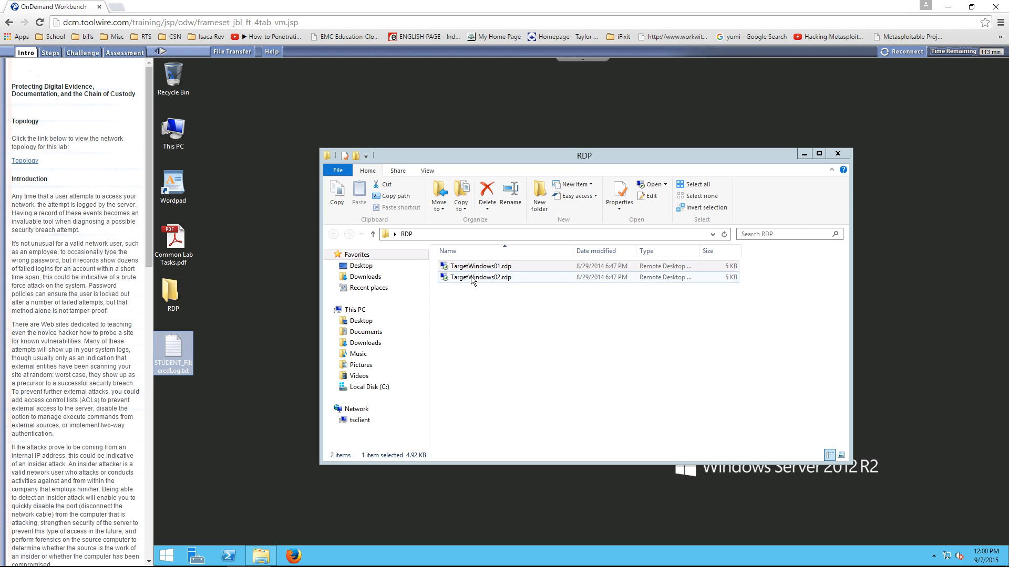
pyautogui.doubleClick(481, 266)
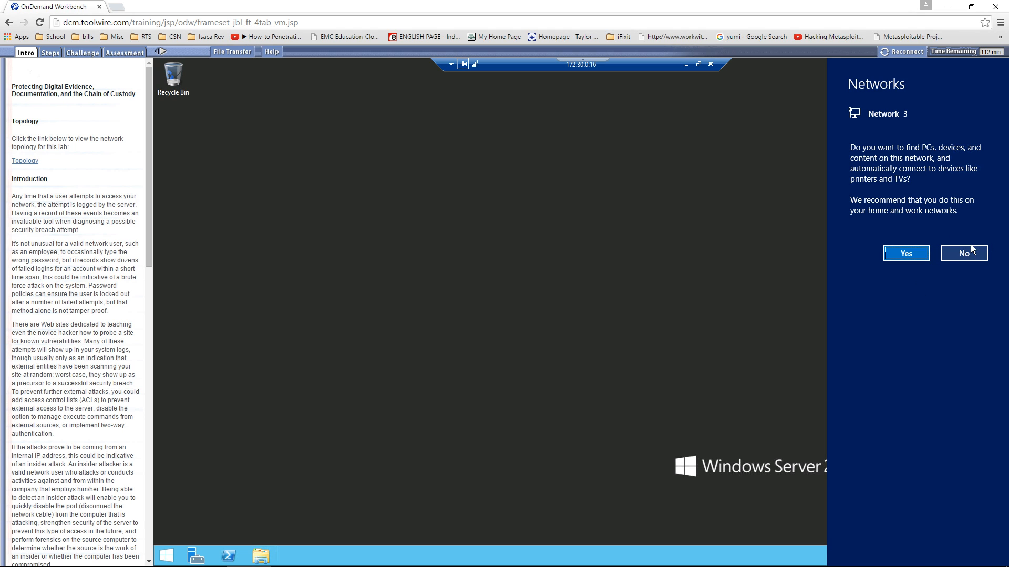
# Step: Decline network discovery and launch Internet Explorer on the 172.30.0.16 server
pyautogui.click(963, 253)
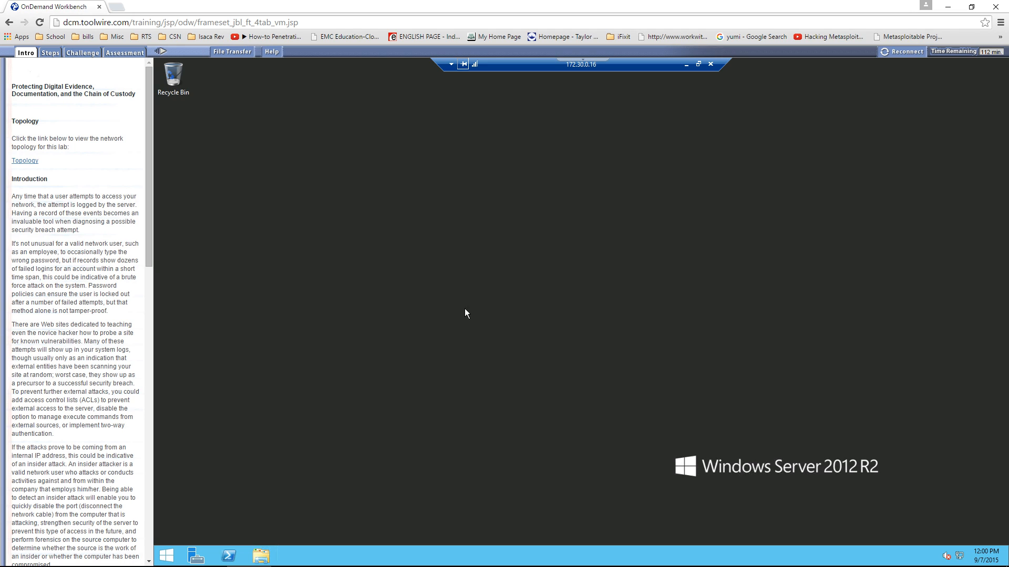
pyautogui.moveTo(593, 293)
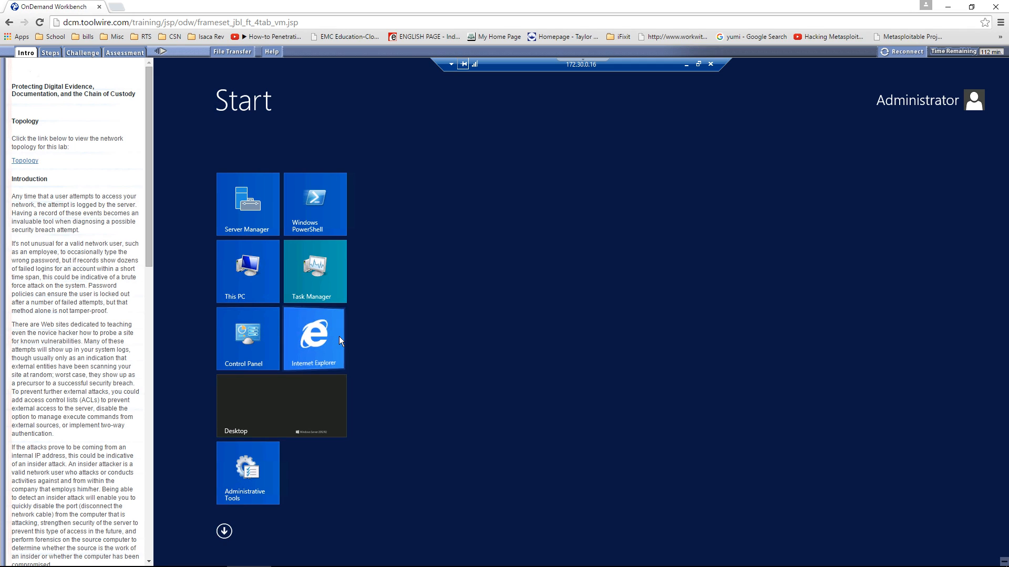
pyautogui.click(314, 339)
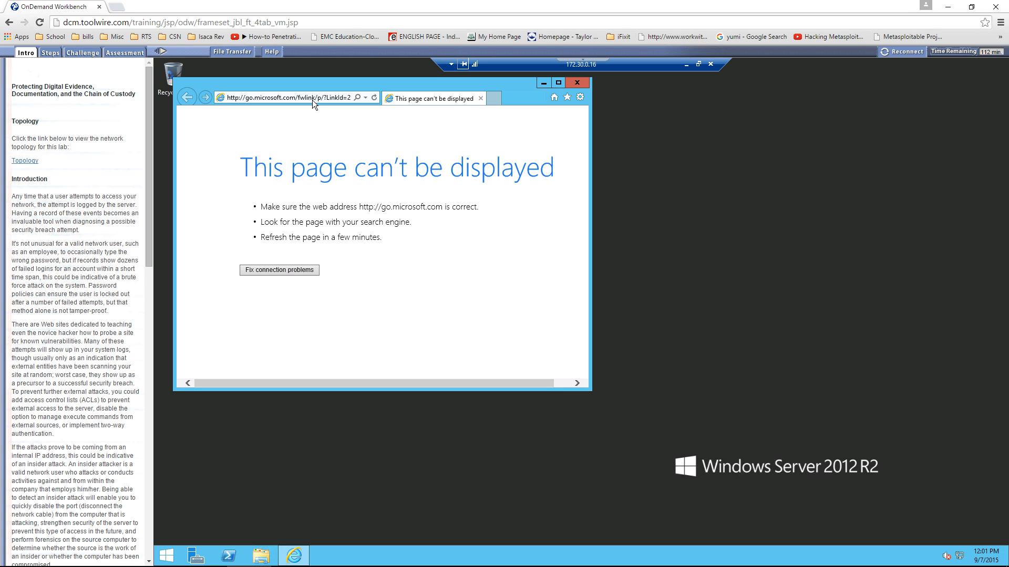
pyautogui.write('lo')
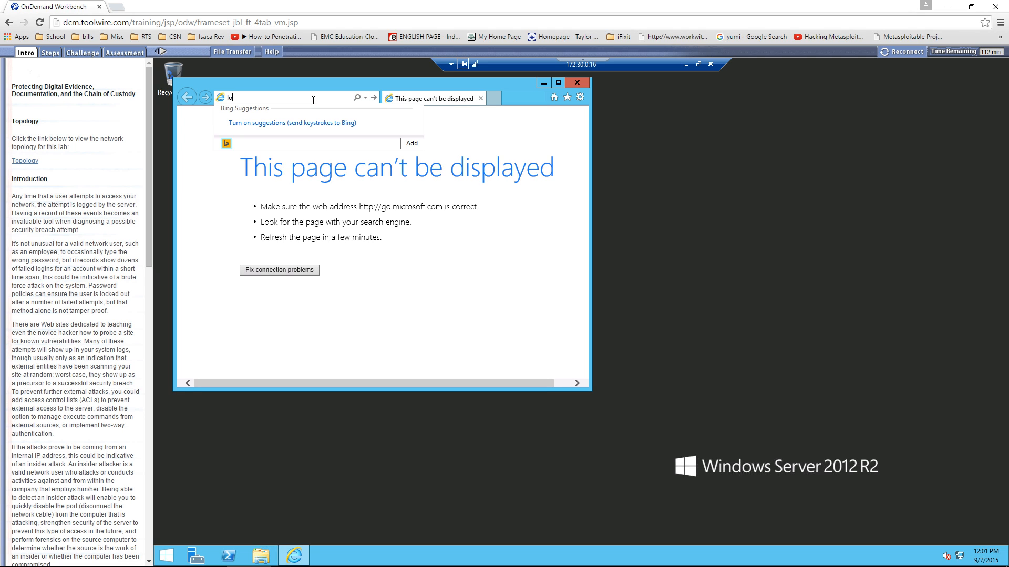
pyautogui.write('http://localhost/')
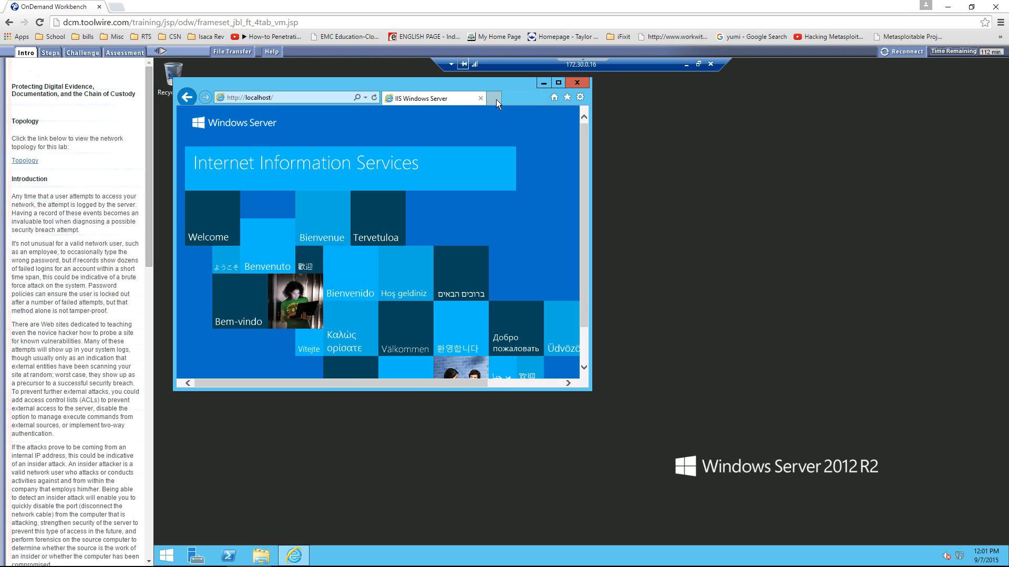
pyautogui.click(495, 97)
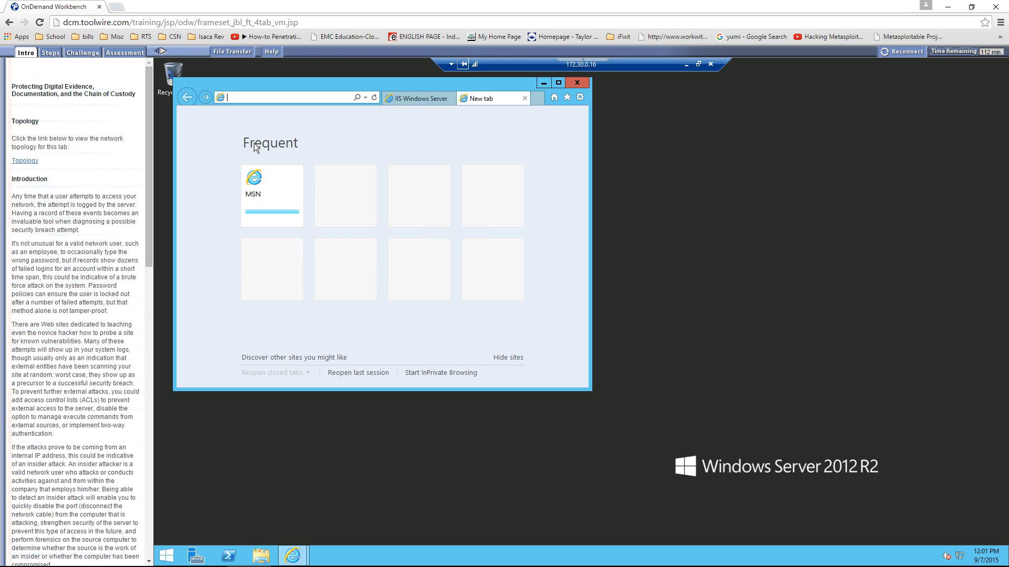
pyautogui.write('172.30.0.16/')
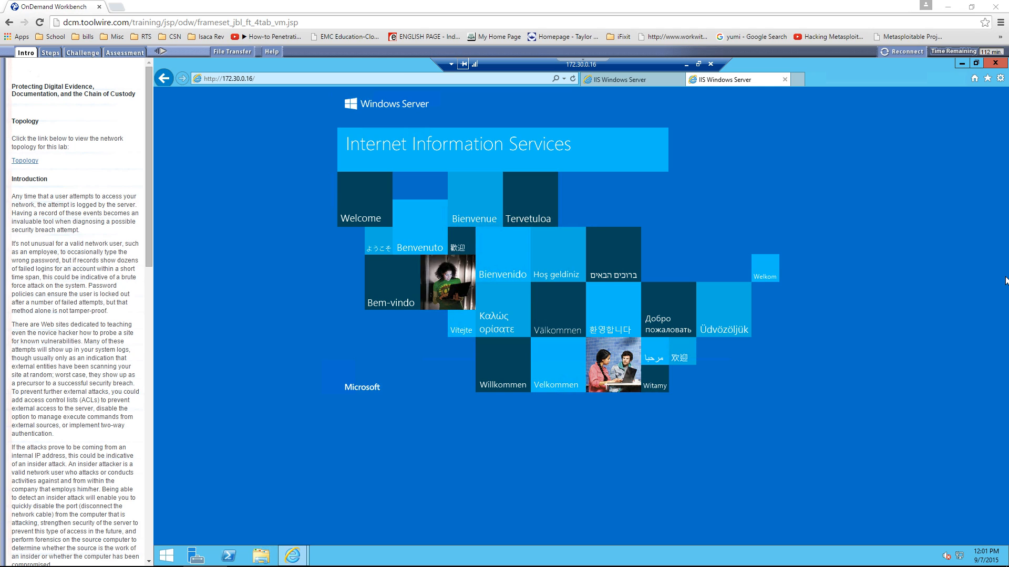
pyautogui.moveTo(663, 121)
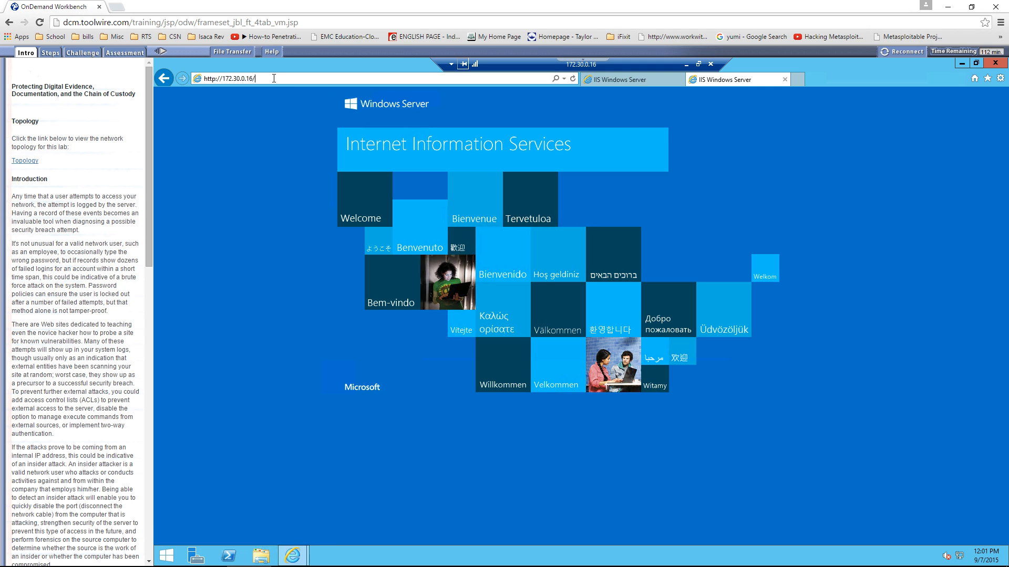
pyautogui.write('c')
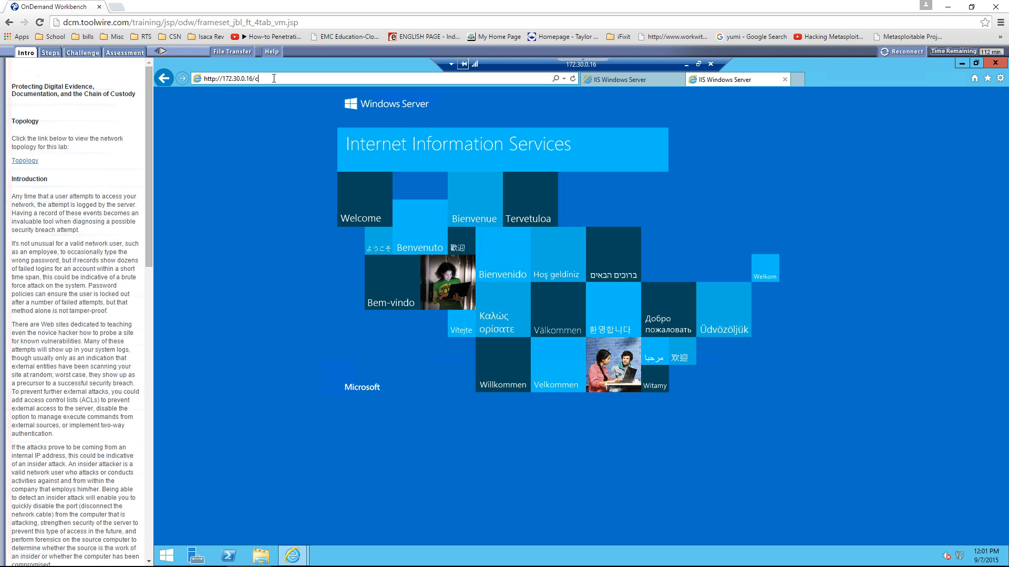
pyautogui.write('md.exe')
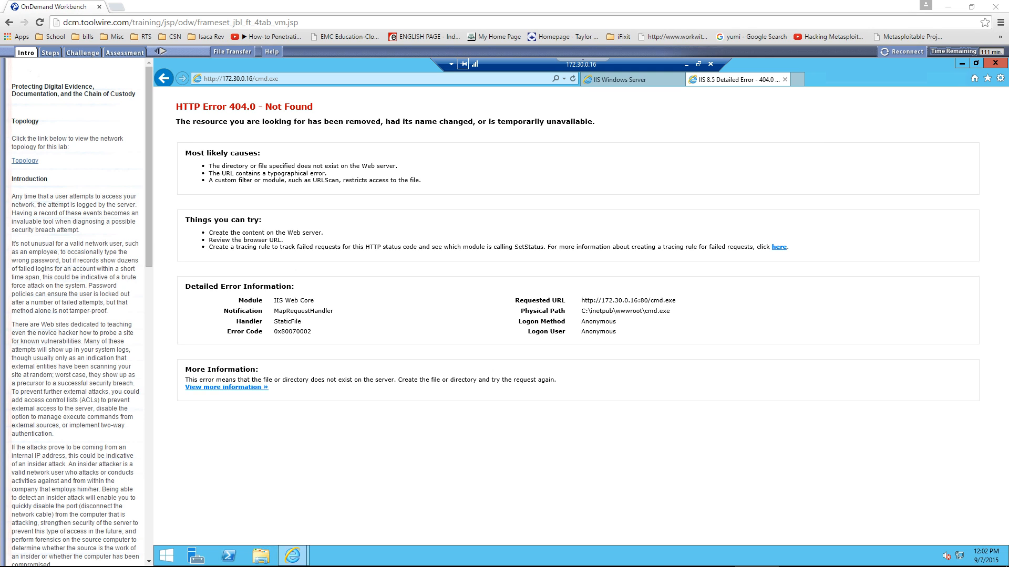
pyautogui.moveTo(416, 289)
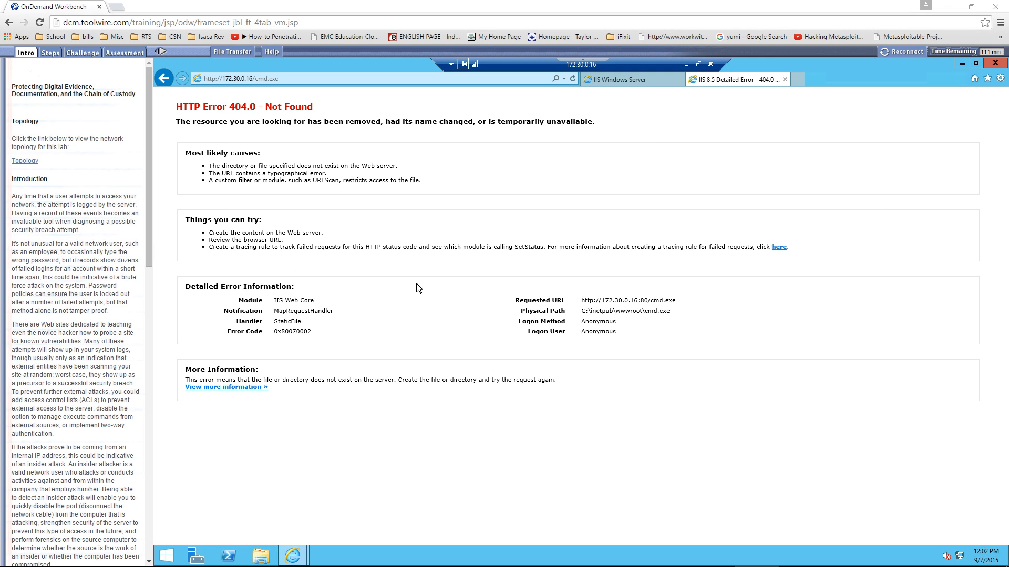
pyautogui.moveTo(602, 94)
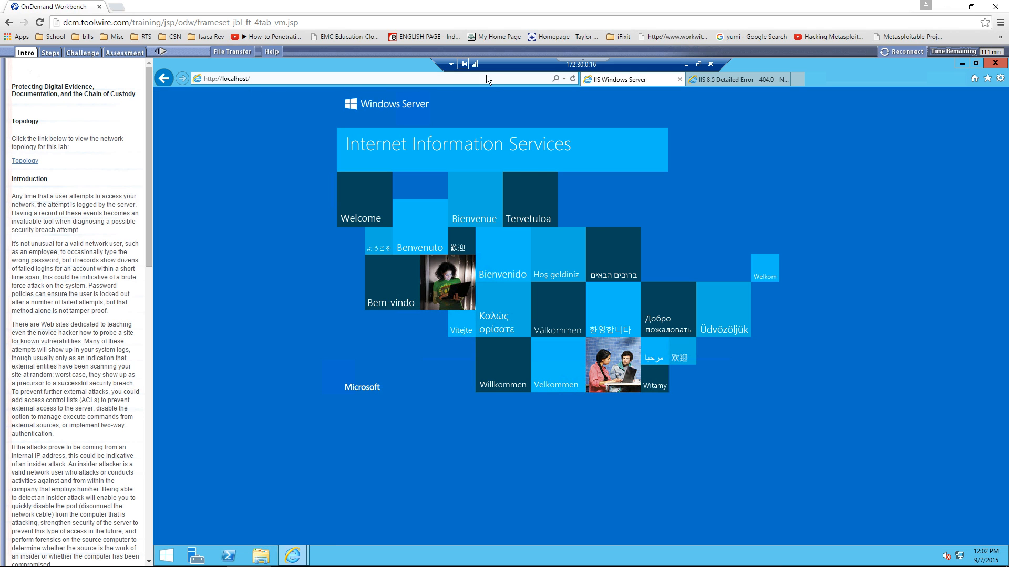
pyautogui.click(736, 79)
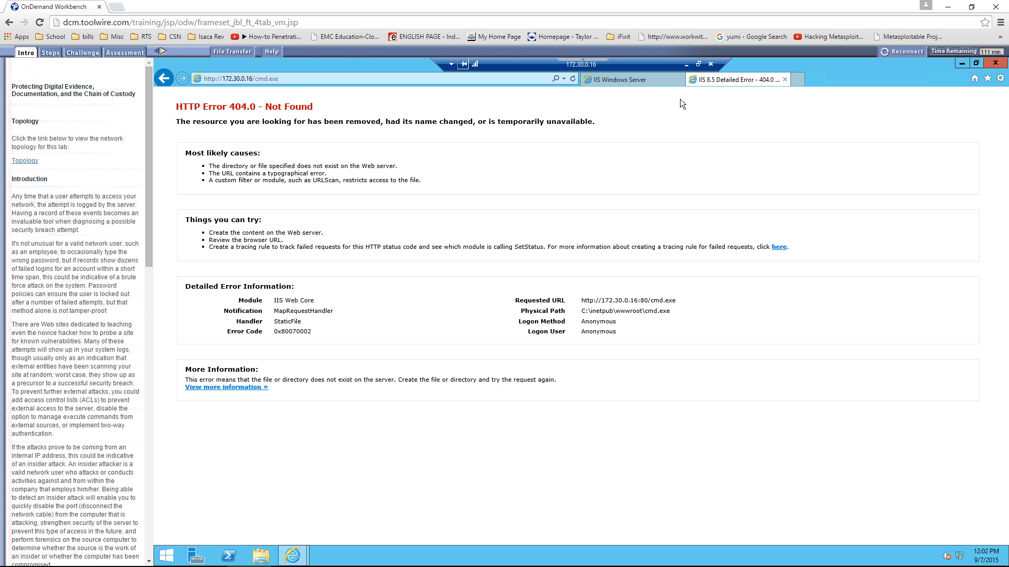
pyautogui.moveTo(591, 337)
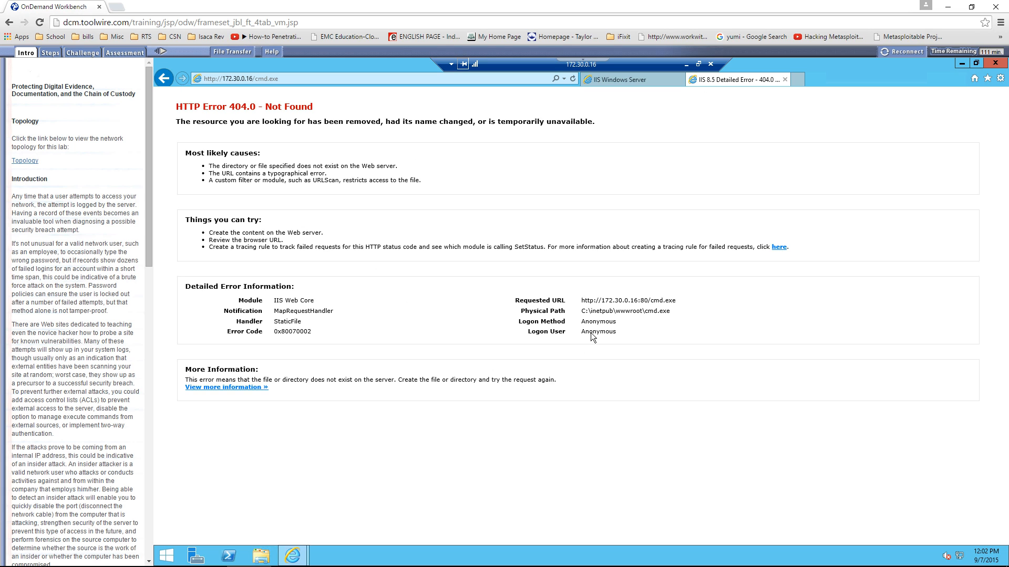
pyautogui.moveTo(645, 313)
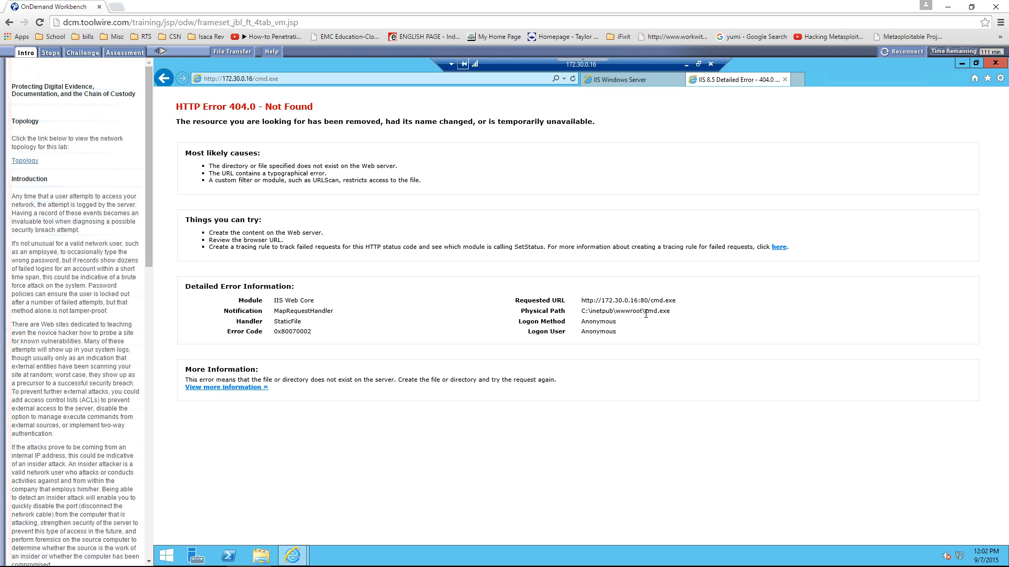
pyautogui.doubleClick(657, 311)
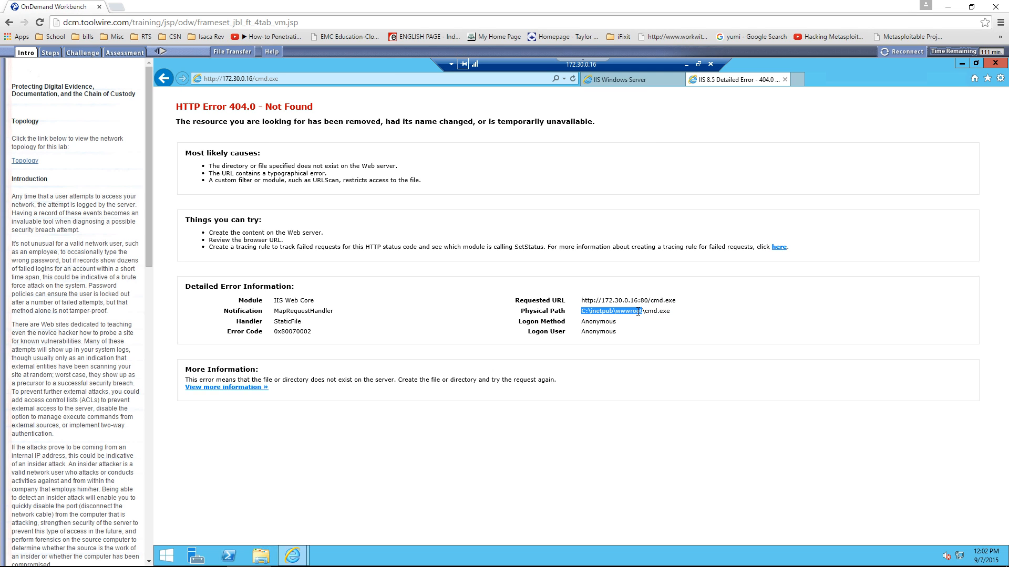
pyautogui.moveTo(612, 315)
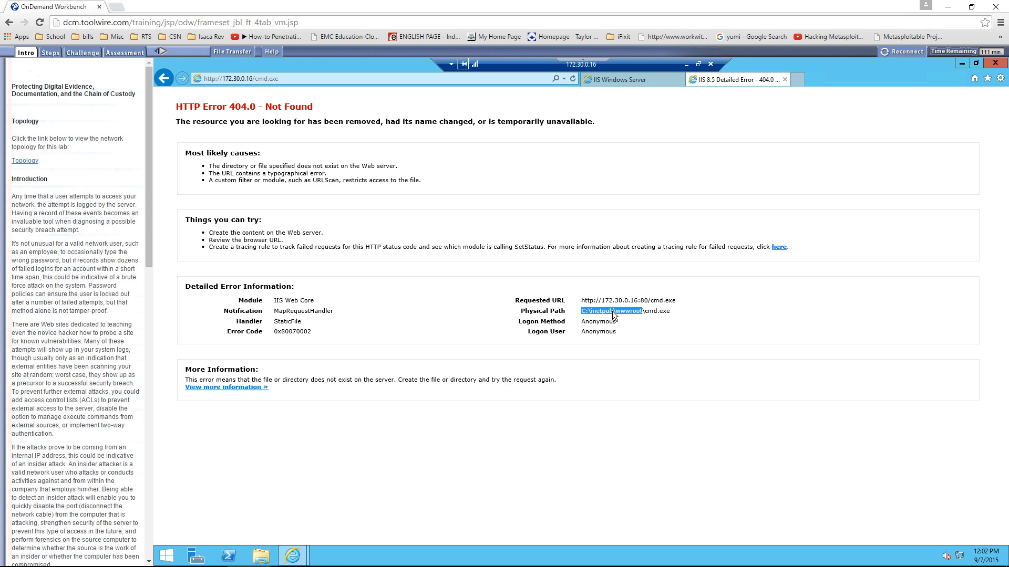
pyautogui.moveTo(660, 330)
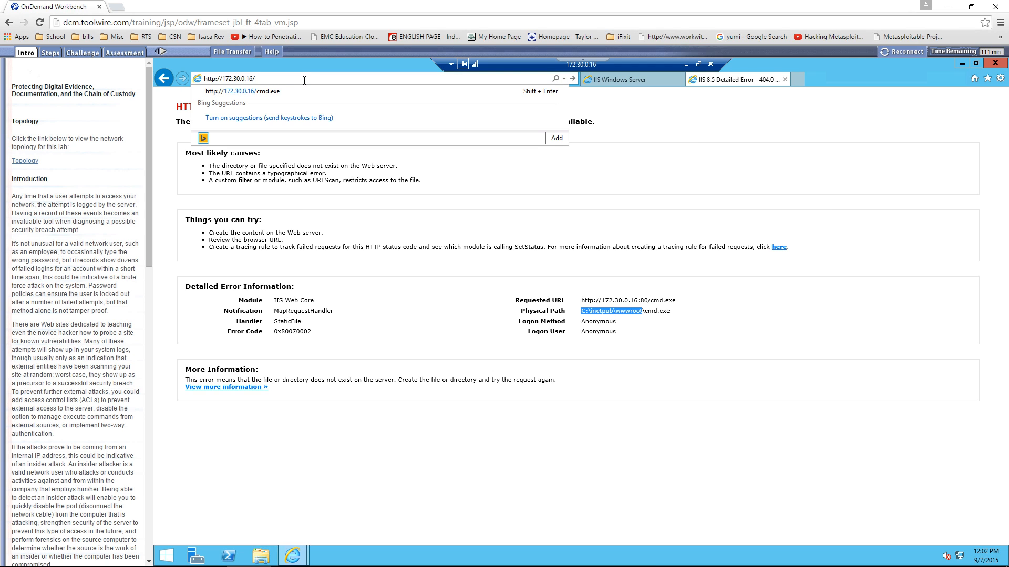
# Step: Request ping.exe, ftp.exe, tftp.exe and net.exe, each giving 404, then close Internet Explorer
pyautogui.write('ping.exe')
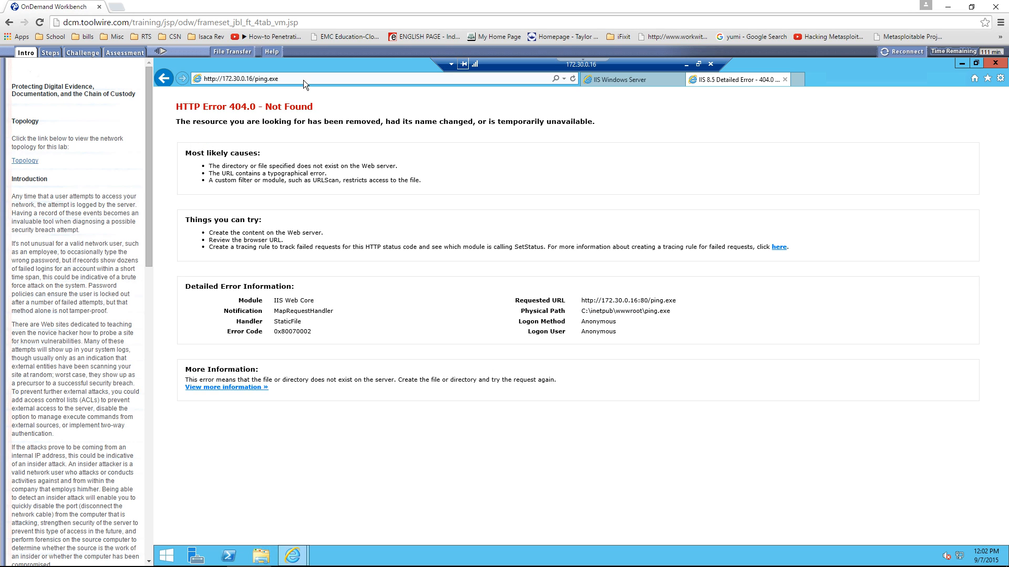
pyautogui.click(289, 78)
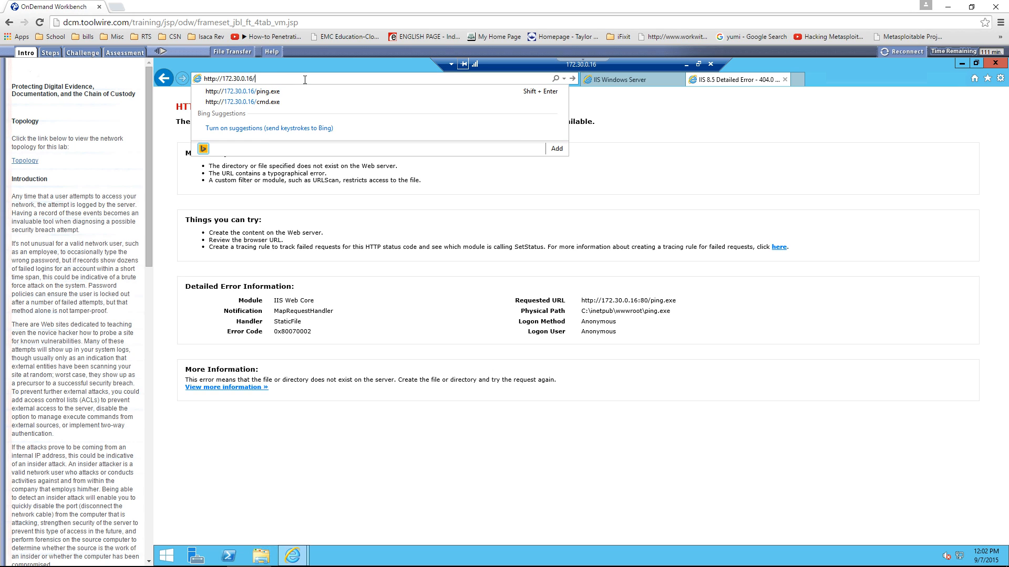
pyautogui.write('ftp.ex')
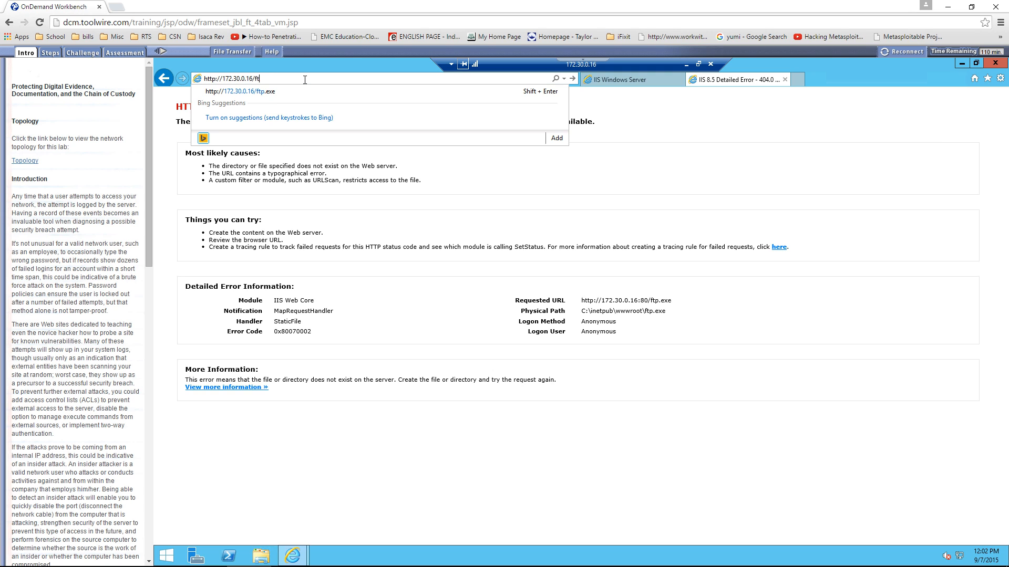
pyautogui.press('BackSpace')
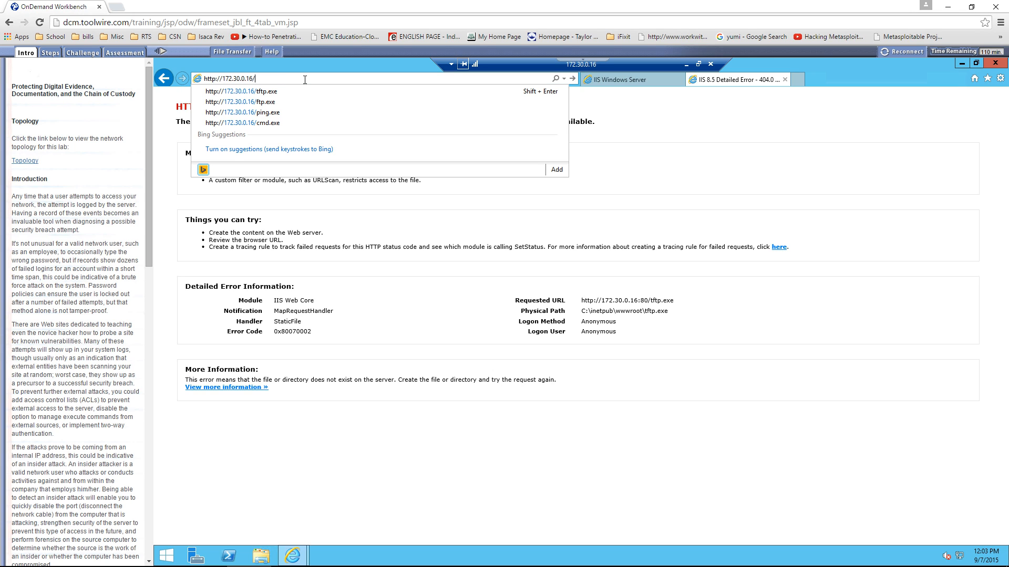
pyautogui.write('net.exe')
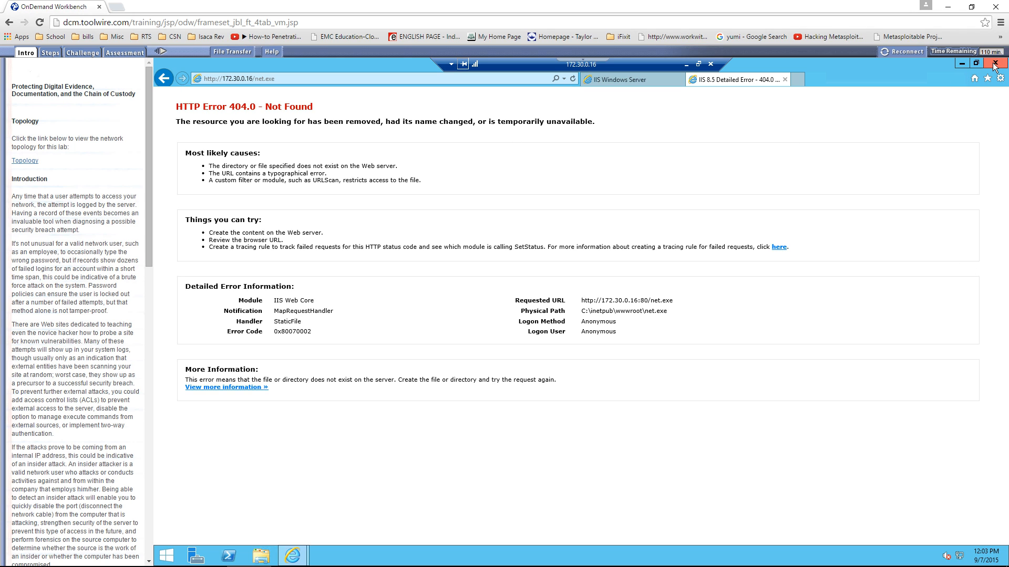
pyautogui.click(997, 63)
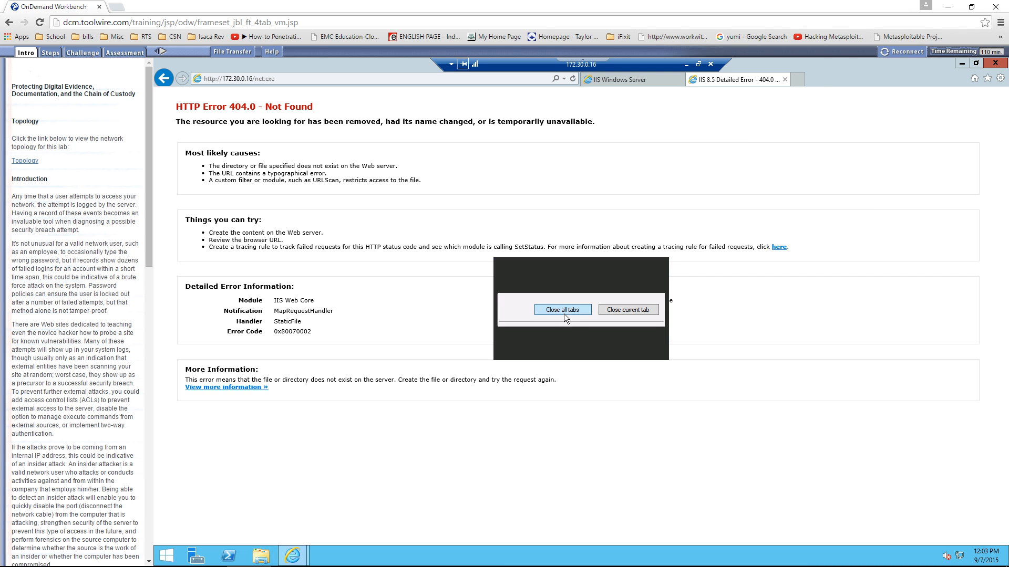
# Step: Close all tabs and open u_ex150907 from C:\inetpub\logs\LogFiles\W3SVC1
pyautogui.click(561, 310)
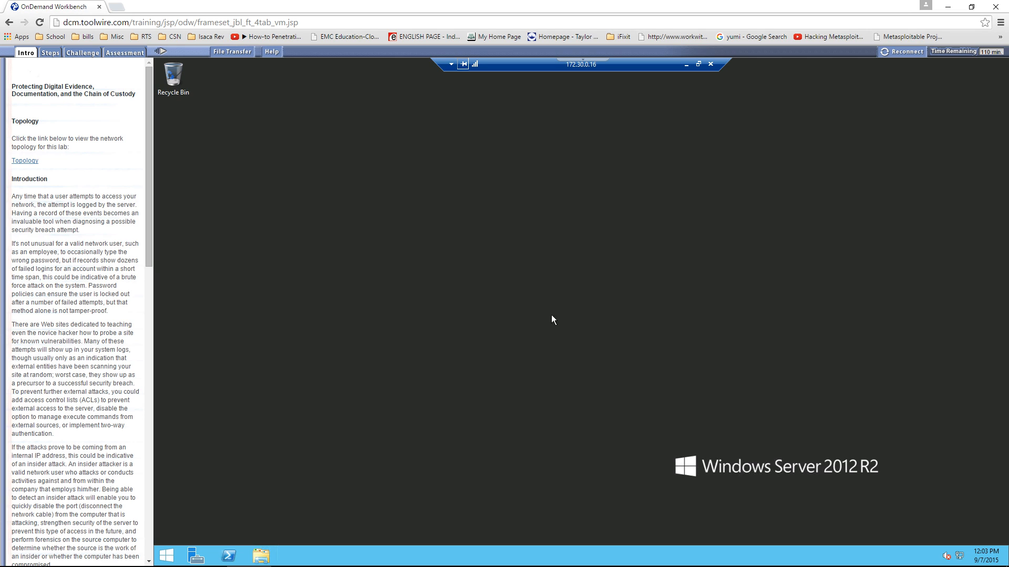
pyautogui.moveTo(301, 423)
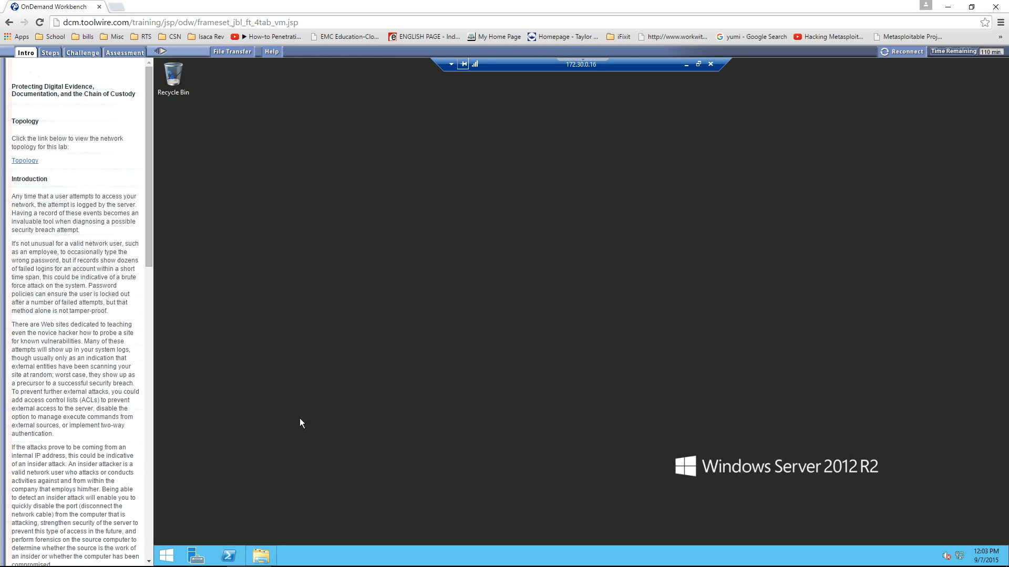
pyautogui.click(260, 555)
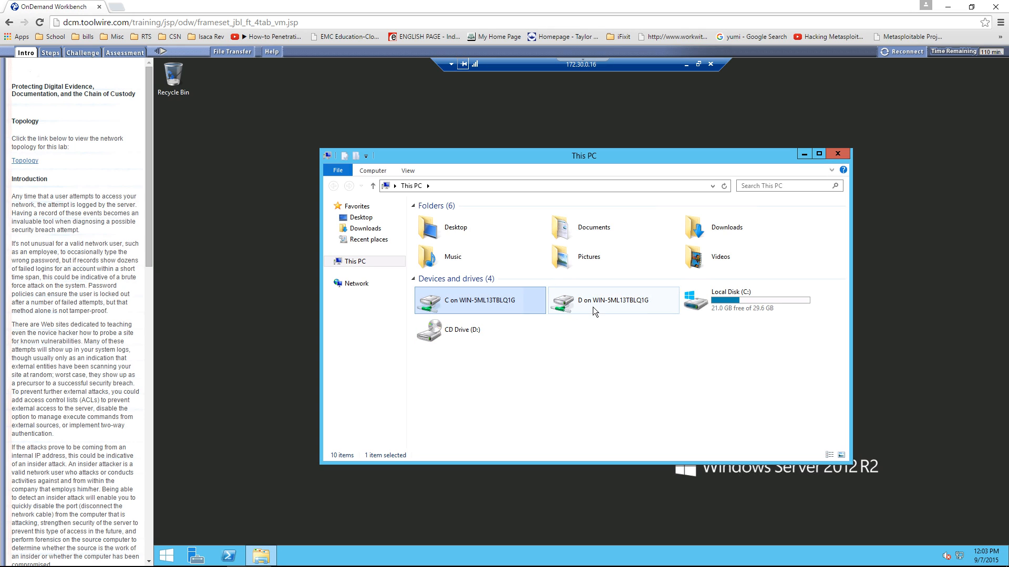
pyautogui.click(746, 300)
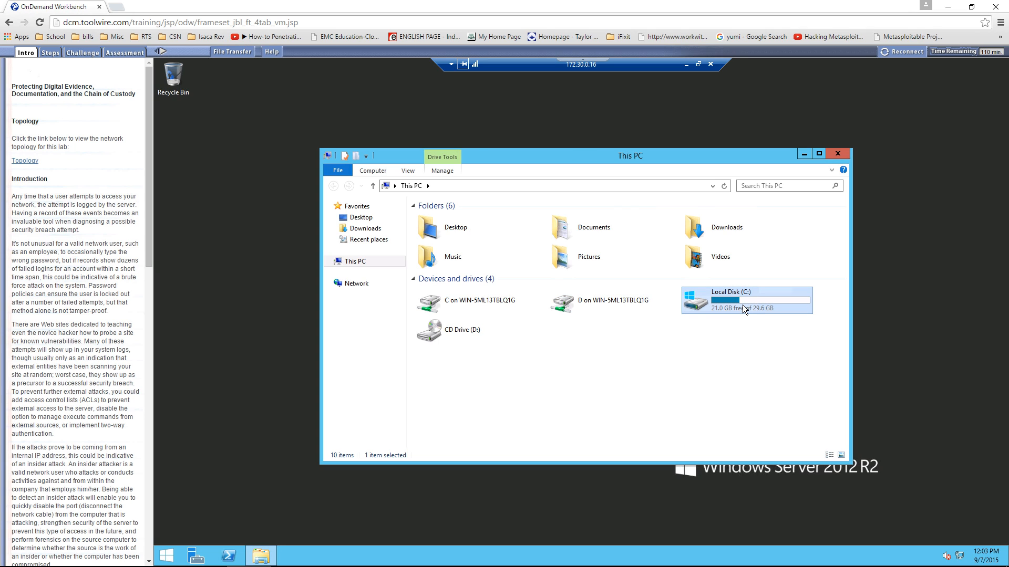
pyautogui.doubleClick(723, 300)
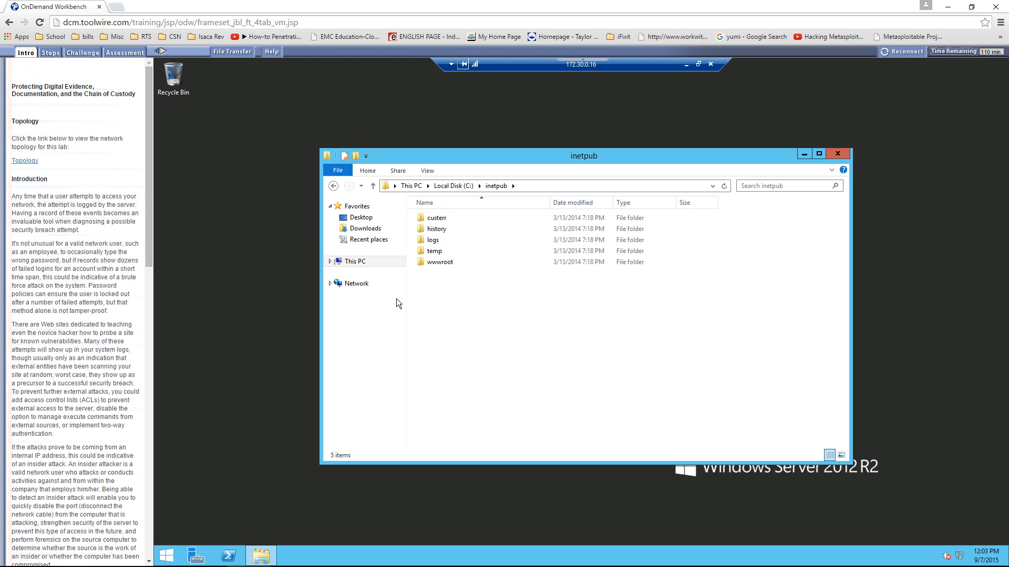
pyautogui.moveTo(434, 250)
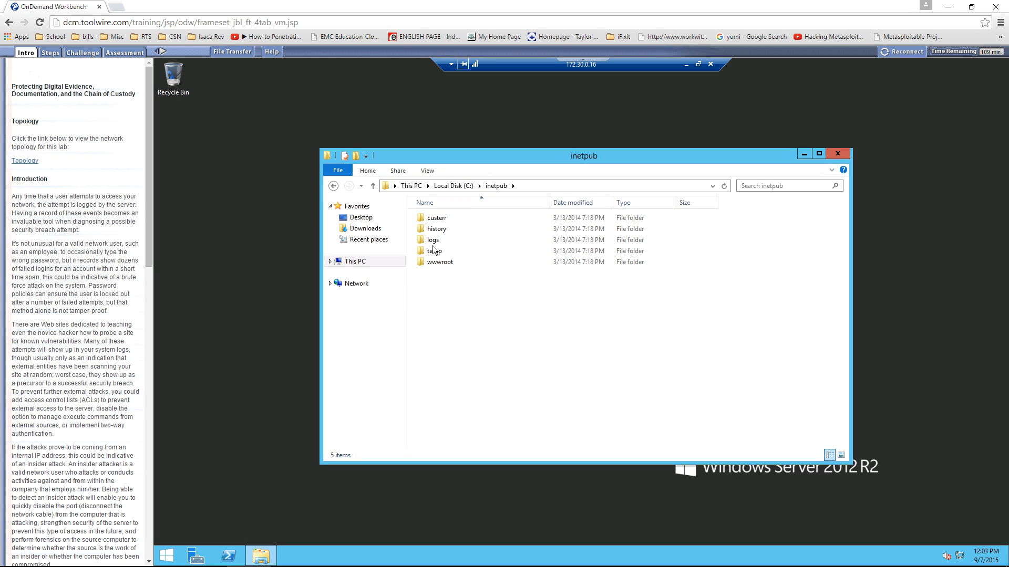
pyautogui.doubleClick(433, 239)
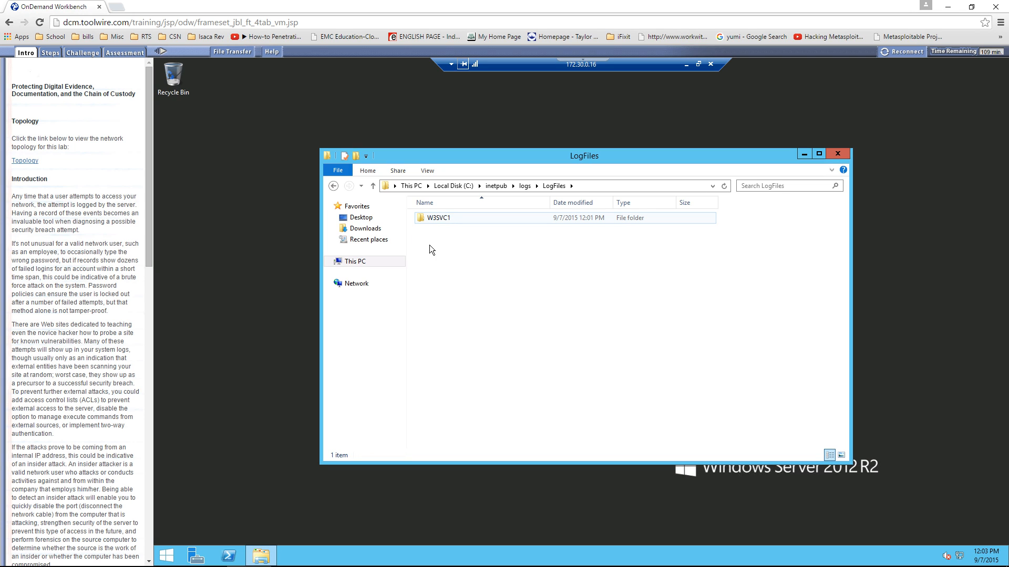
pyautogui.moveTo(434, 226)
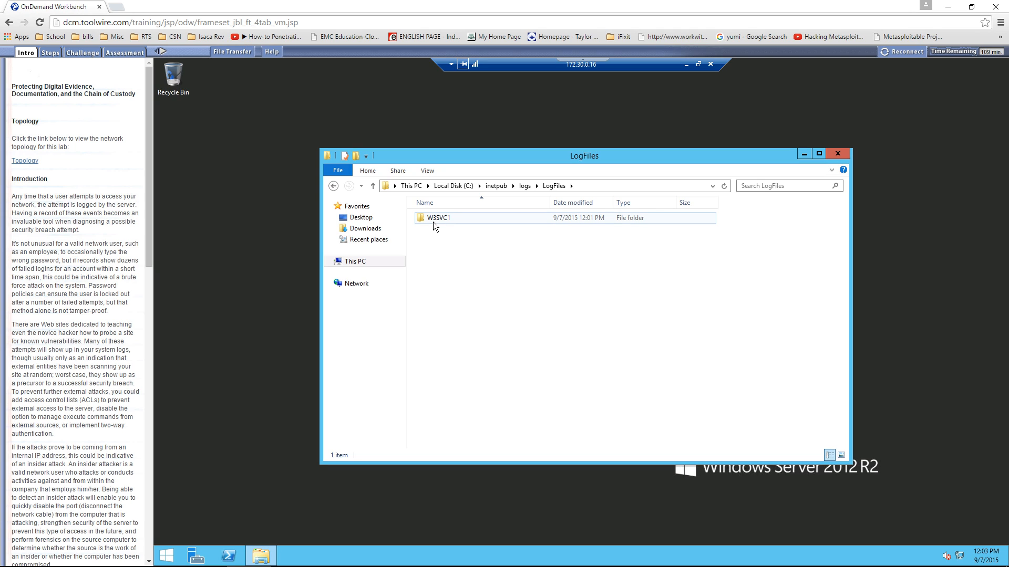
pyautogui.click(438, 218)
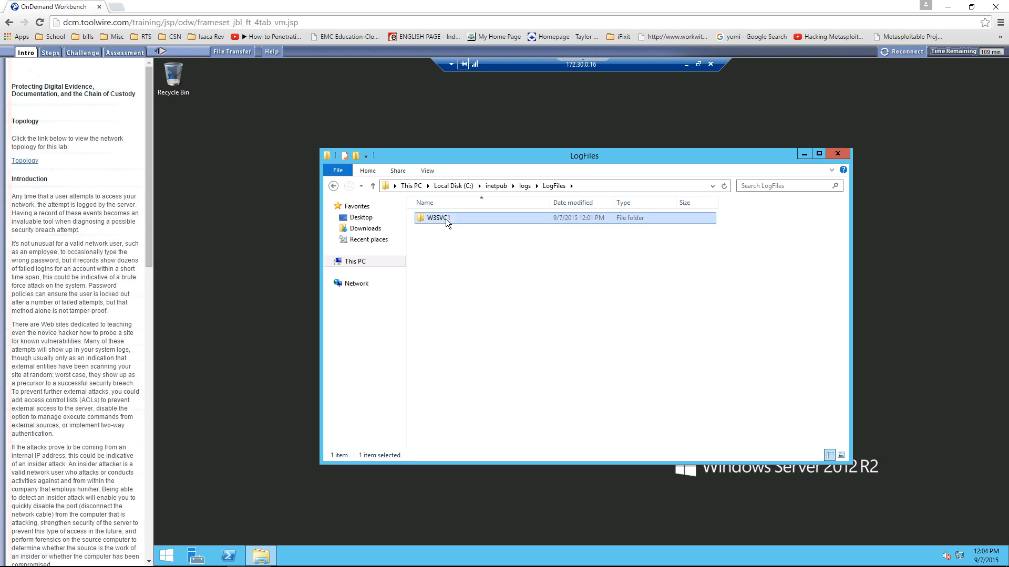
pyautogui.doubleClick(439, 217)
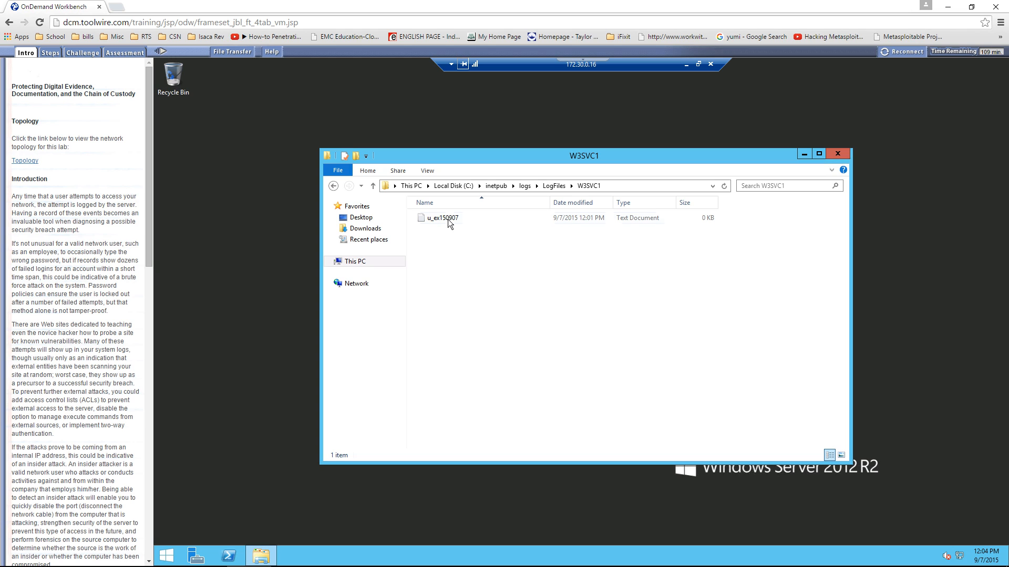
pyautogui.click(441, 217)
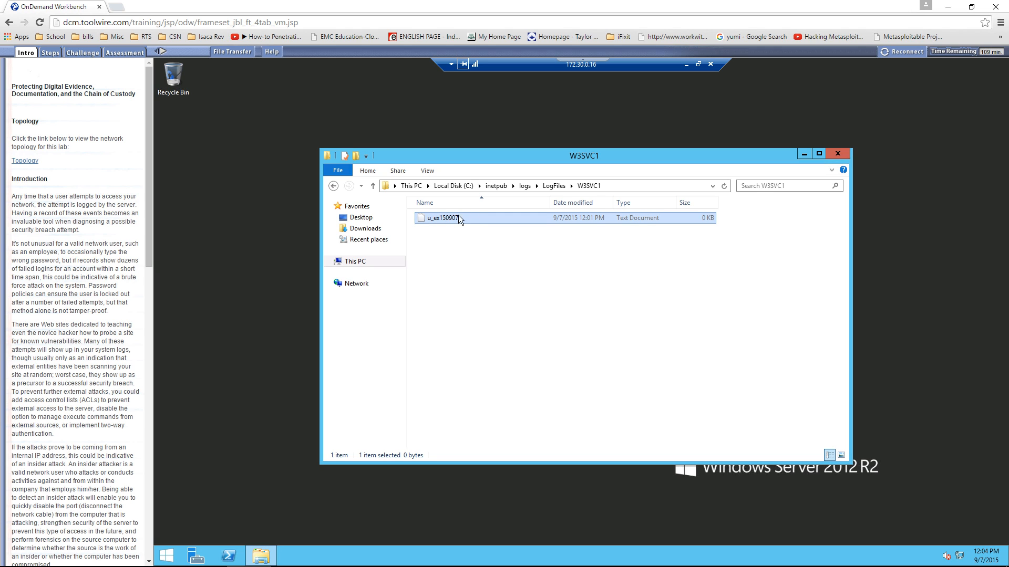
pyautogui.doubleClick(440, 218)
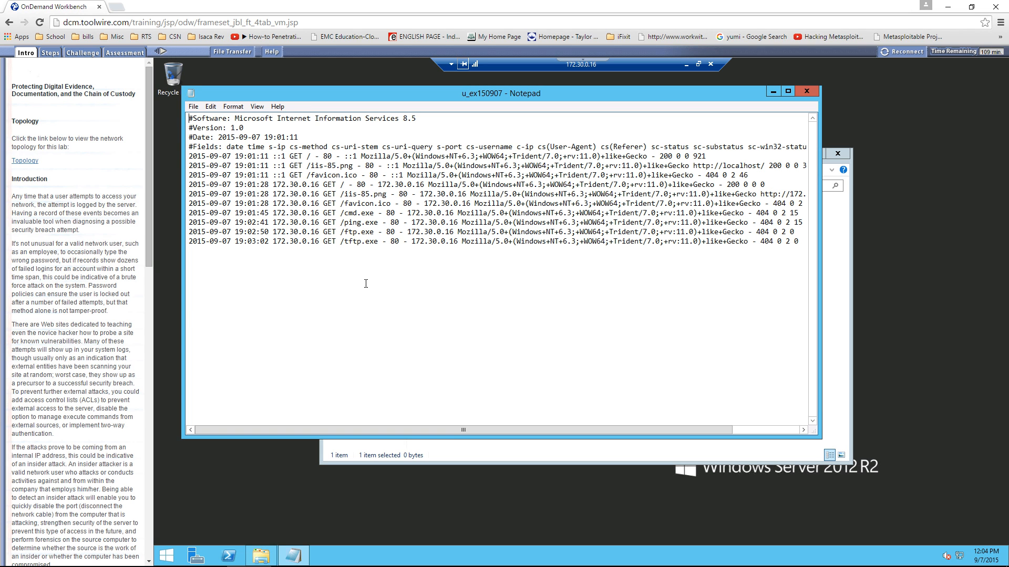
# Step: Highlight the log's 404 GET entries for cmd, ping, ftp and tftp.exe
pyautogui.moveTo(398, 184); pyautogui.dragTo(720, 184)
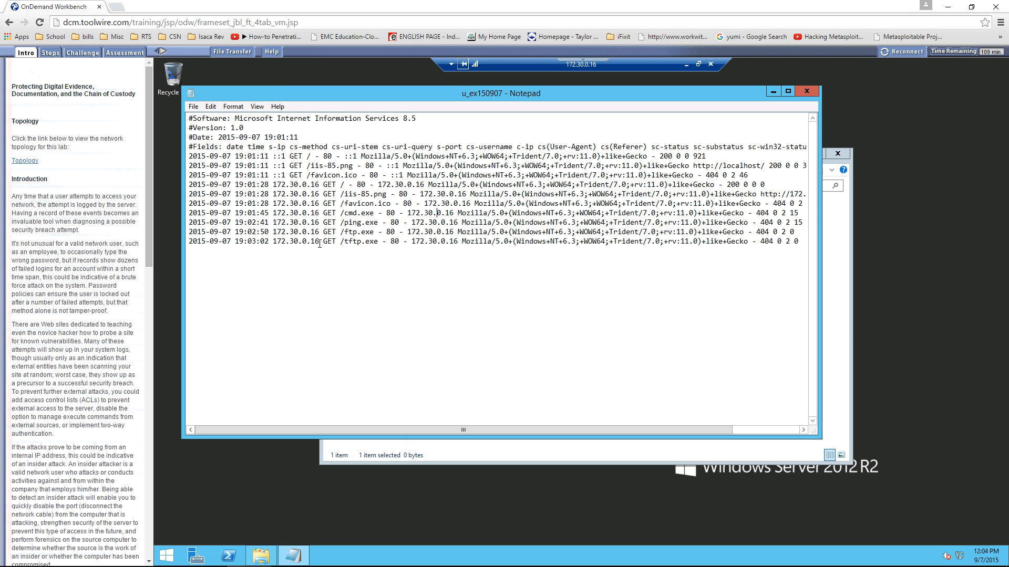
pyautogui.doubleClick(223, 241)
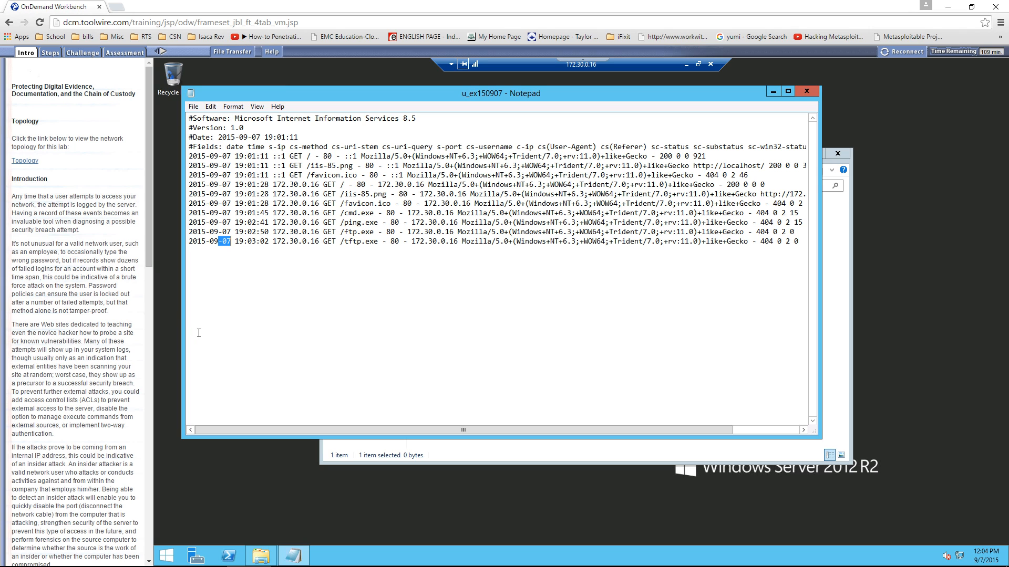
pyautogui.moveTo(848, 439)
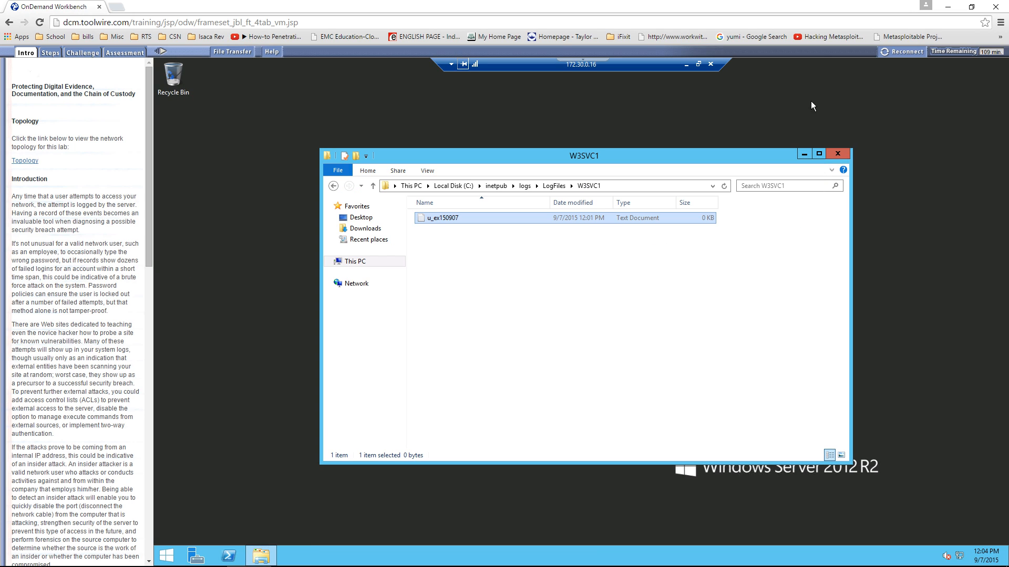
# Step: Restore the TargetWindows02 session from full screen and close the Remote Desktop window
pyautogui.click(837, 153)
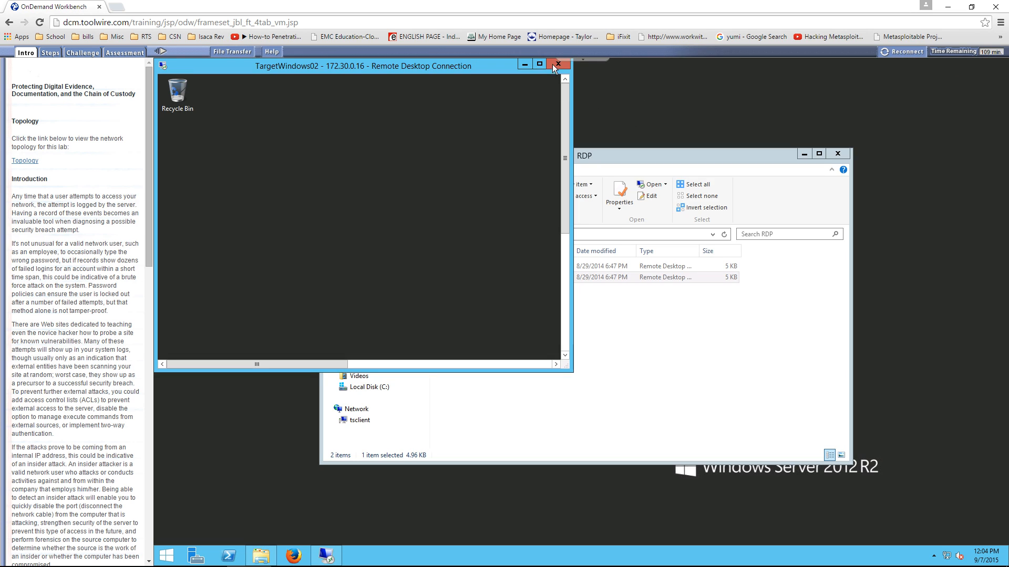
pyautogui.click(556, 64)
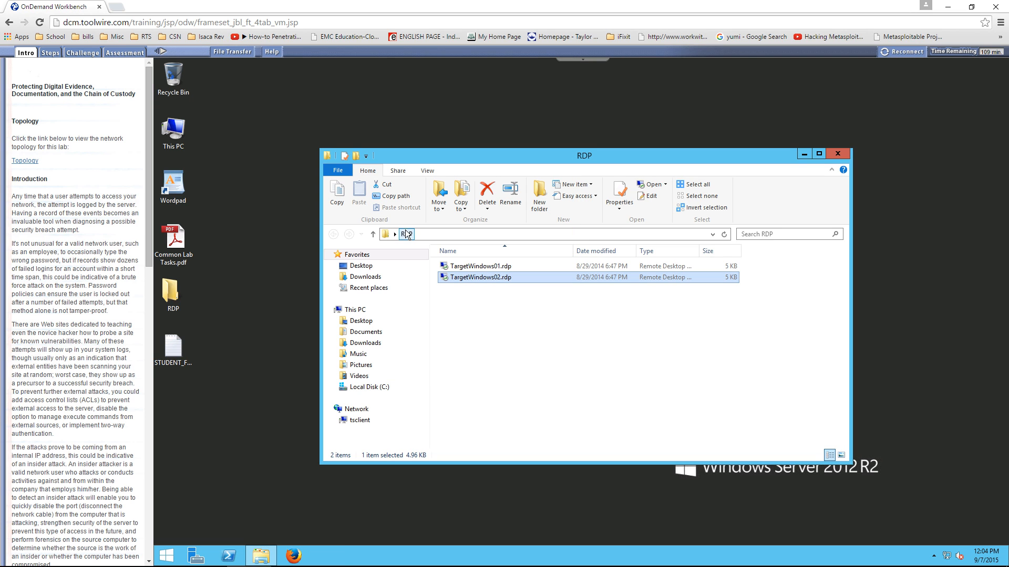